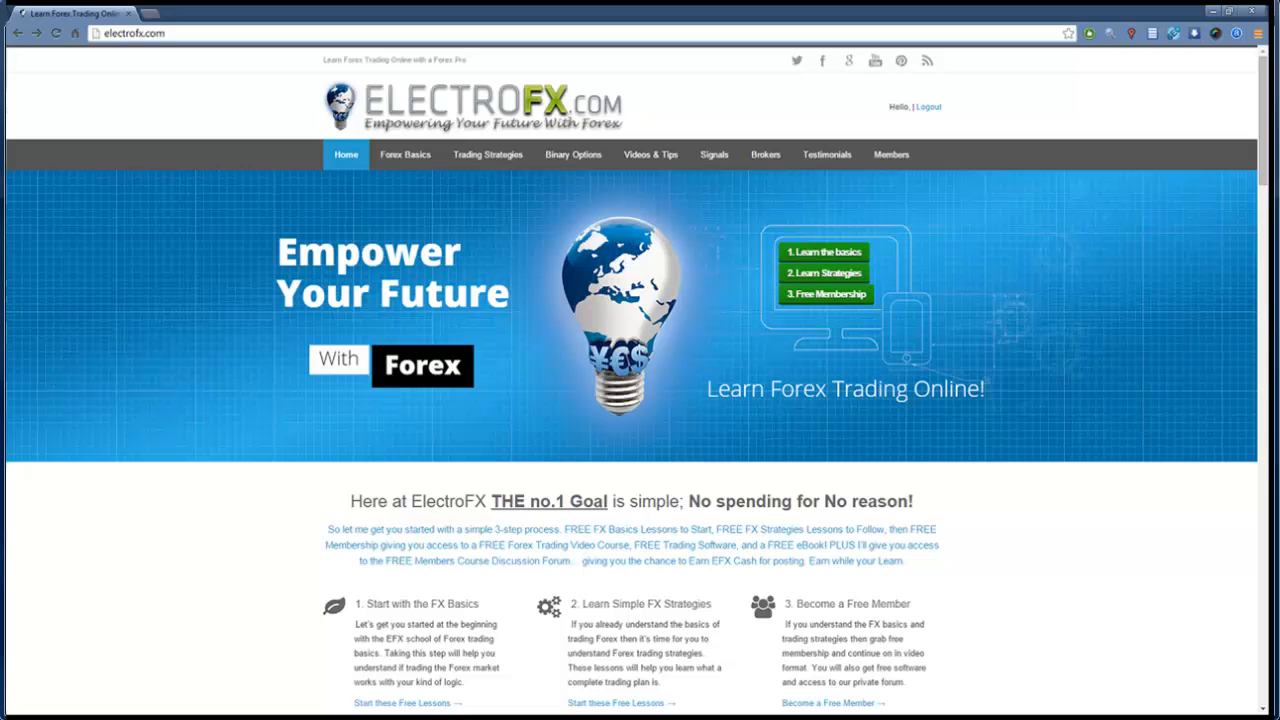
pyautogui.moveTo(980, 144)
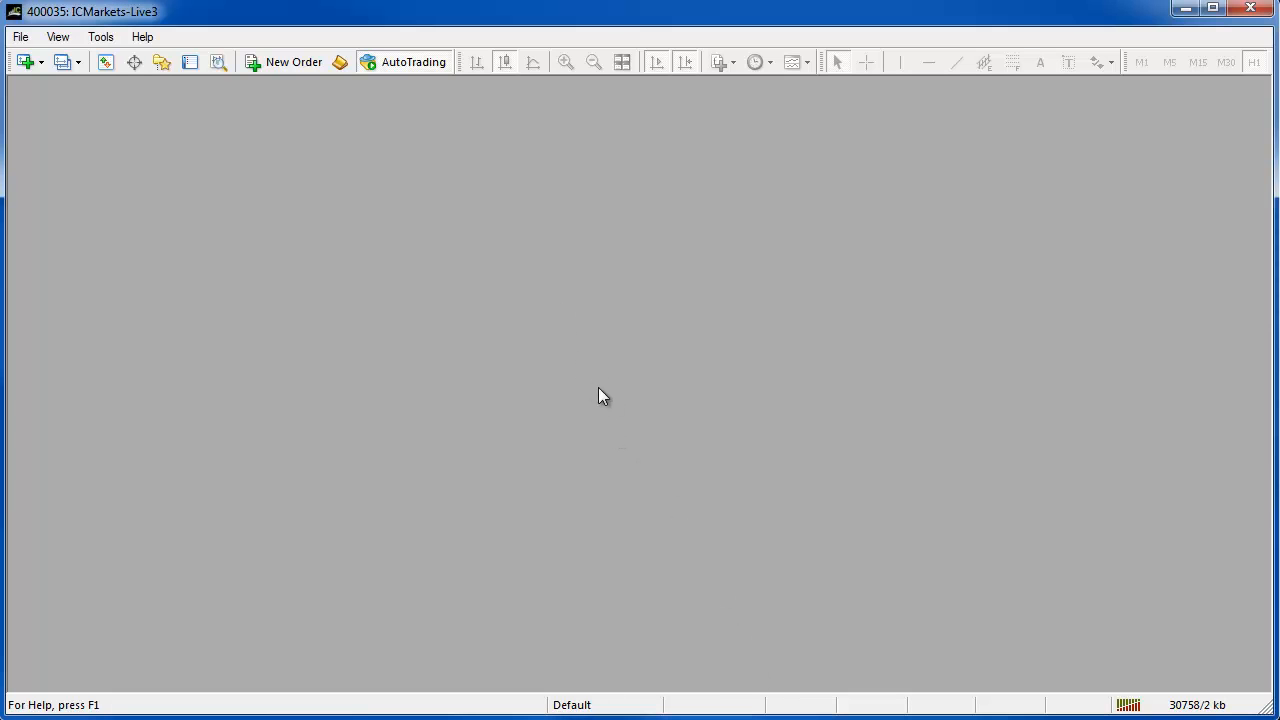
pyautogui.moveTo(664, 472)
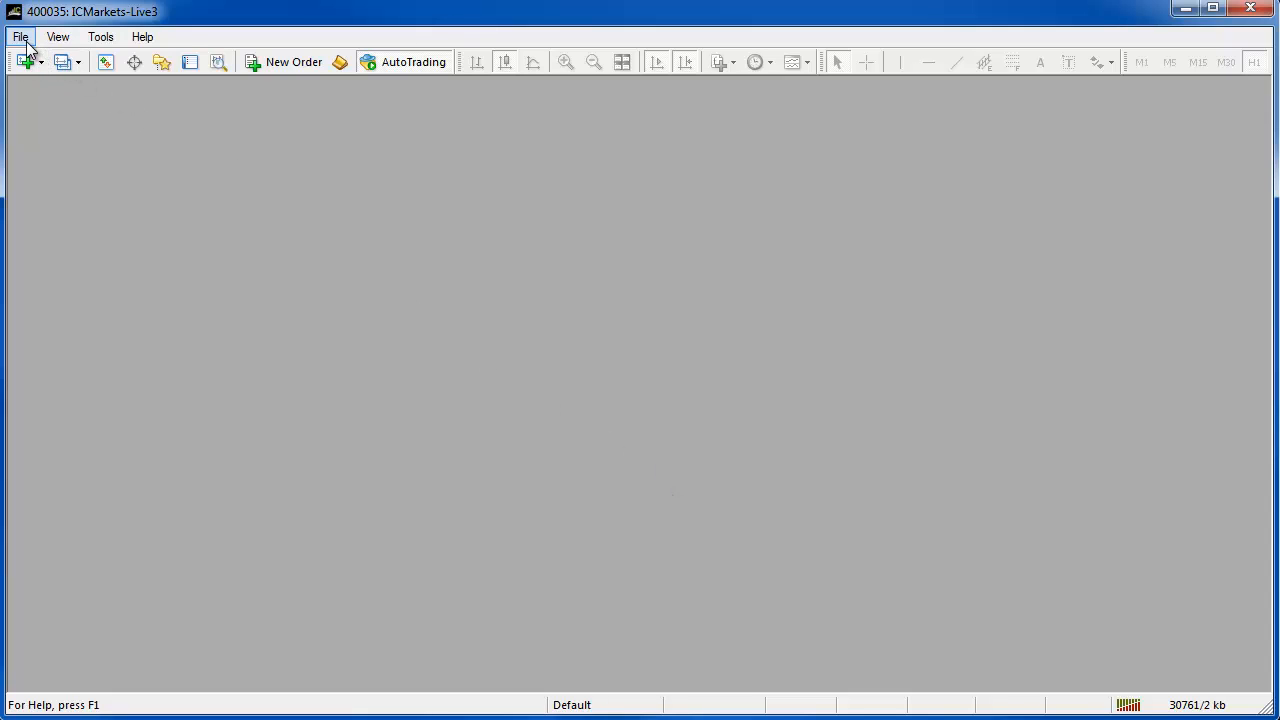
# Open the terminal's data folder from the File menu.
pyautogui.click(18, 36)
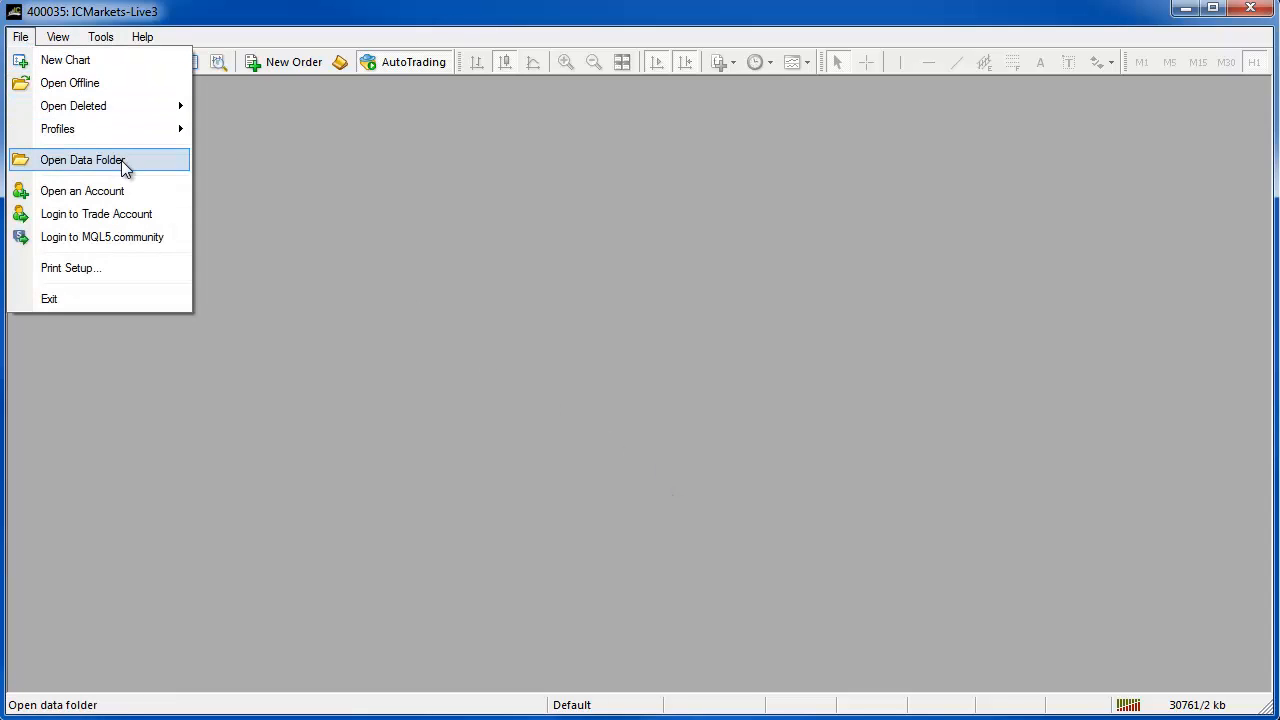
pyautogui.click(82, 160)
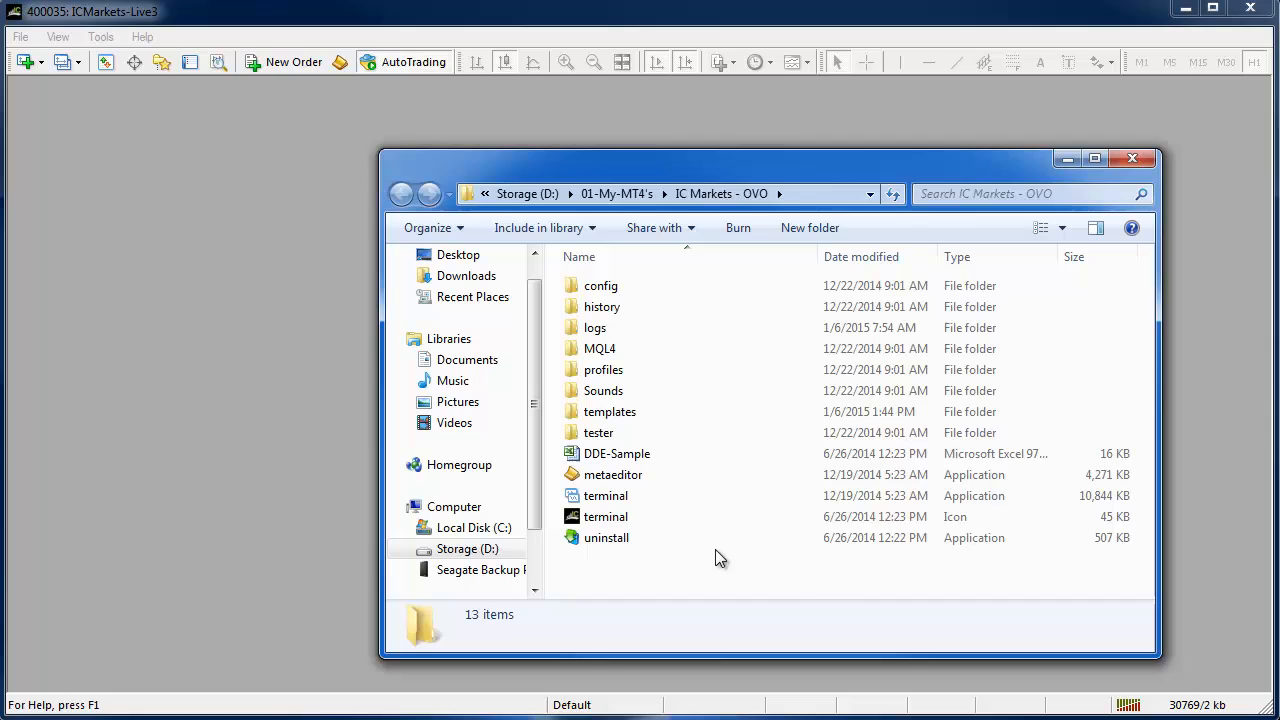
pyautogui.moveTo(812, 580)
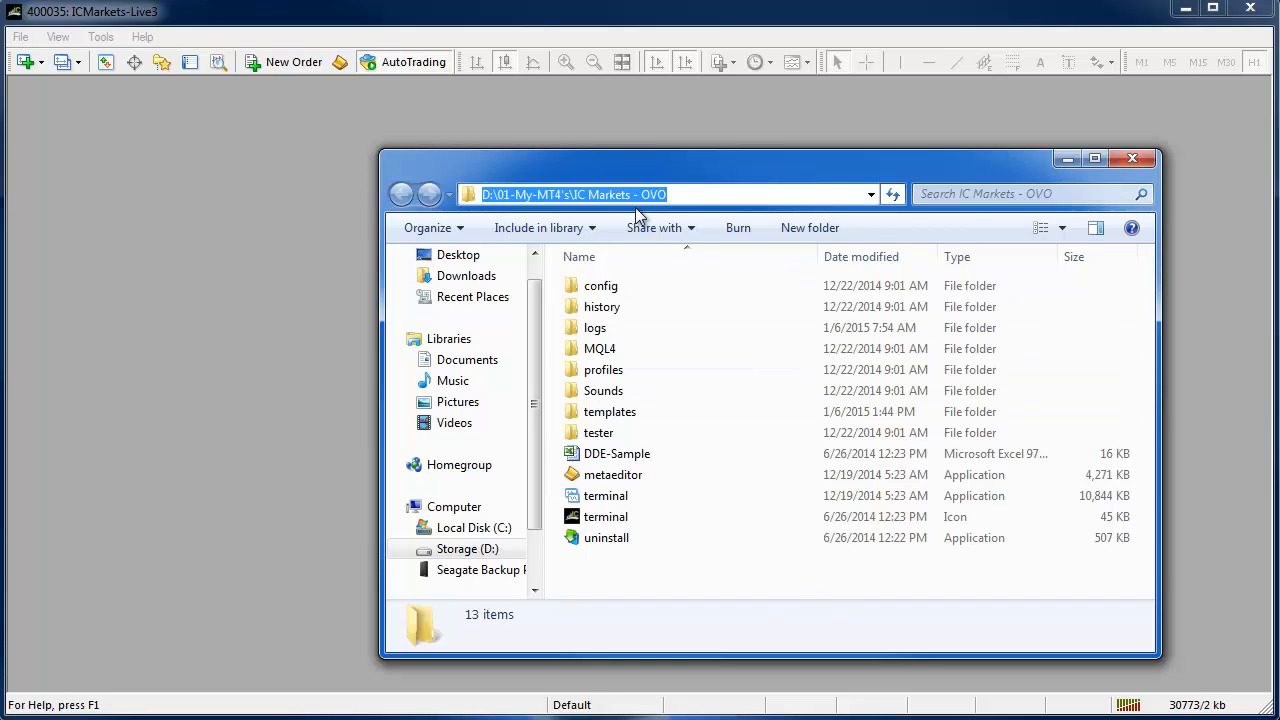
# Reveal the data folder's full path, then close and reopen the data folder.
pyautogui.click(704, 194)
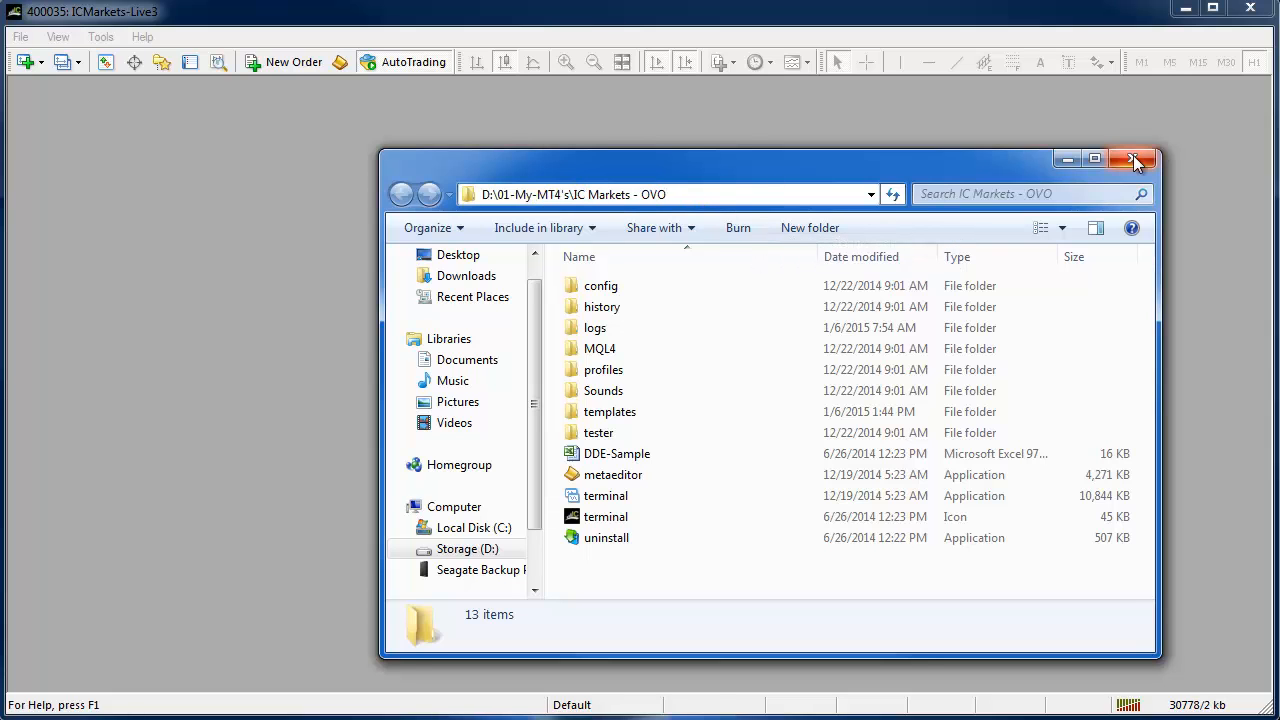
pyautogui.click(20, 36)
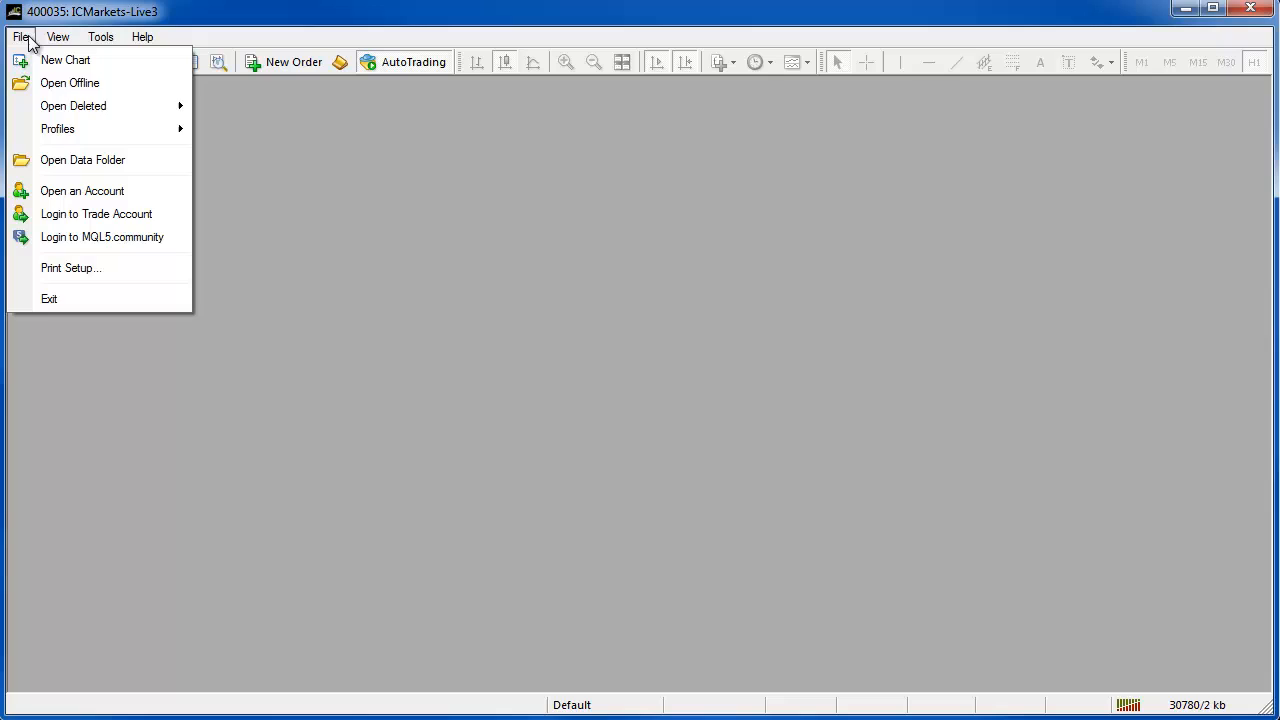
pyautogui.click(82, 160)
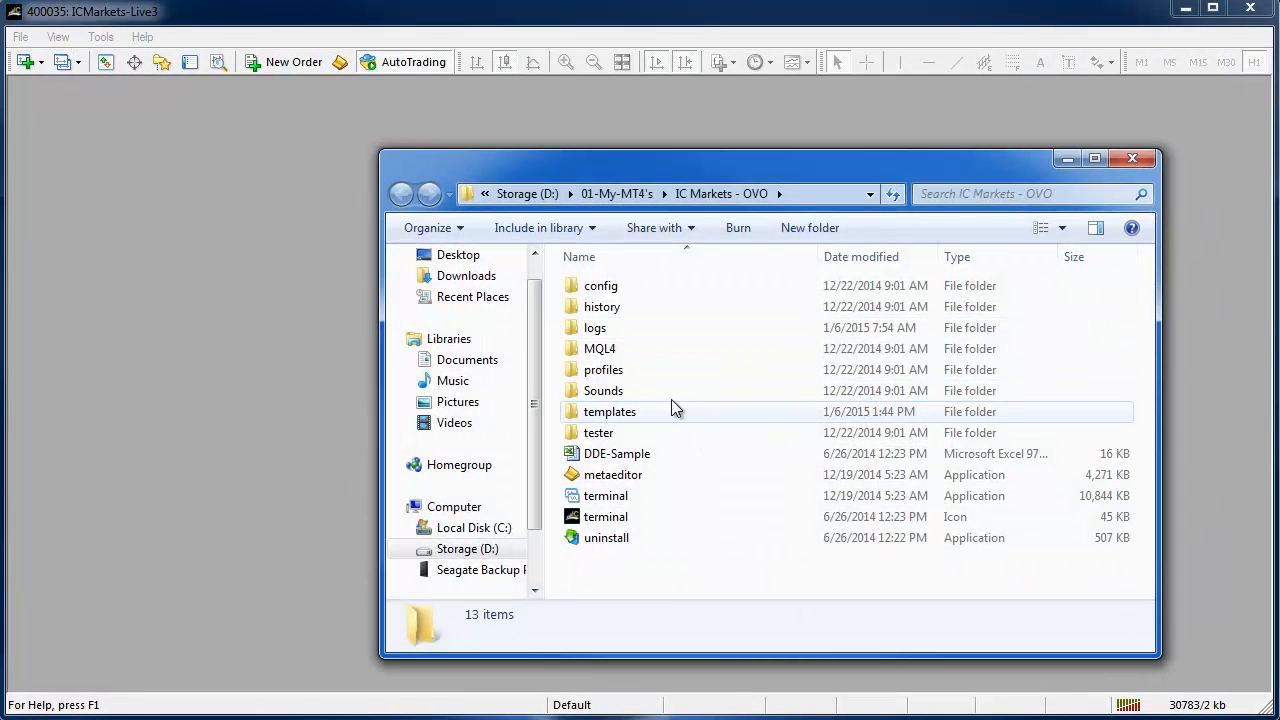
# Browse into MQL4 > Indicators to show the MeanrenkoBar, OmniaAutoRange and OmniaRemote files.
pyautogui.doubleClick(600, 348)
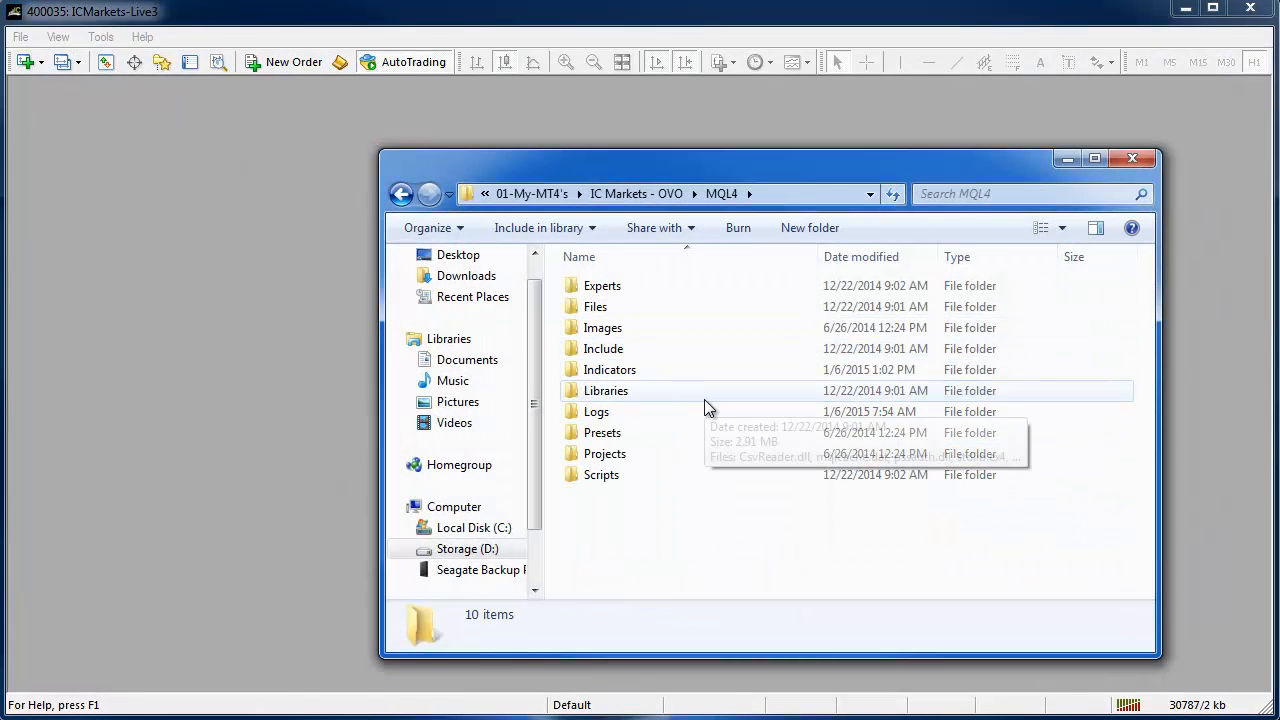
pyautogui.doubleClick(608, 368)
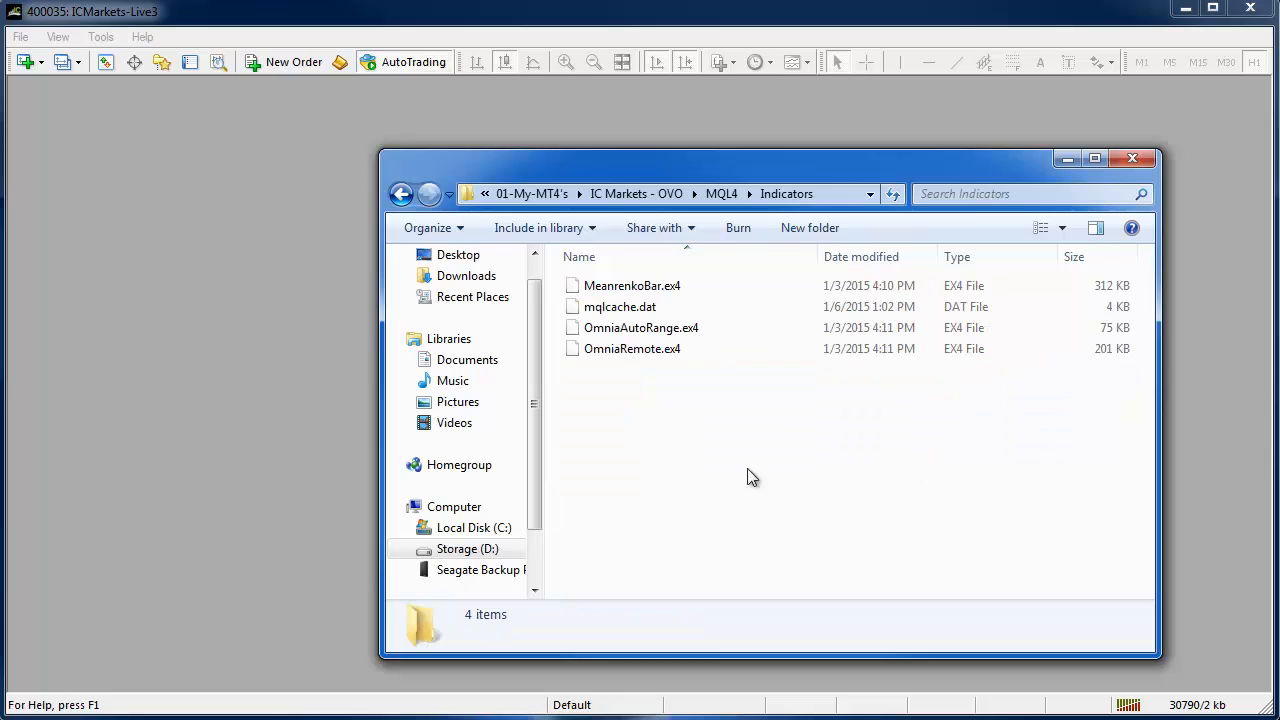
pyautogui.moveTo(744, 458)
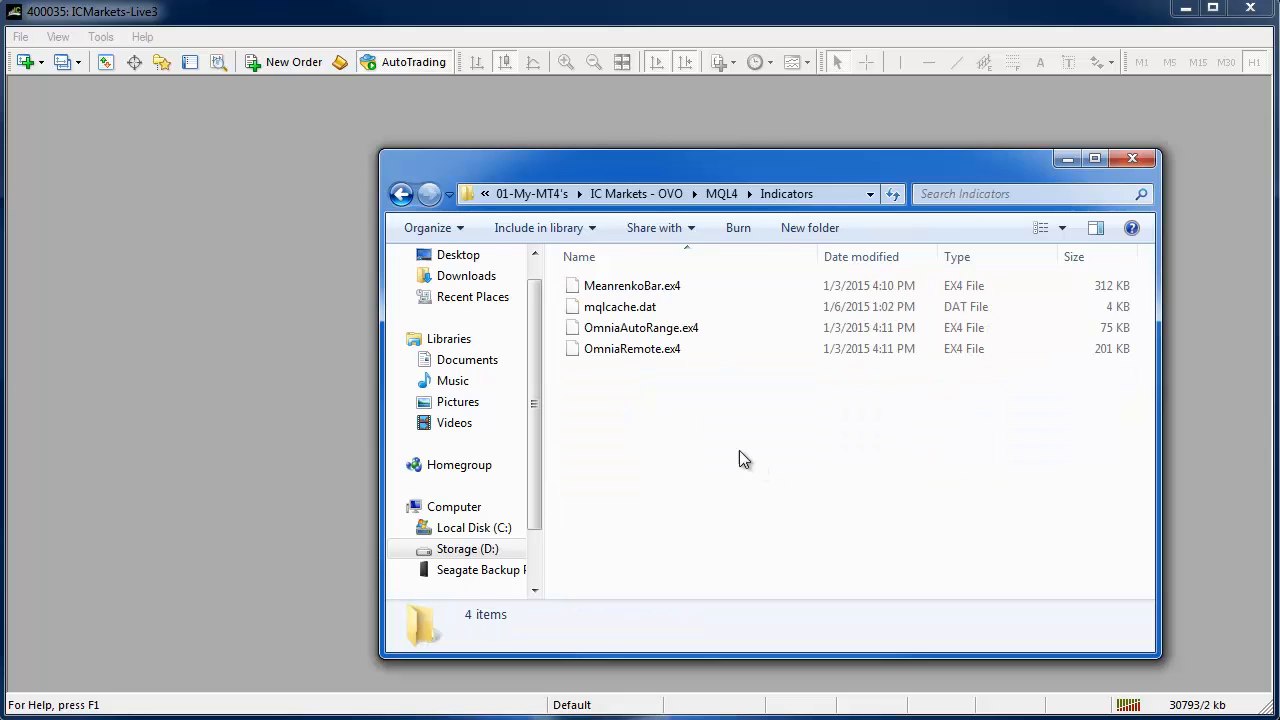
pyautogui.click(632, 348)
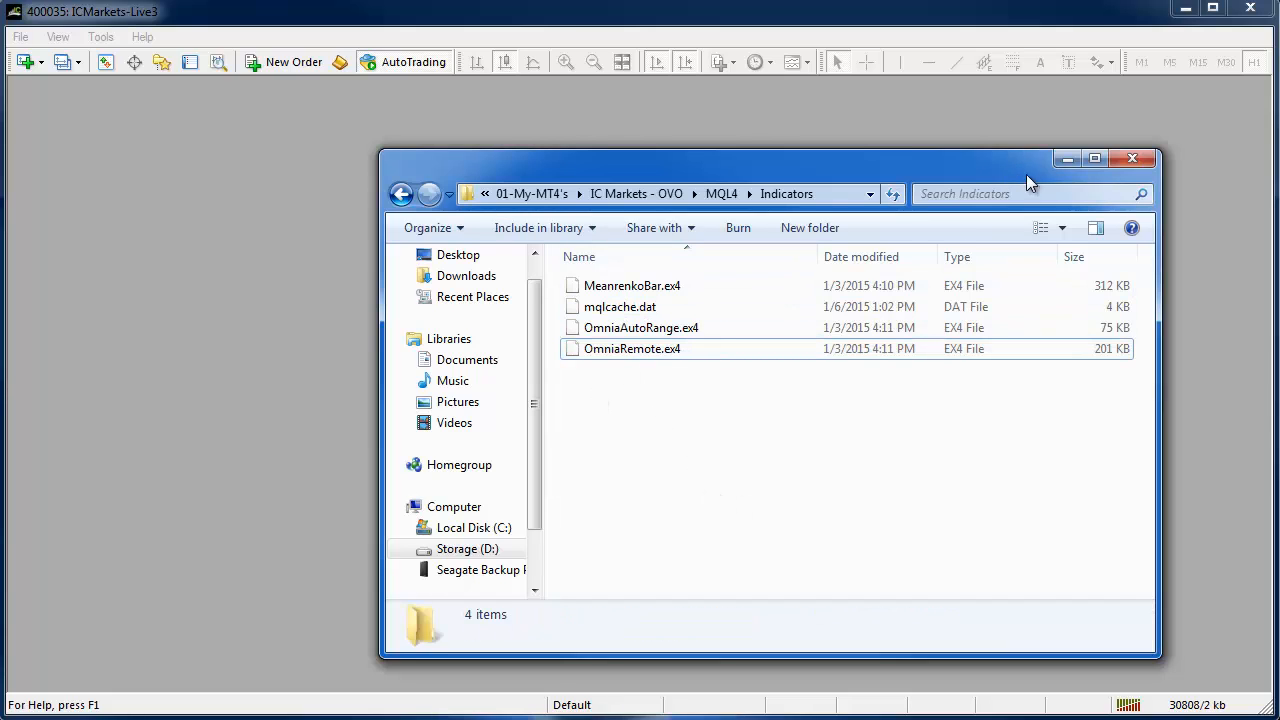
# Close Explorer and highlight OmniaAutoRange and OmniaRemote under Indicators in the Navigator.
pyautogui.click(1132, 158)
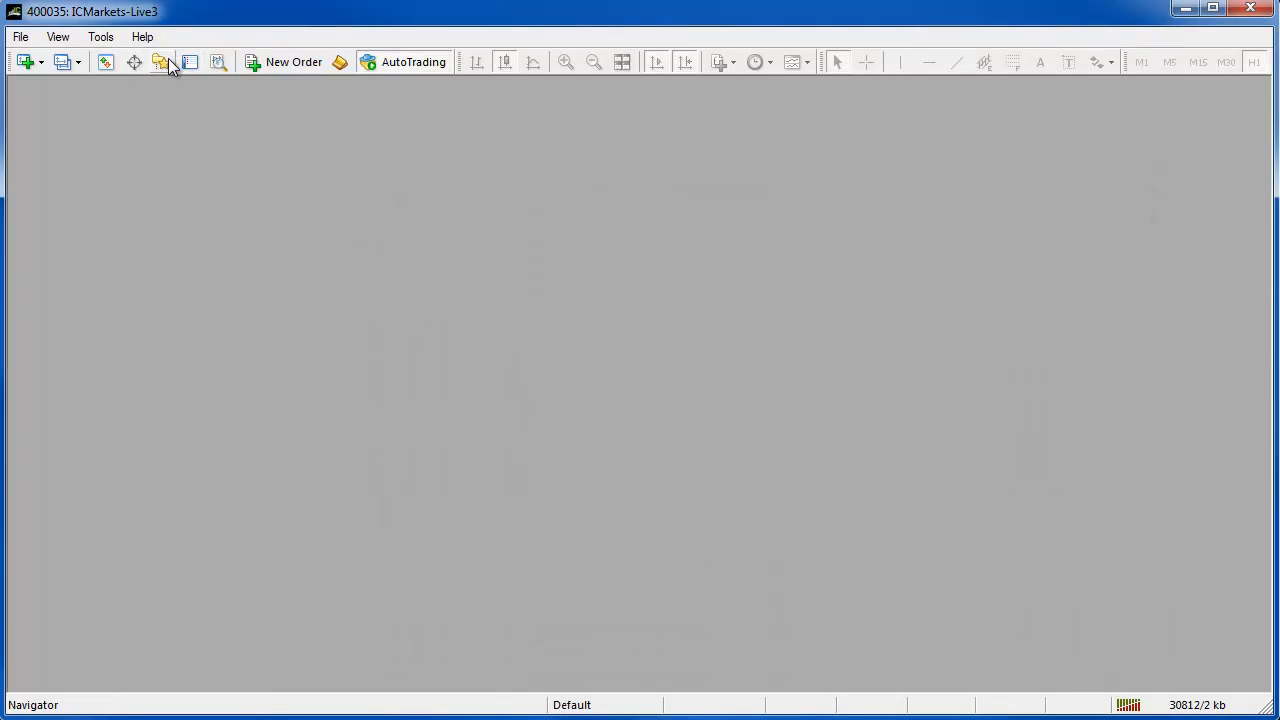
pyautogui.rightClick(124, 280)
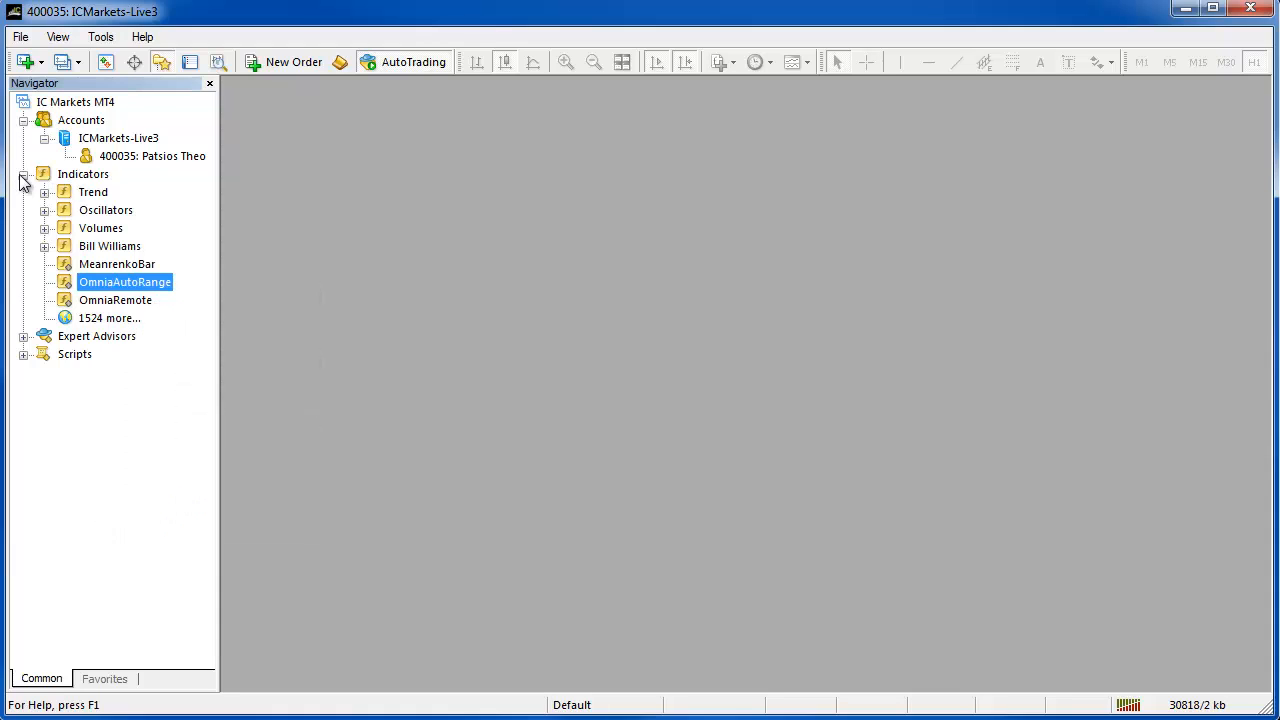
pyautogui.rightClick(100, 228)
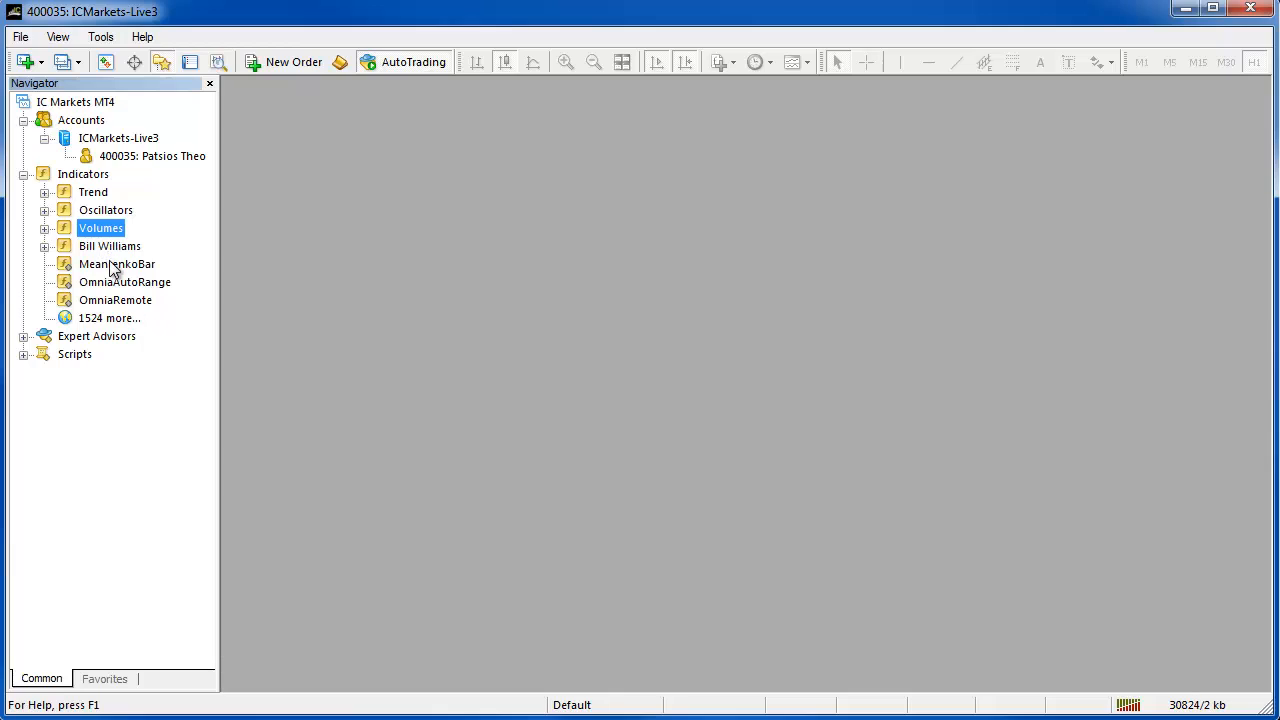
pyautogui.click(124, 280)
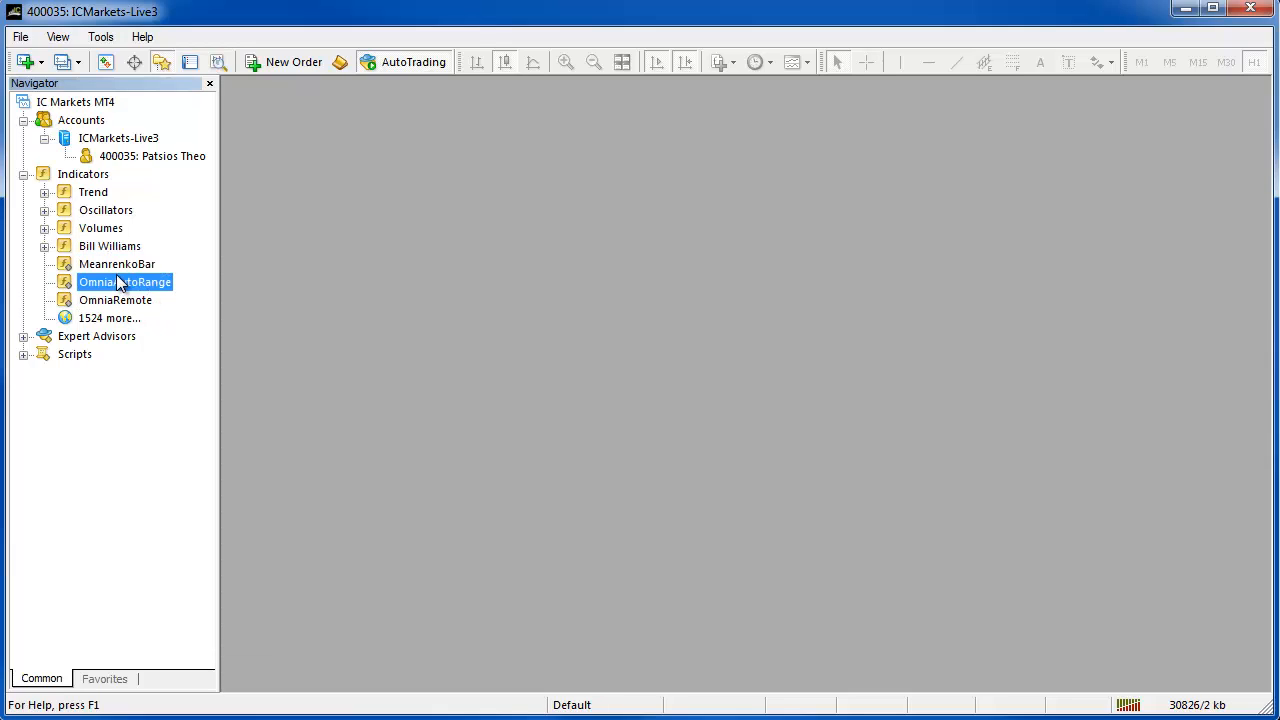
pyautogui.click(116, 300)
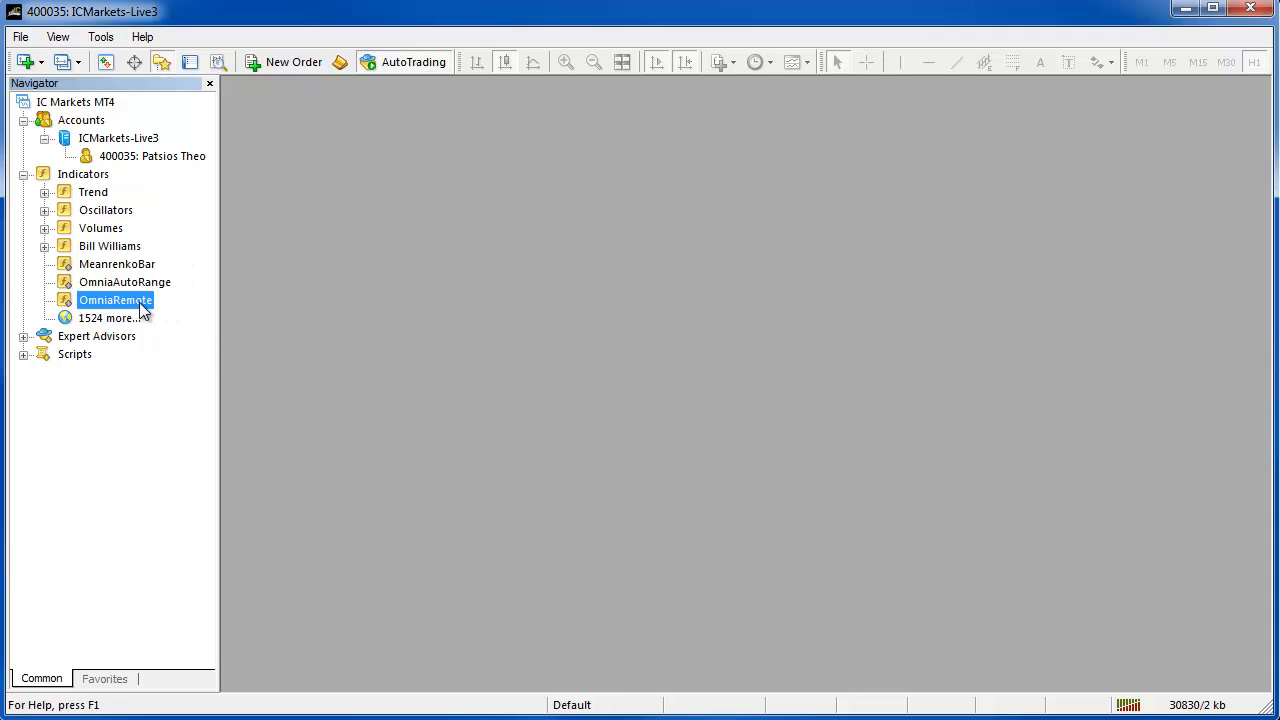
pyautogui.moveTo(116, 300)
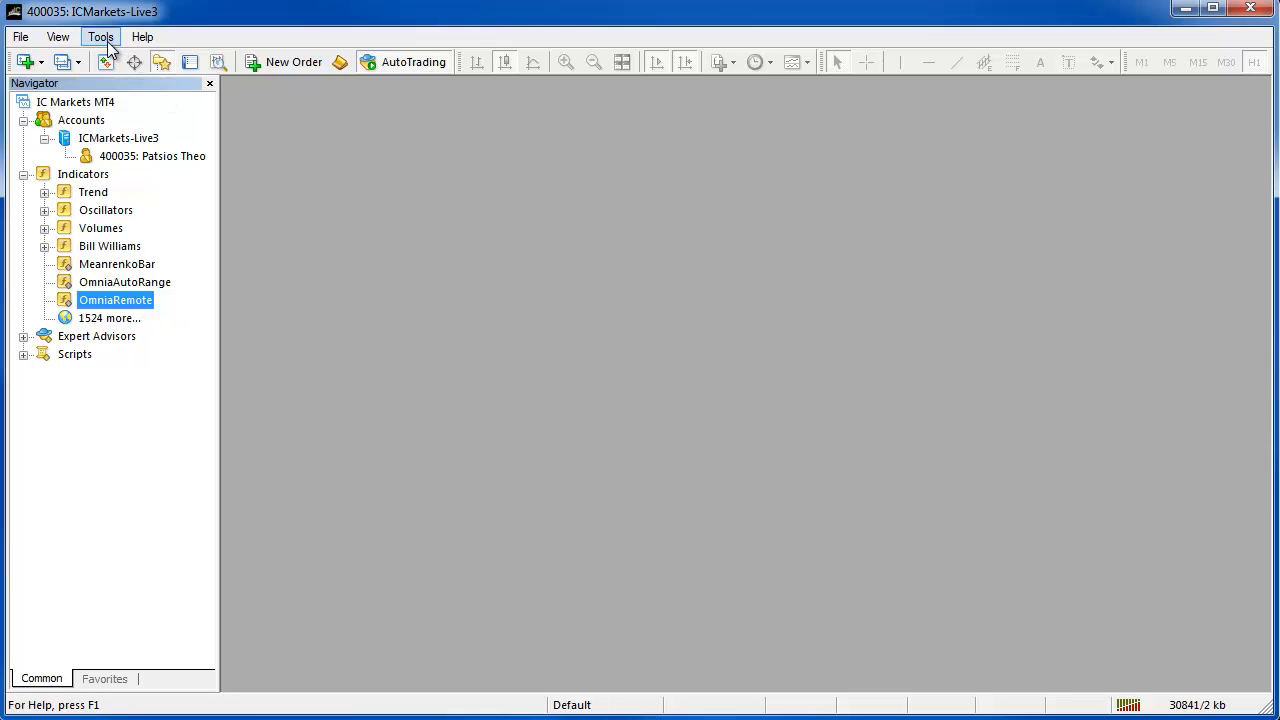
# Show the Expert Advisors settings in Tools > Options with automated trading and DLL imports allowed.
pyautogui.click(100, 36)
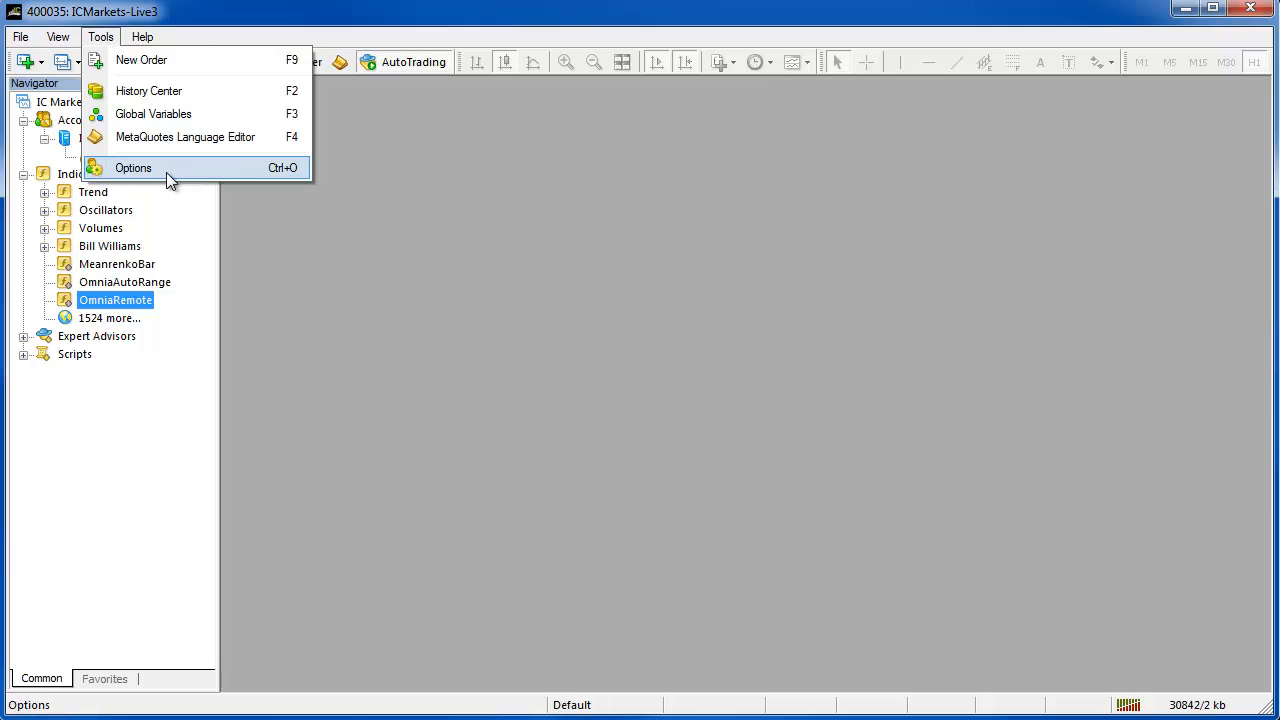
pyautogui.click(132, 168)
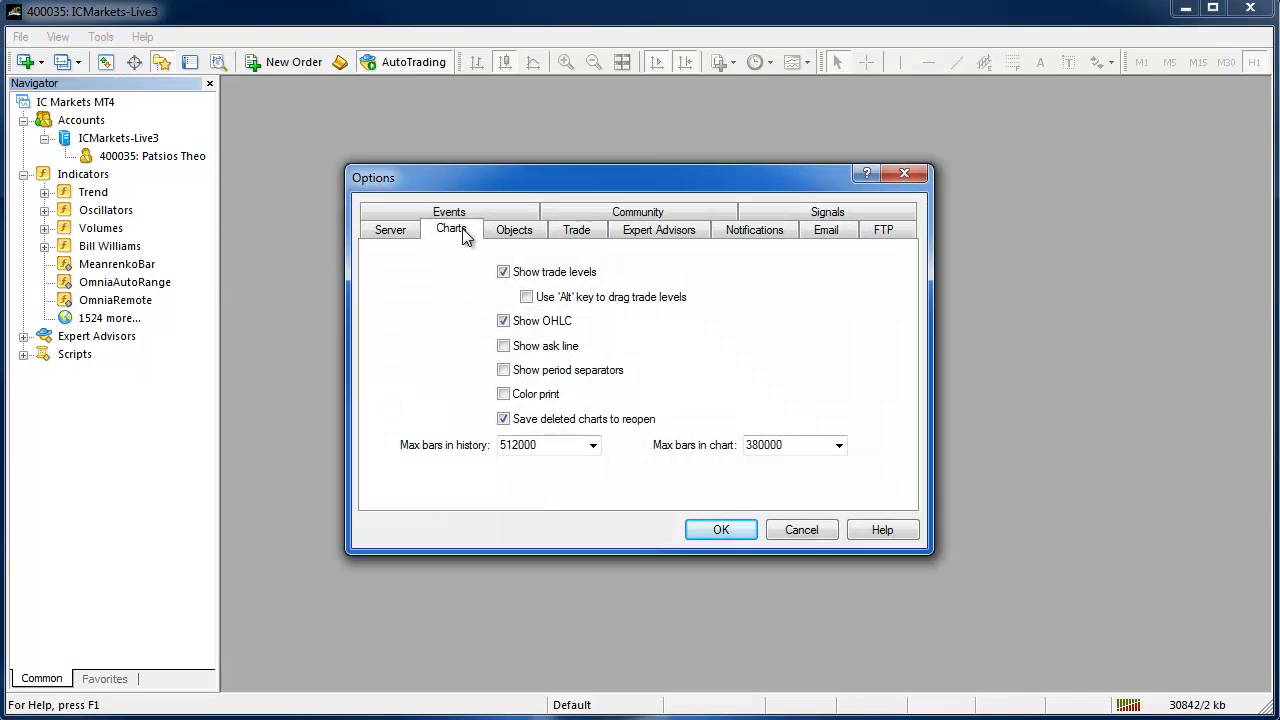
pyautogui.click(660, 228)
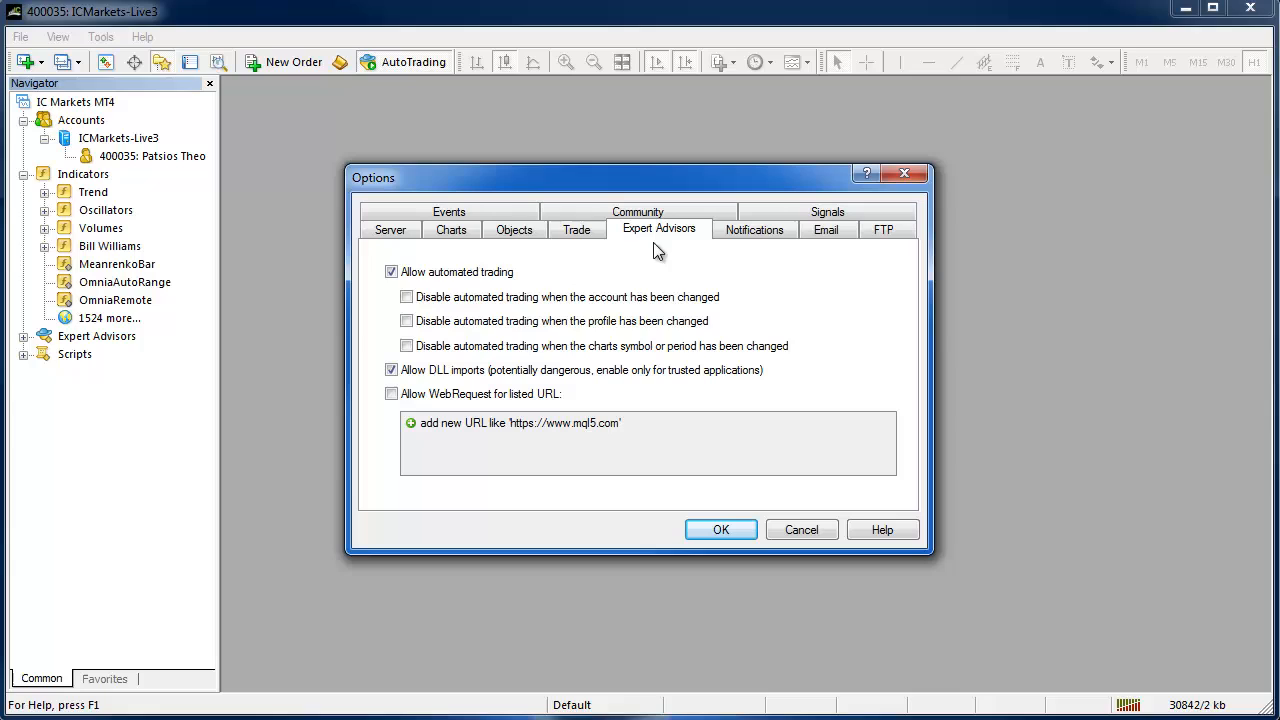
pyautogui.moveTo(684, 248)
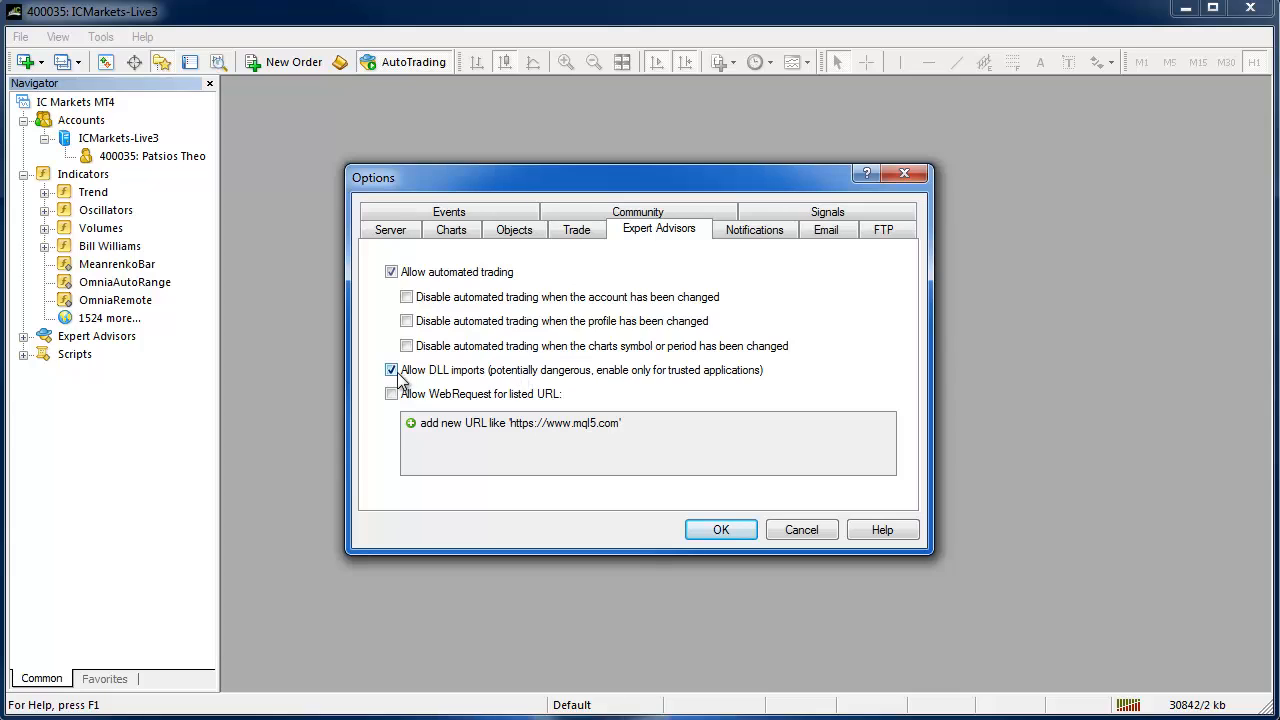
pyautogui.moveTo(468, 388)
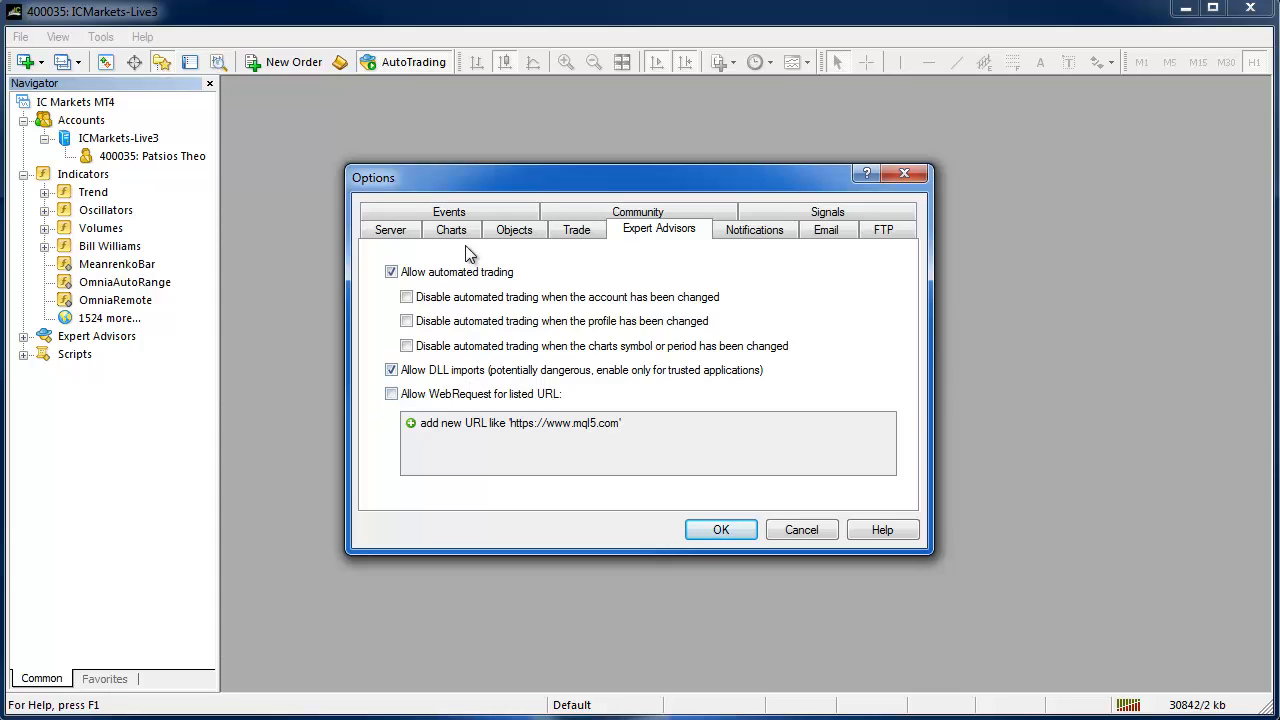
# Check the Charts limits of 512000 history bars and 380000 chart bars, then confirm the settings.
pyautogui.click(452, 228)
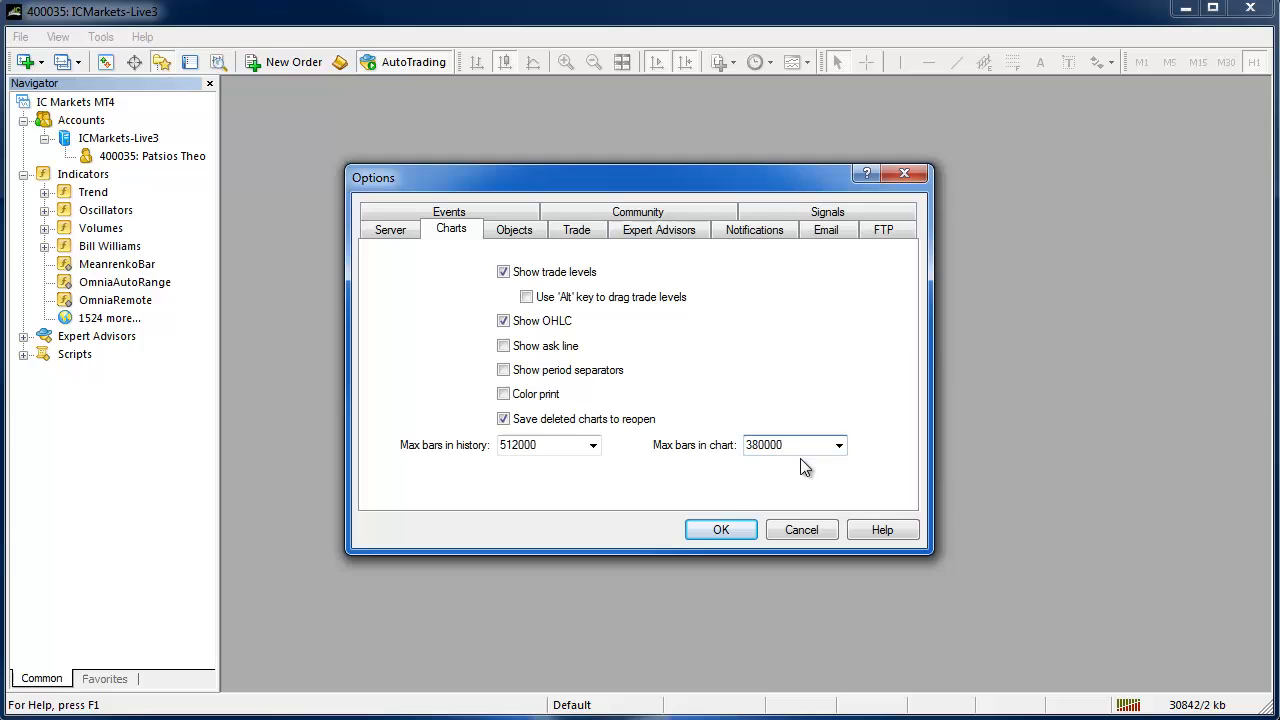
pyautogui.click(784, 444)
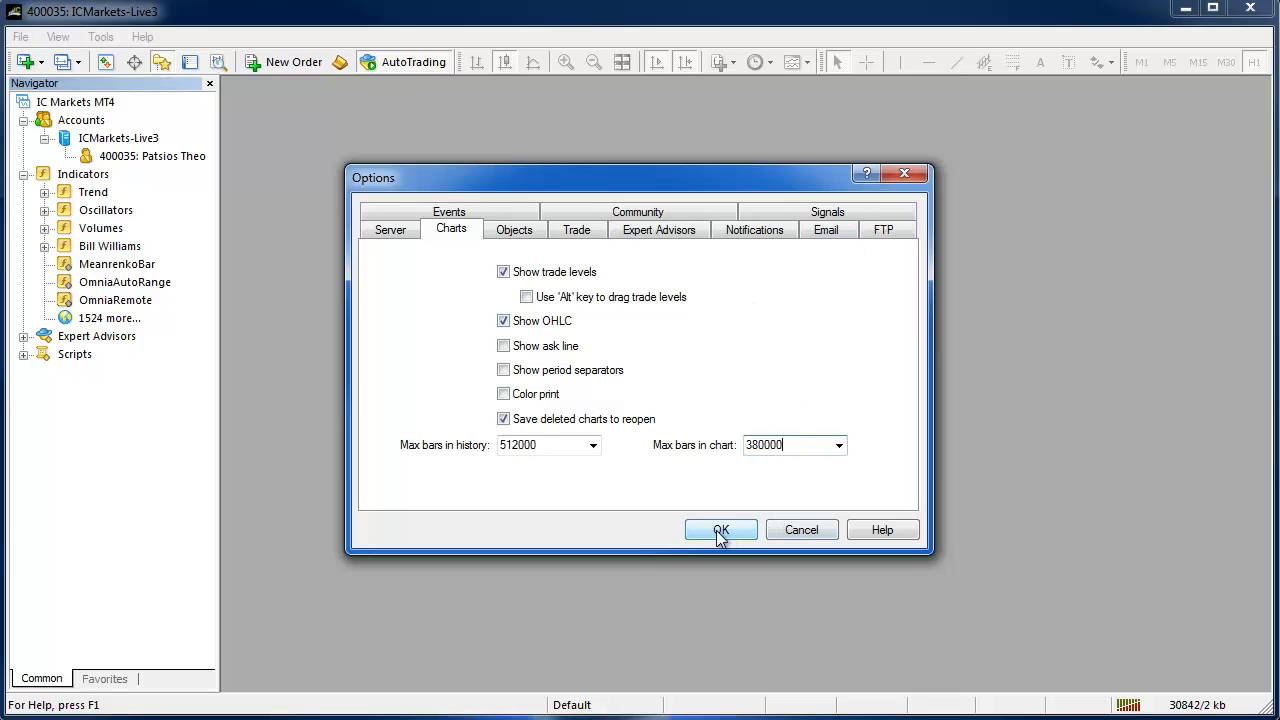
pyautogui.click(720, 530)
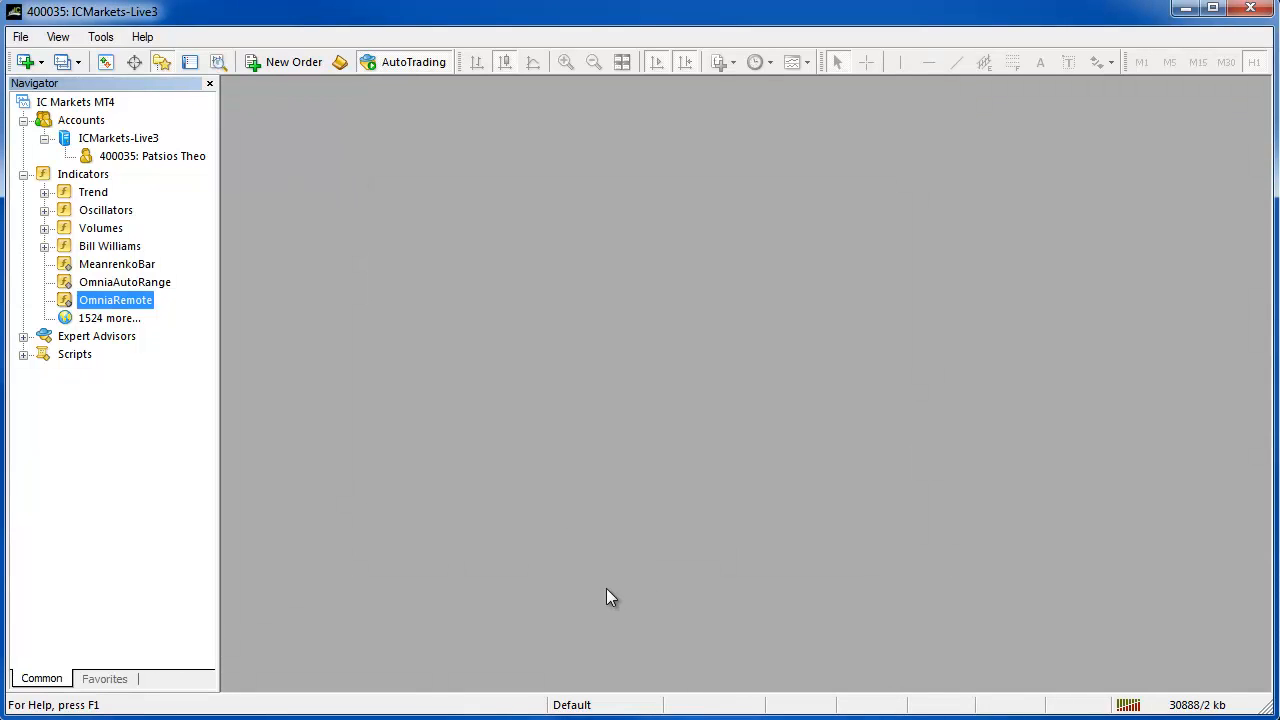
# Start a new EURUSD chart, locate MeanrenkoBar in the Navigator and switch the chart to M1.
pyautogui.click(20, 36)
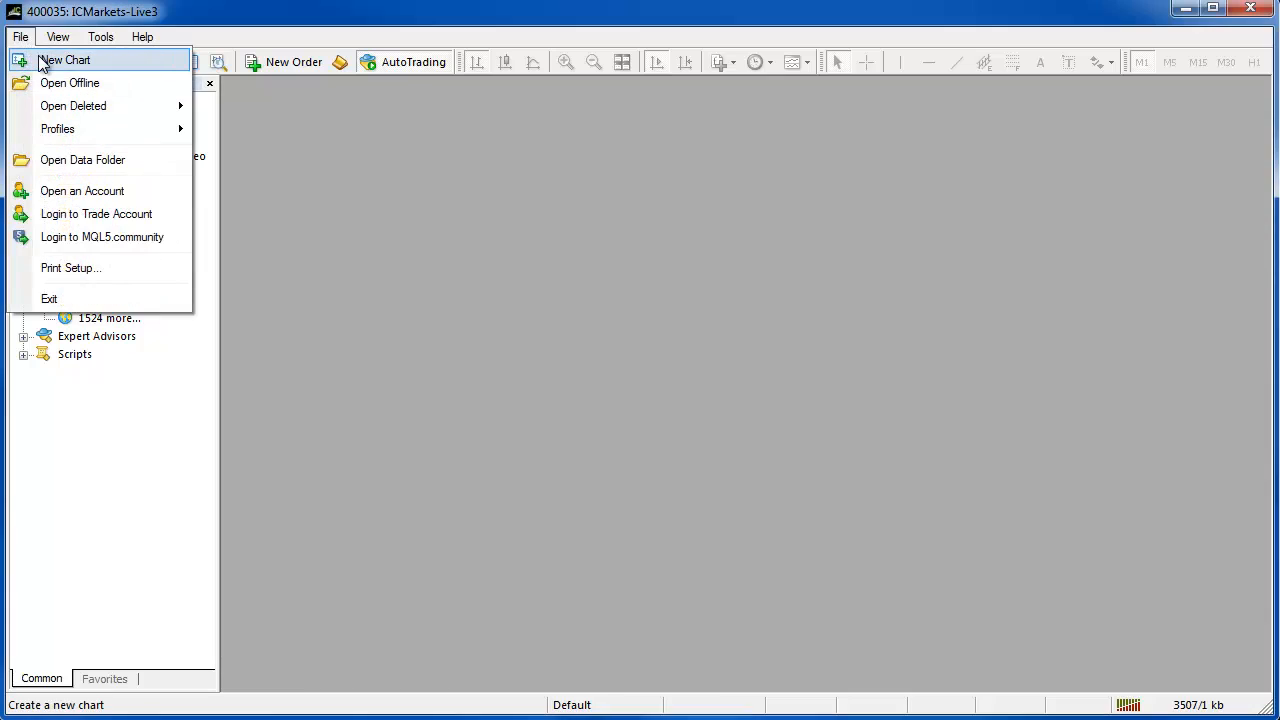
pyautogui.click(64, 60)
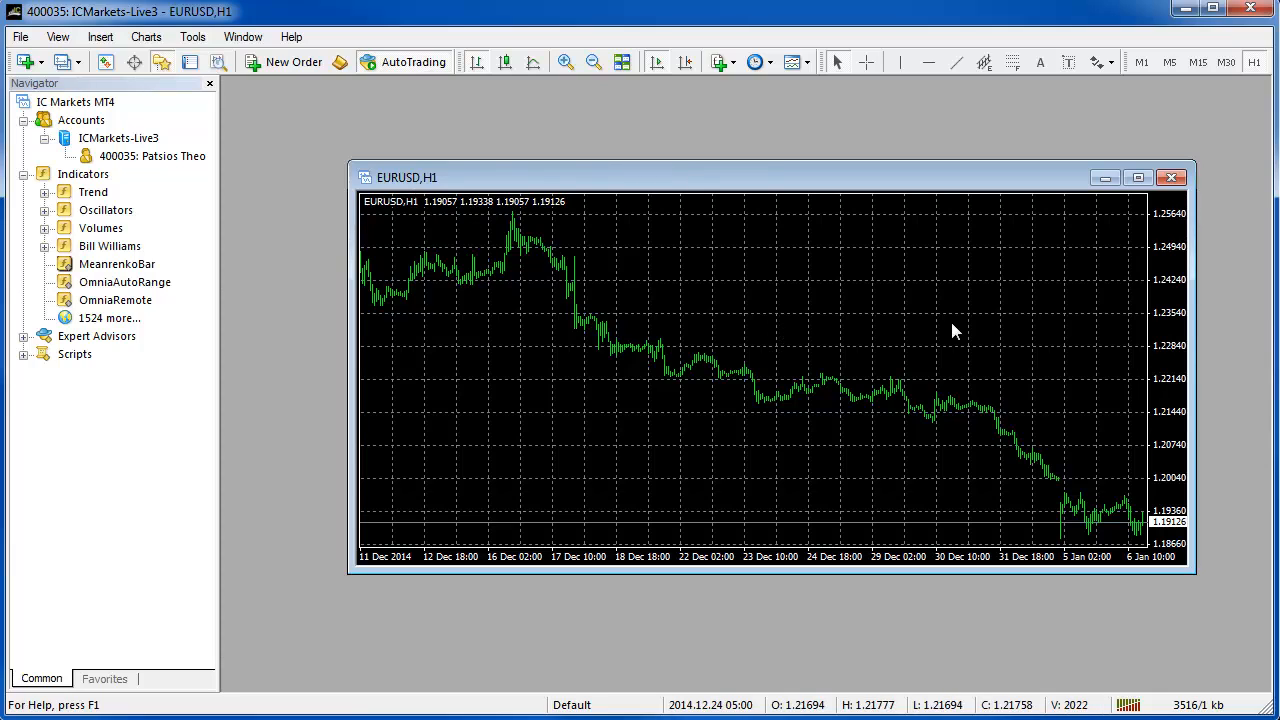
pyautogui.click(116, 264)
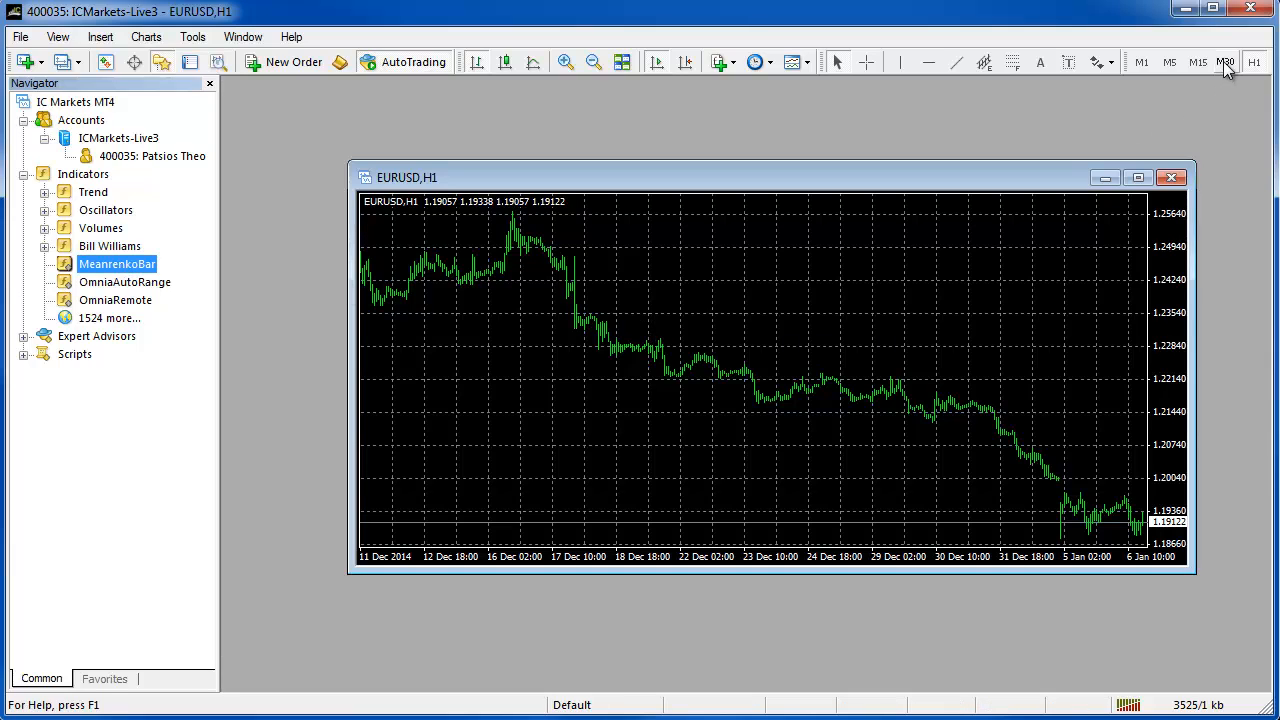
pyautogui.click(1140, 62)
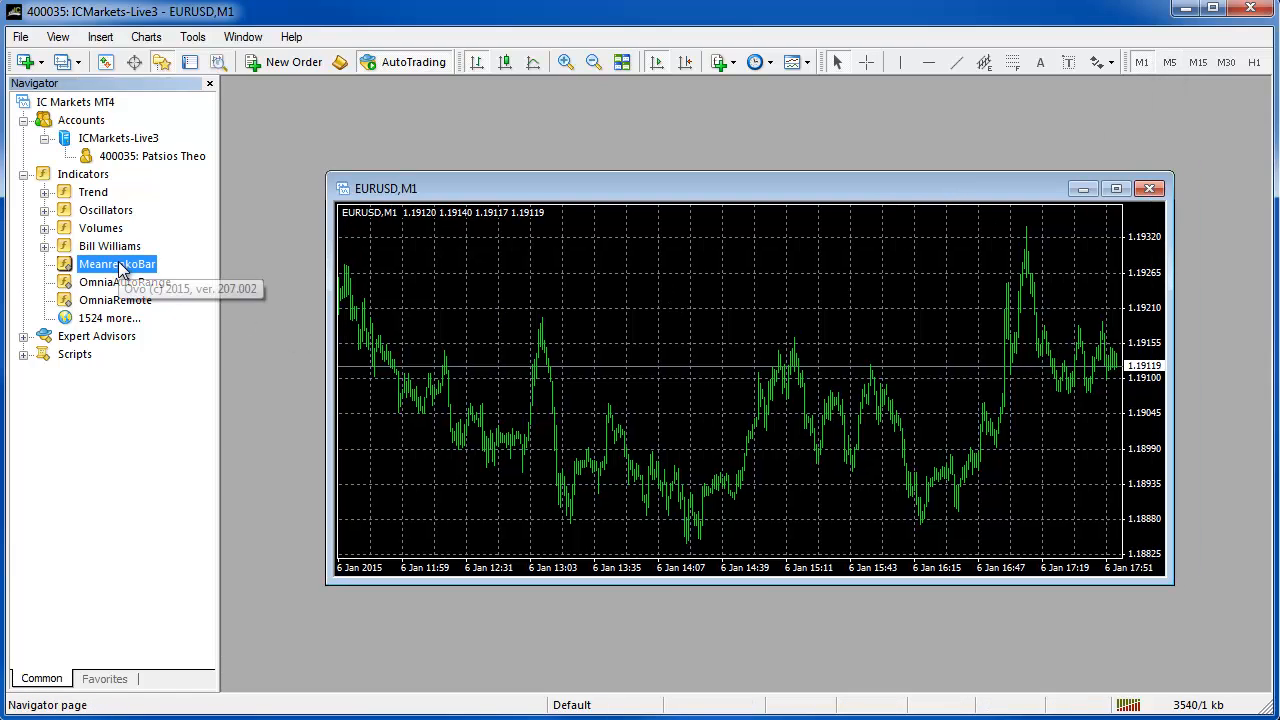
# Begin attaching MeanrenkoBar to EURUSD, view its About info and keep DLL and external expert imports allowed.
pyautogui.doubleClick(116, 264)
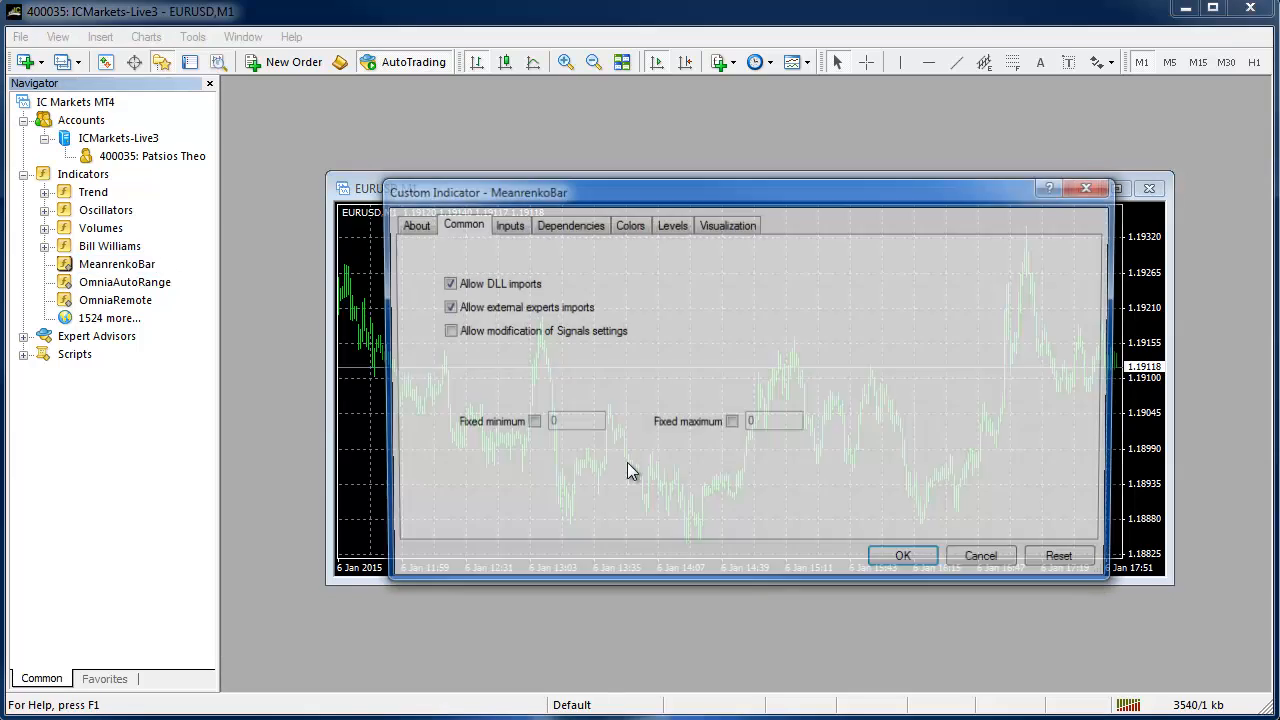
pyautogui.click(410, 224)
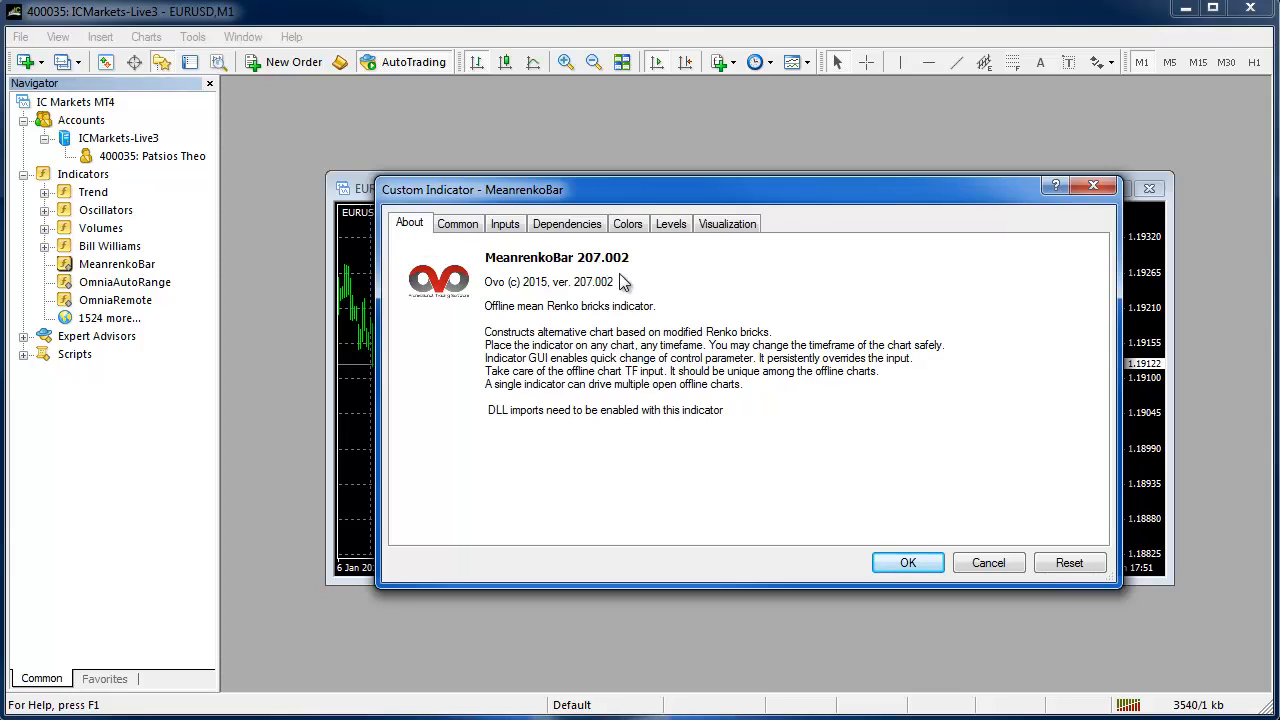
pyautogui.moveTo(472, 250)
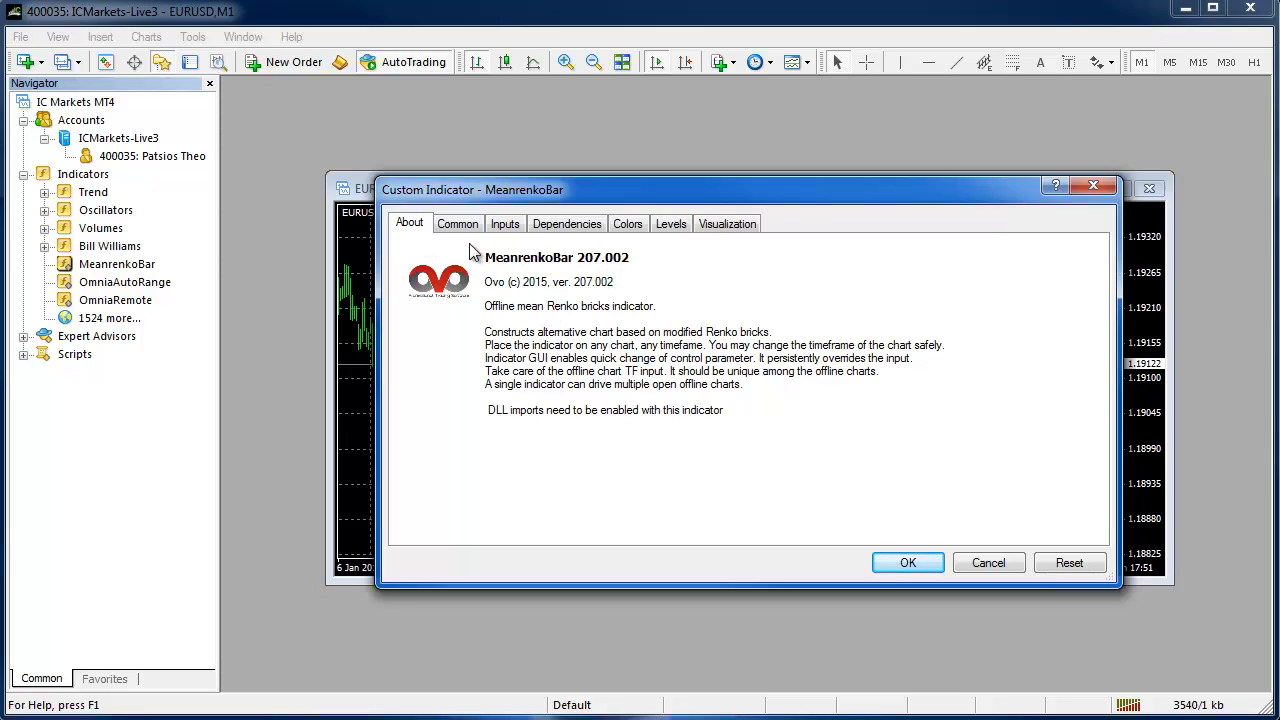
pyautogui.click(456, 224)
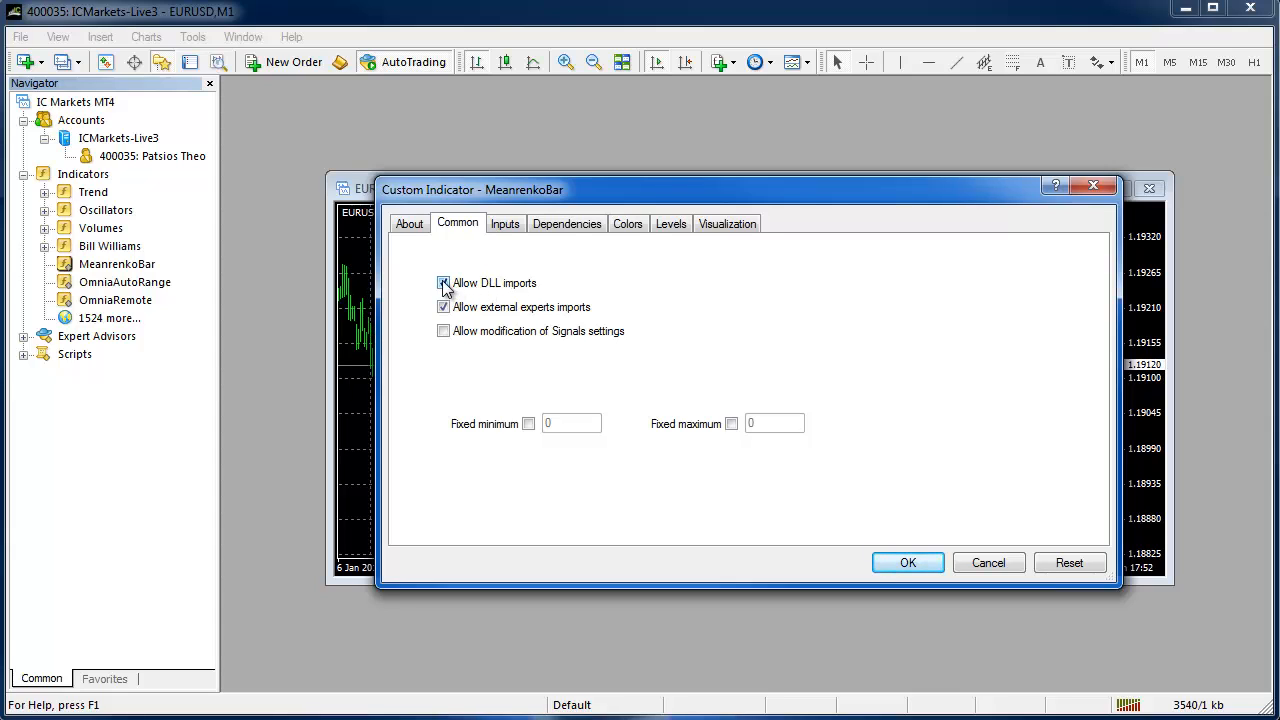
pyautogui.click(444, 284)
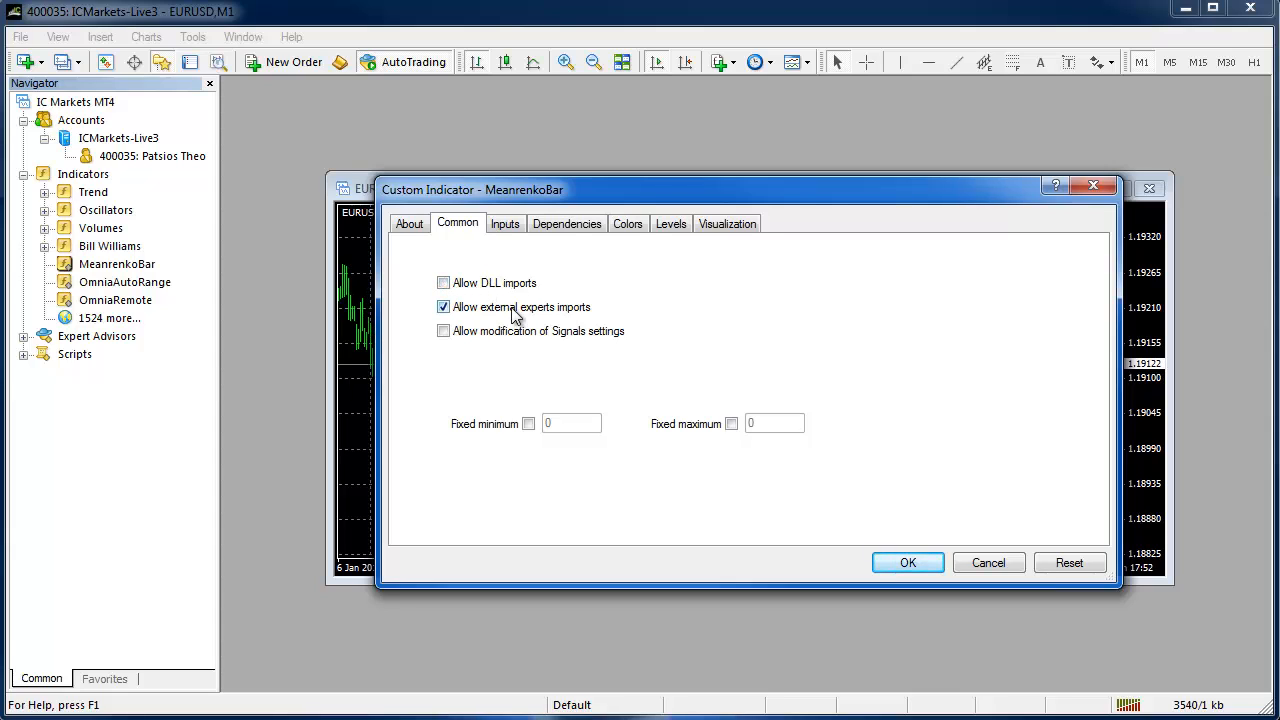
pyautogui.click(444, 284)
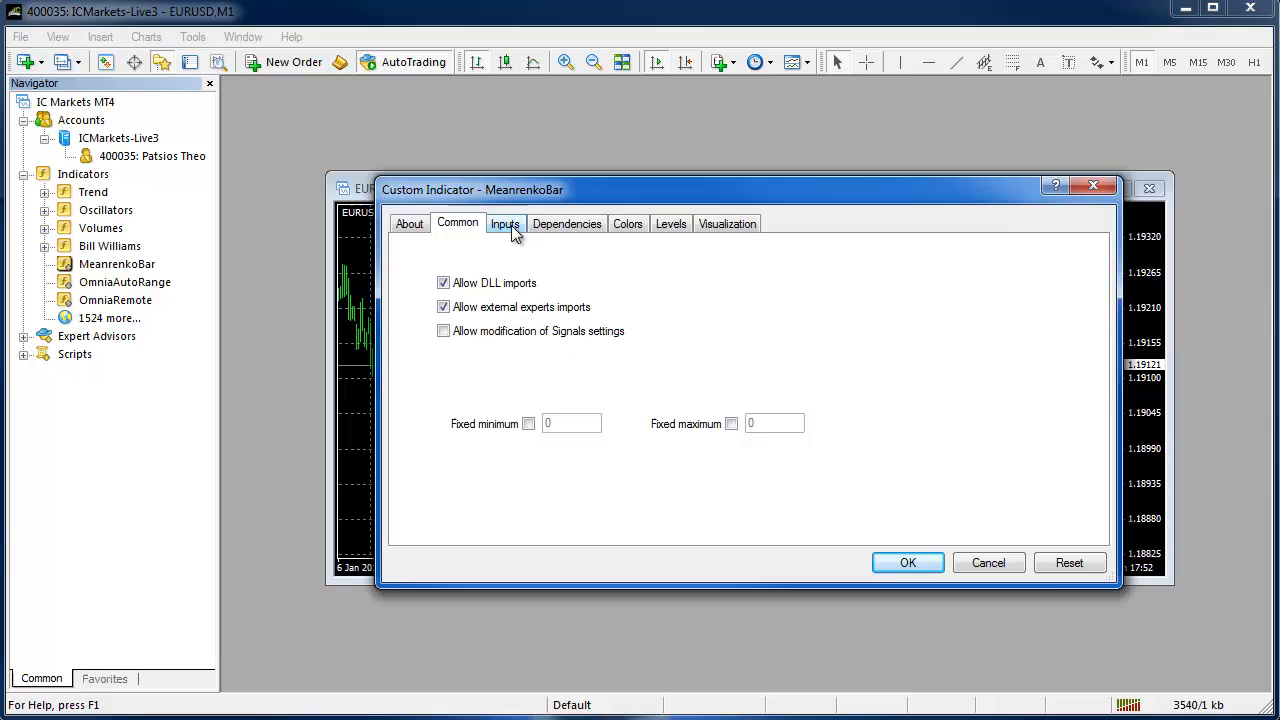
# Set MeanrenkoBar's Output offline TF input to 20, keeping brick step size 100.
pyautogui.click(504, 224)
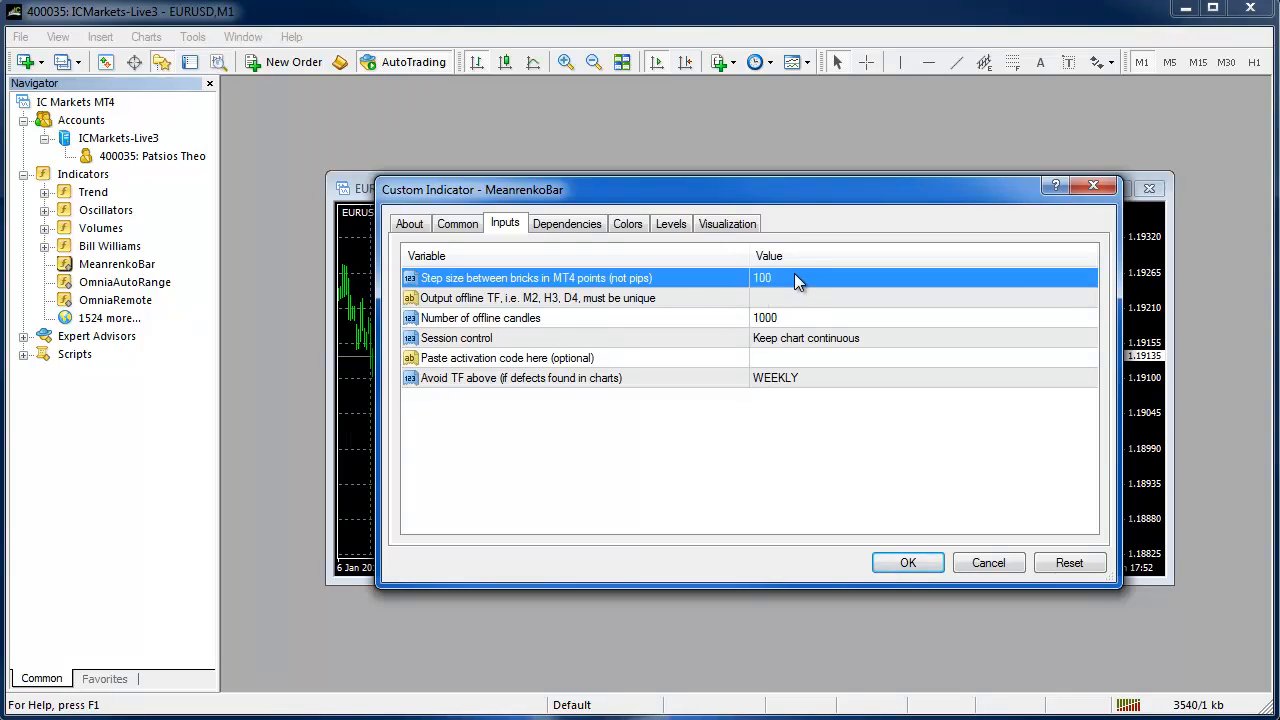
pyautogui.moveTo(784, 284)
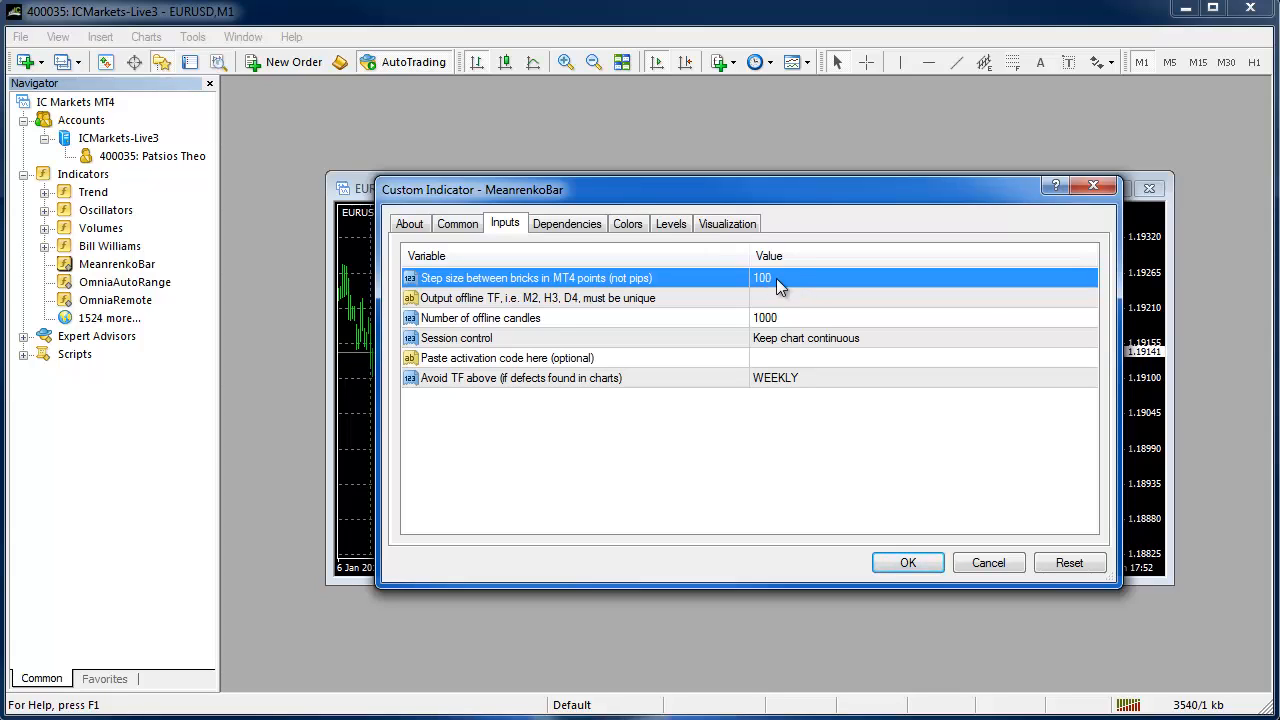
pyautogui.moveTo(668, 302)
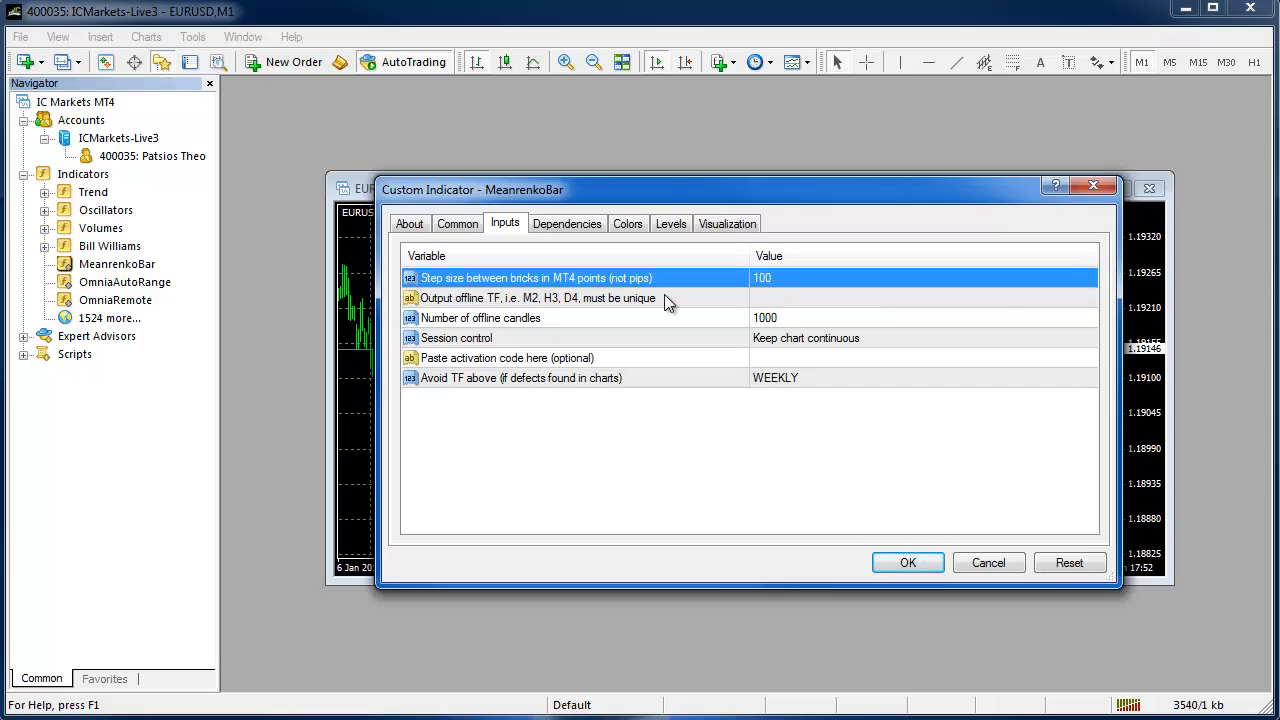
pyautogui.moveTo(638, 292)
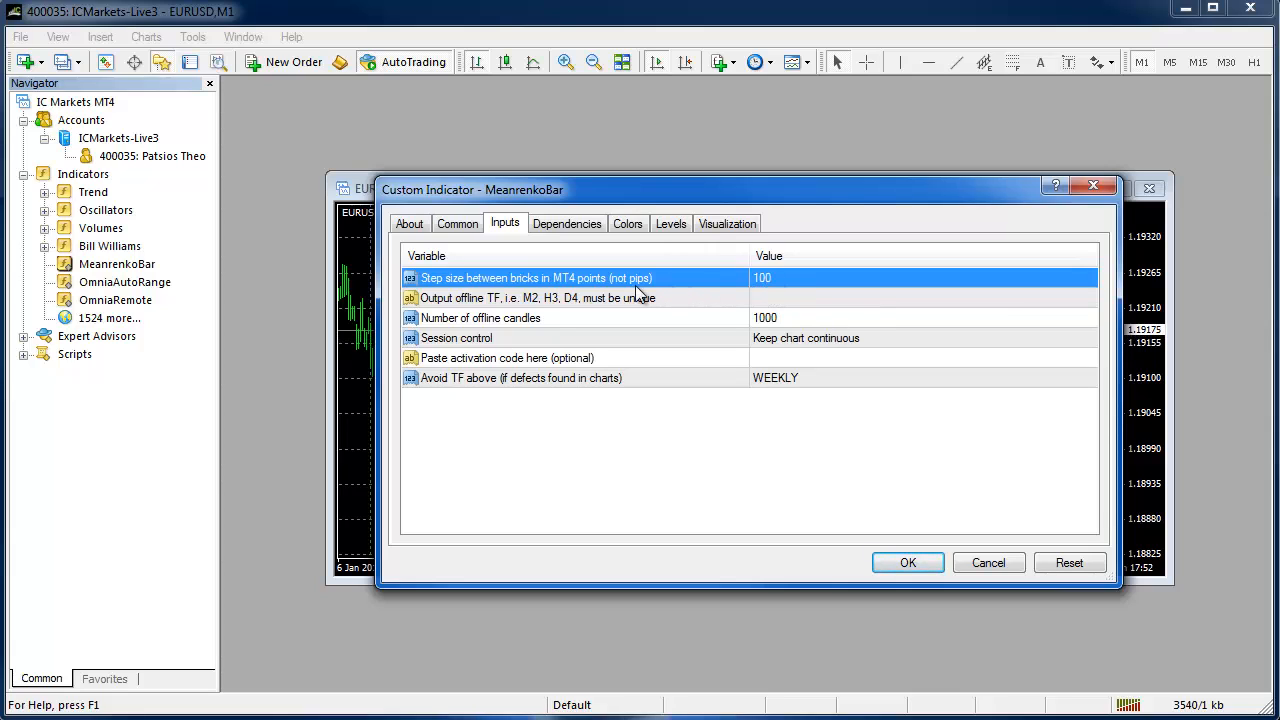
pyautogui.moveTo(780, 284)
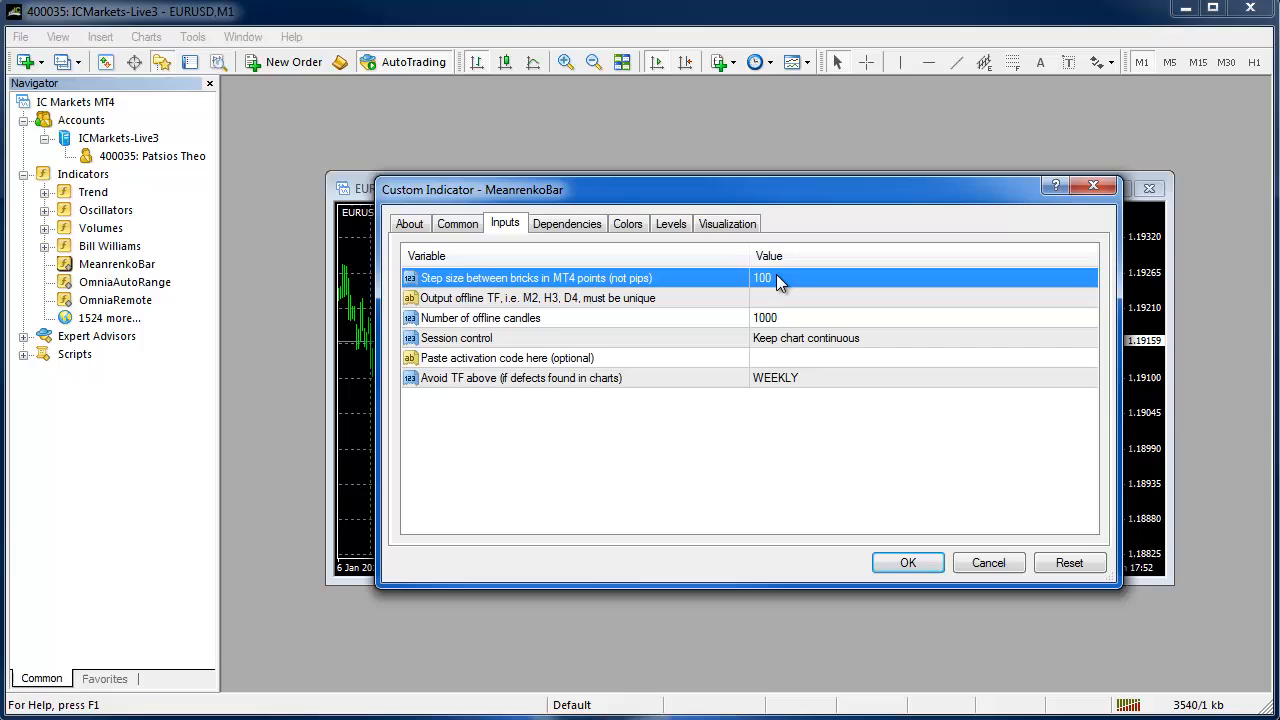
pyautogui.moveTo(780, 284)
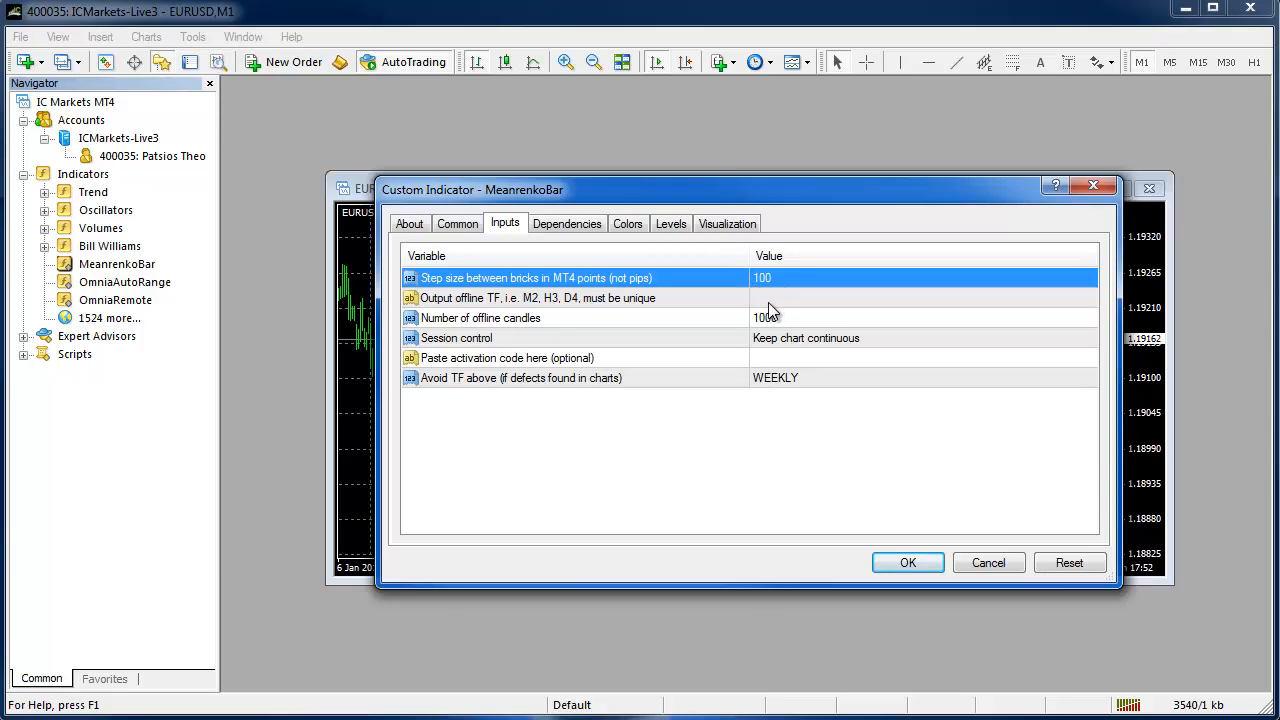
pyautogui.click(536, 298)
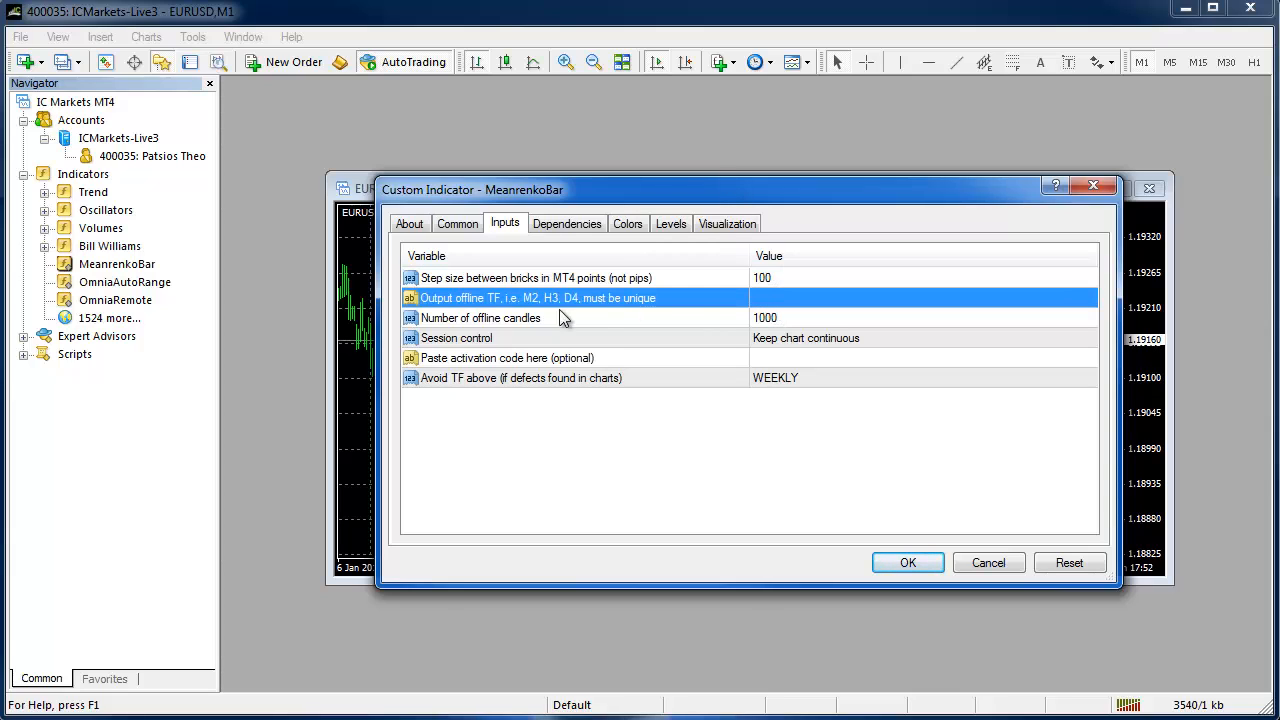
pyautogui.moveTo(548, 318)
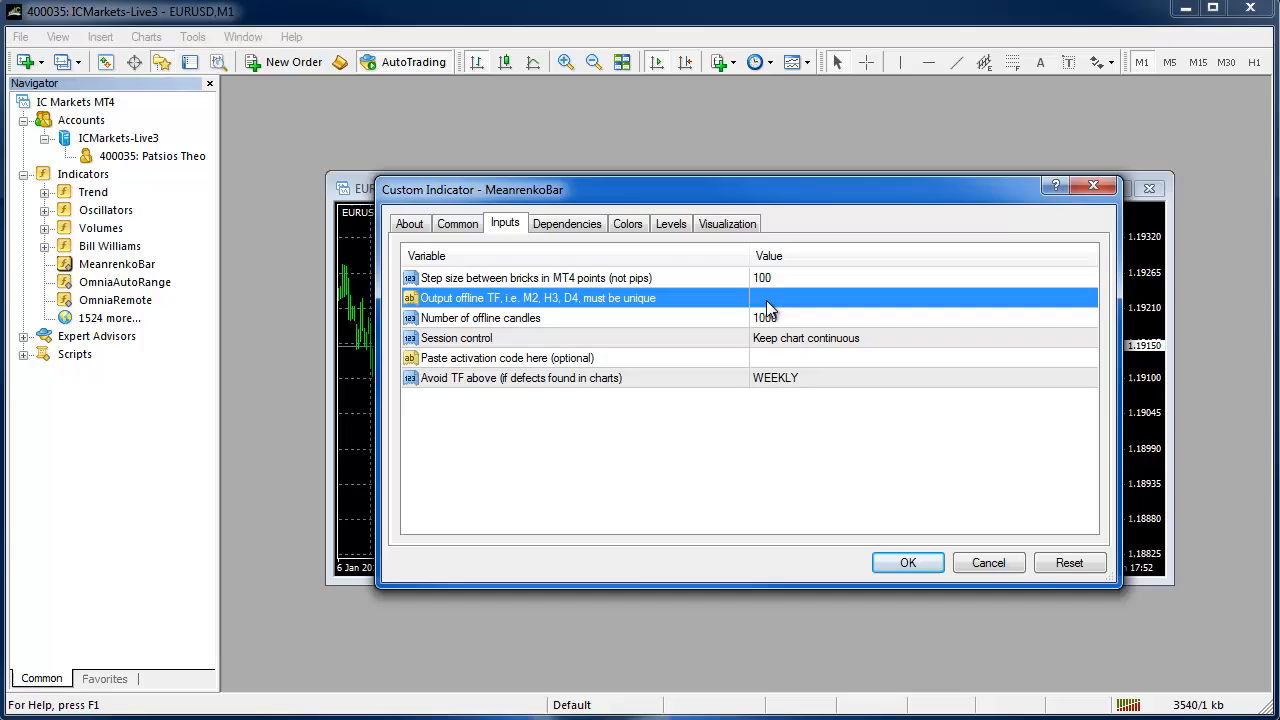
pyautogui.click(920, 298)
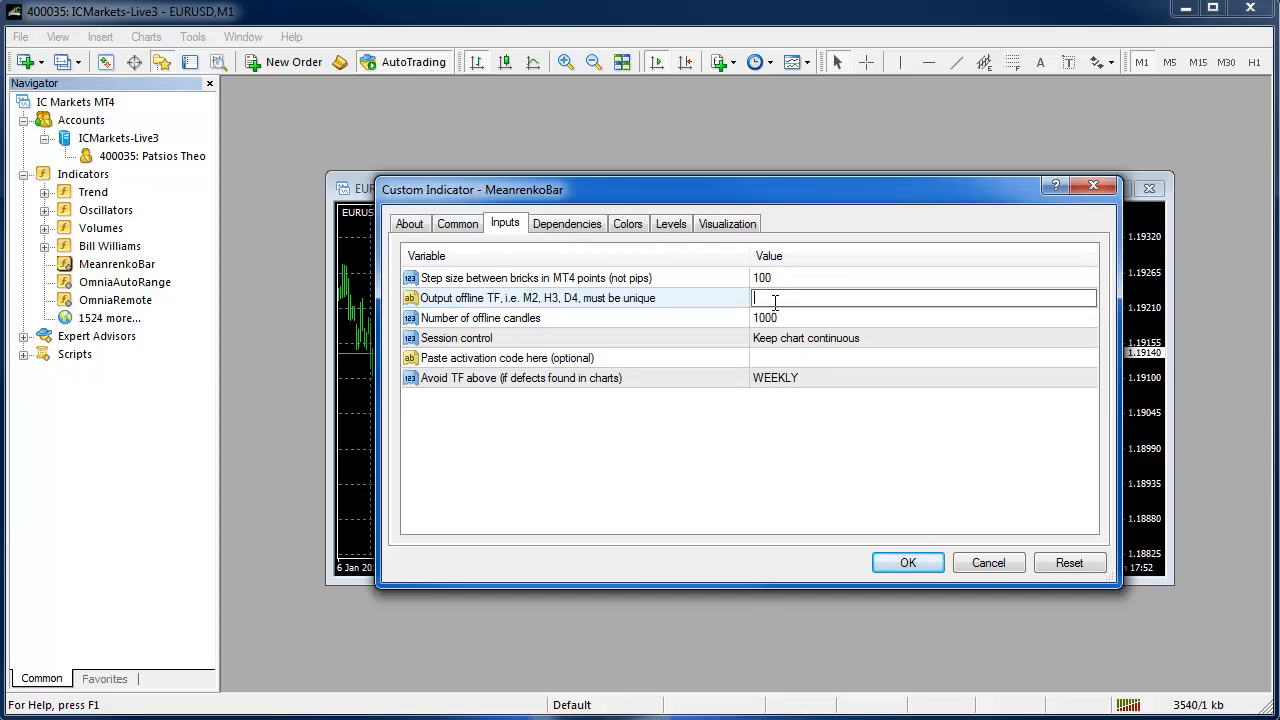
pyautogui.write('20')
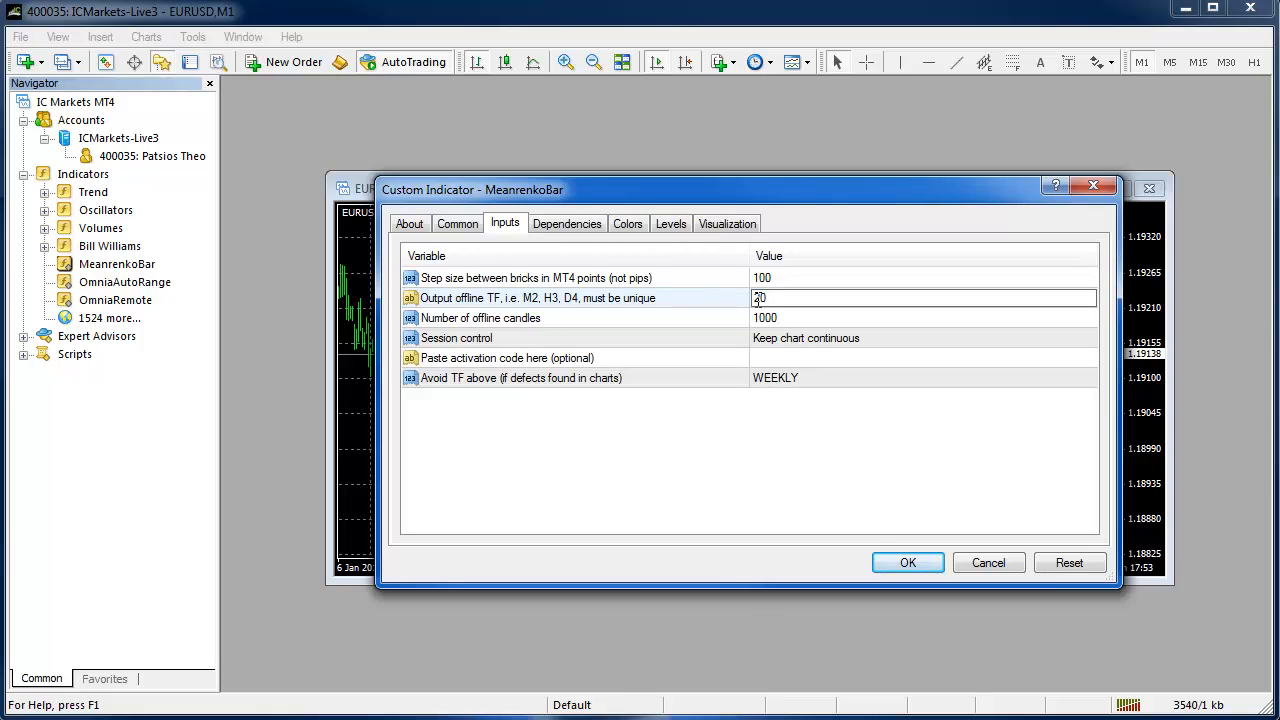
pyautogui.write('20')
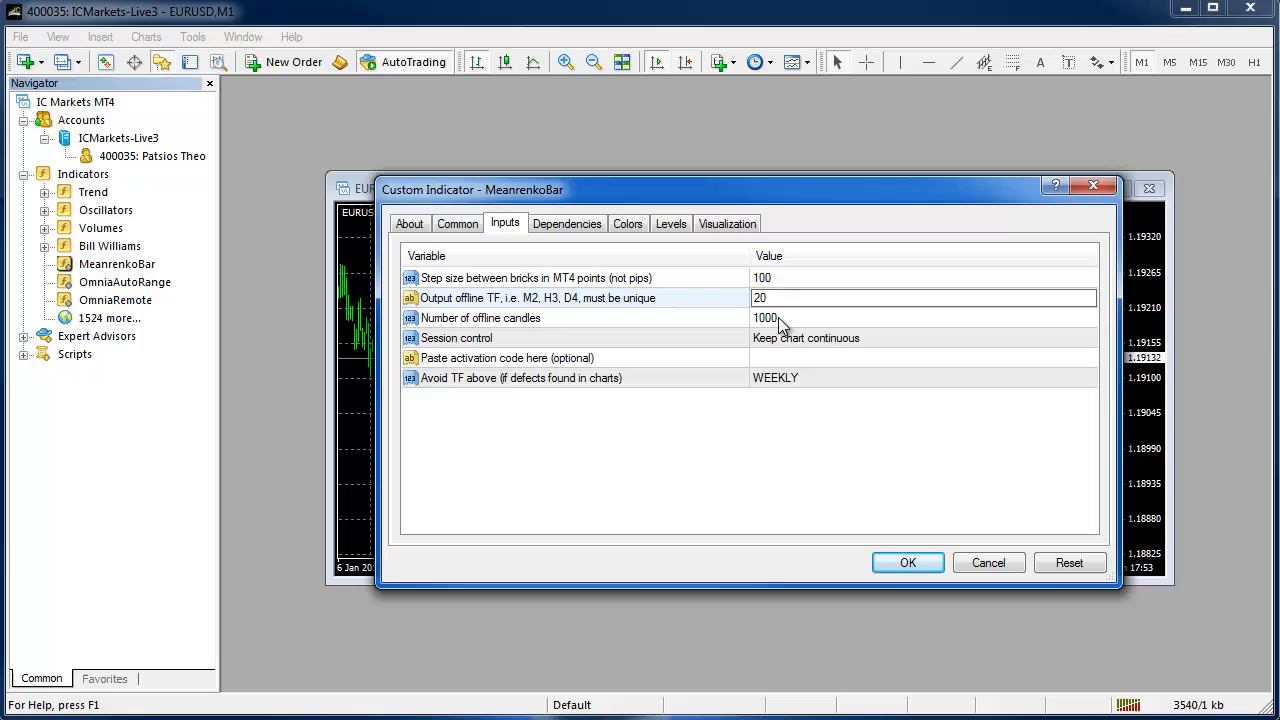
# Keep 1000 offline candles and Keep chart continuous session control, then start editing the activation code.
pyautogui.click(480, 318)
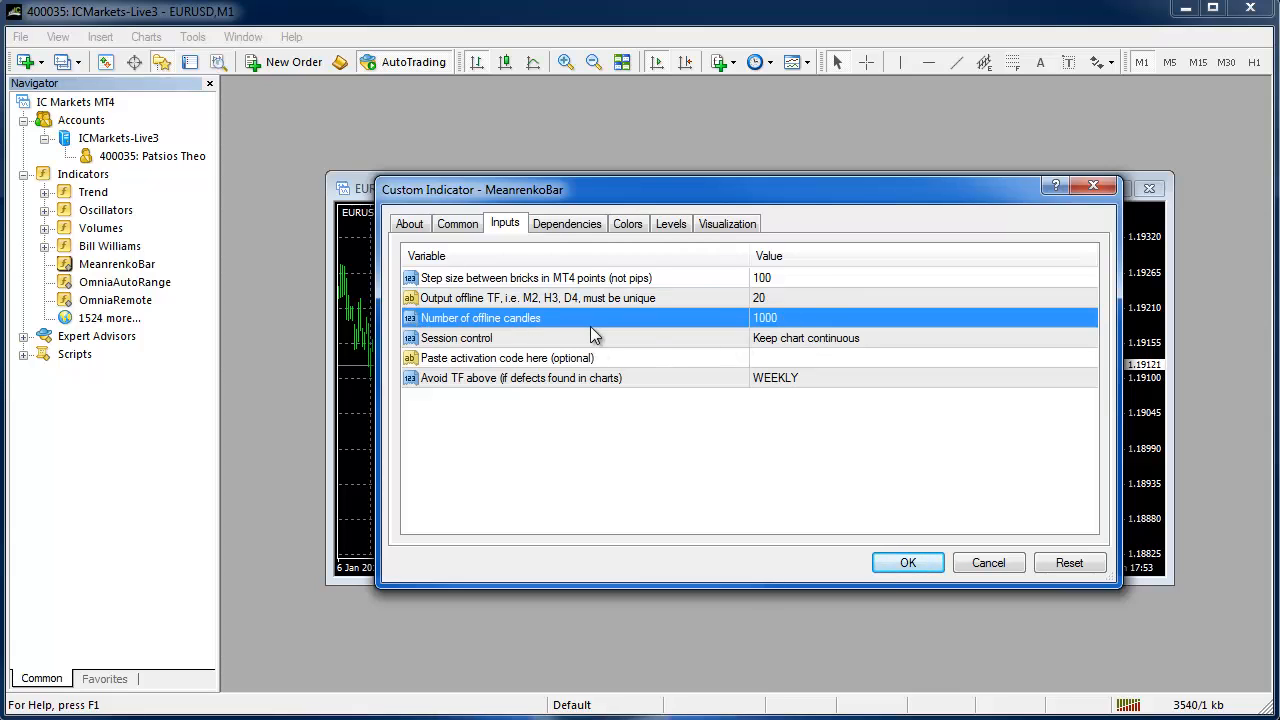
pyautogui.moveTo(782, 332)
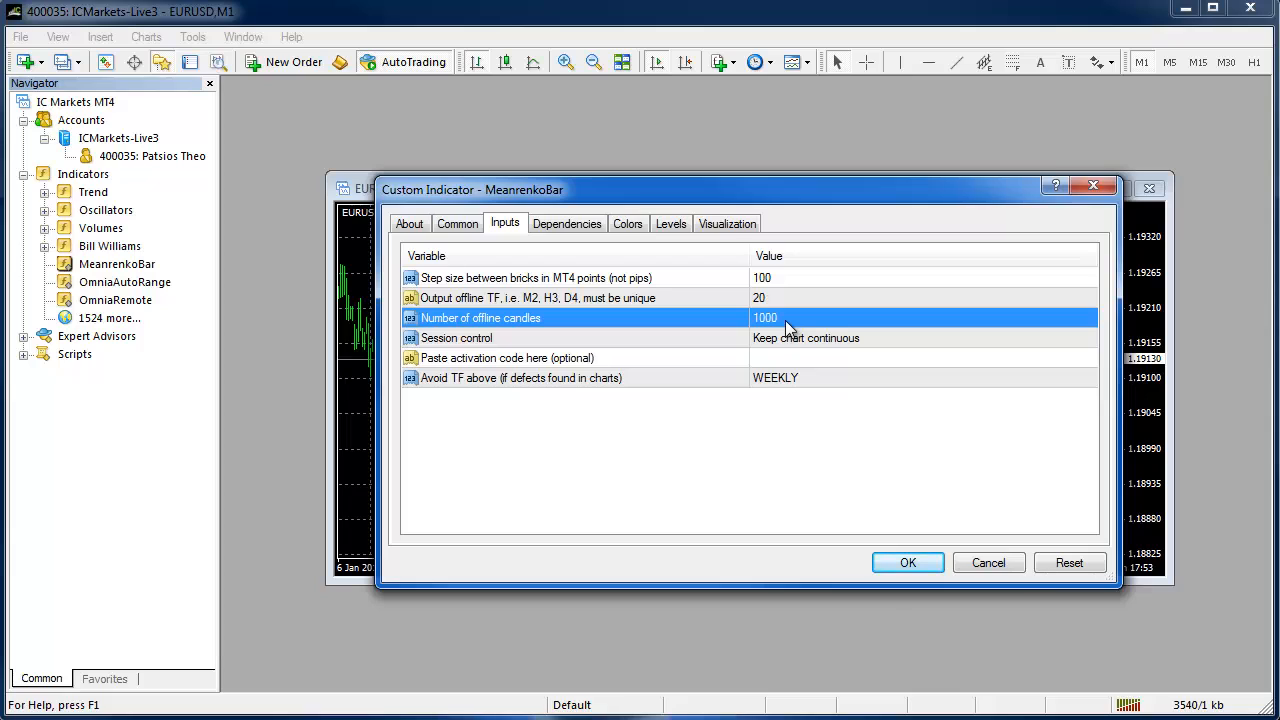
pyautogui.click(920, 338)
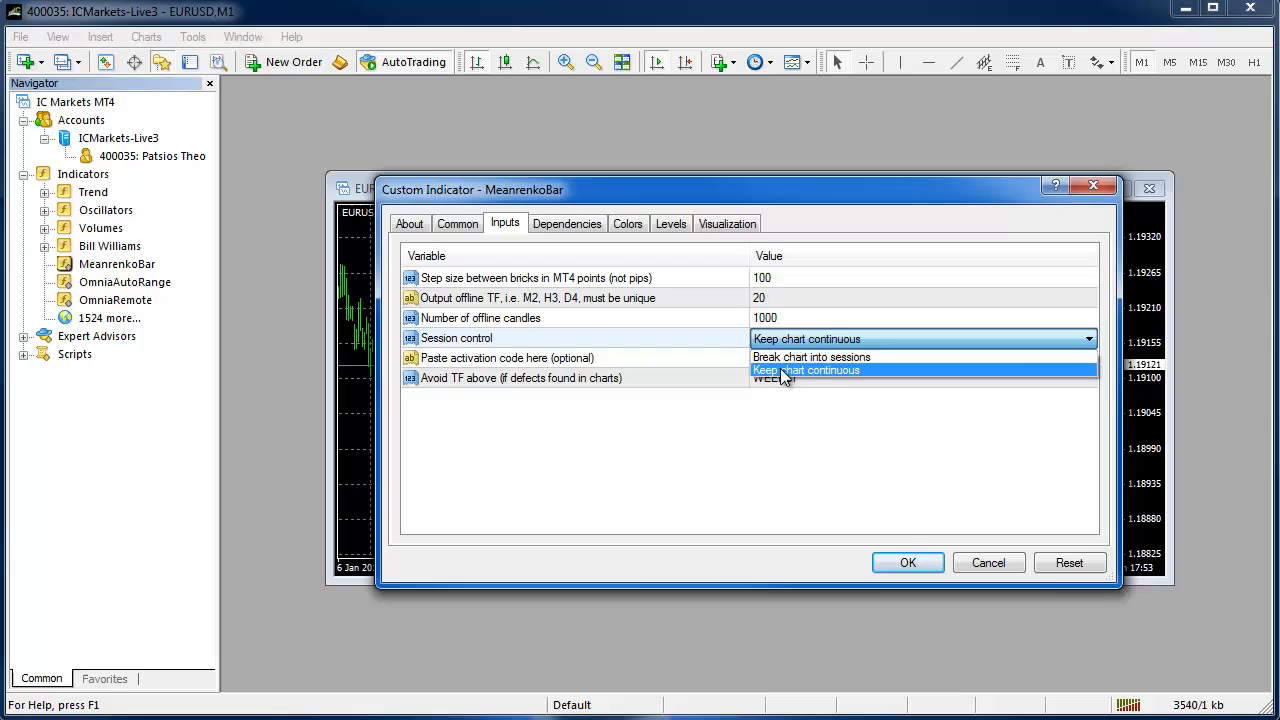
pyautogui.moveTo(810, 356)
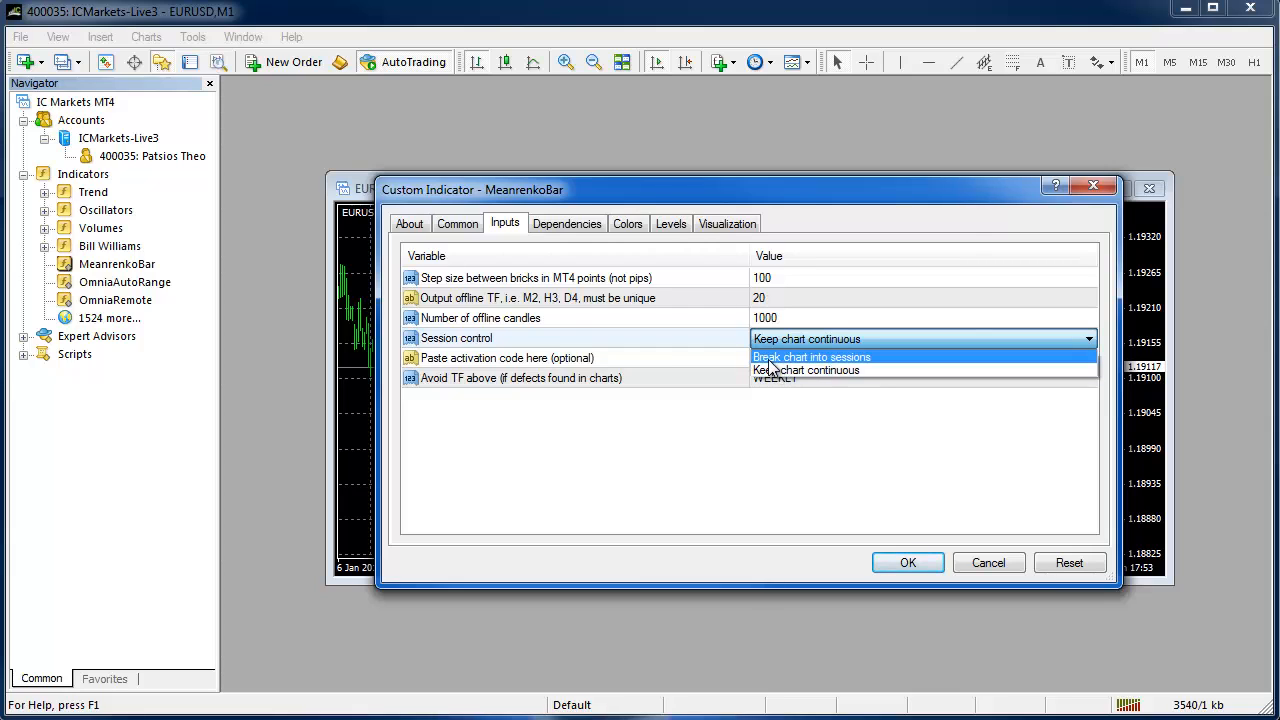
pyautogui.click(806, 368)
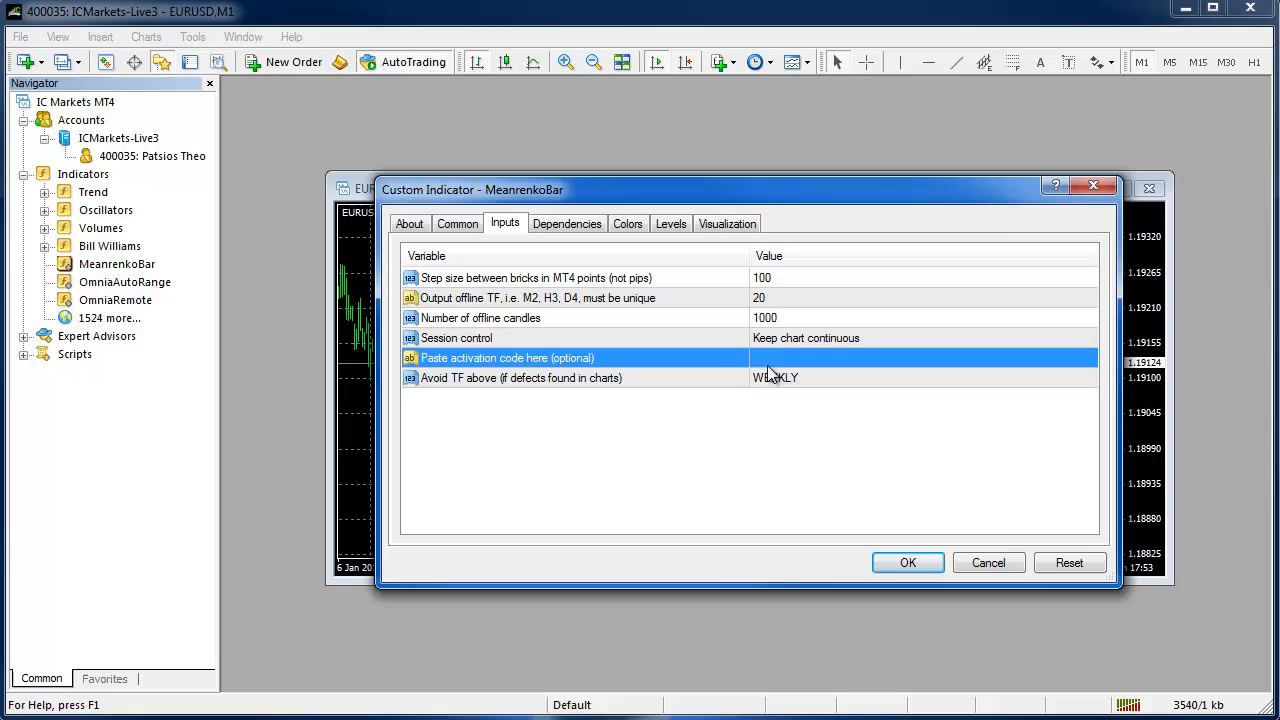
pyautogui.click(920, 358)
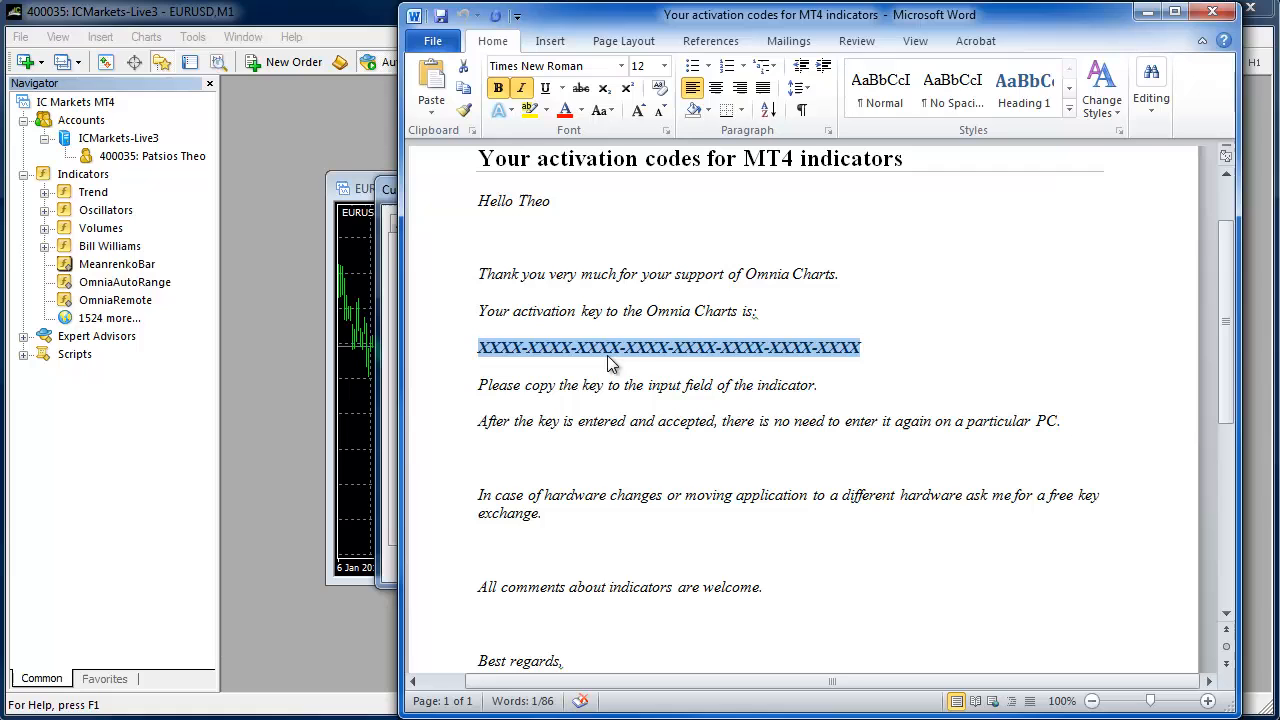
# Copy the Omnia Charts activation key from the Word activation letter.
pyautogui.rightClick(610, 348)
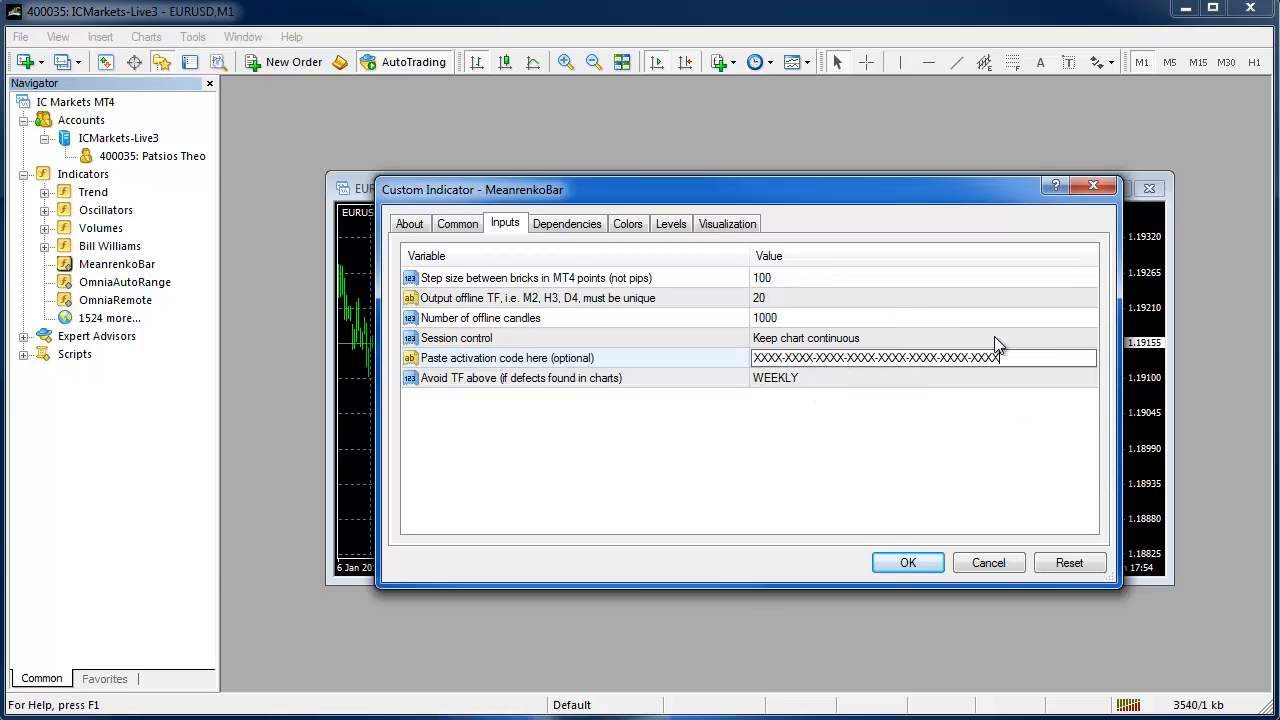
# Clear the pasted key from MeanrenkoBar's activation code field.
pyautogui.doubleClick(944, 356)
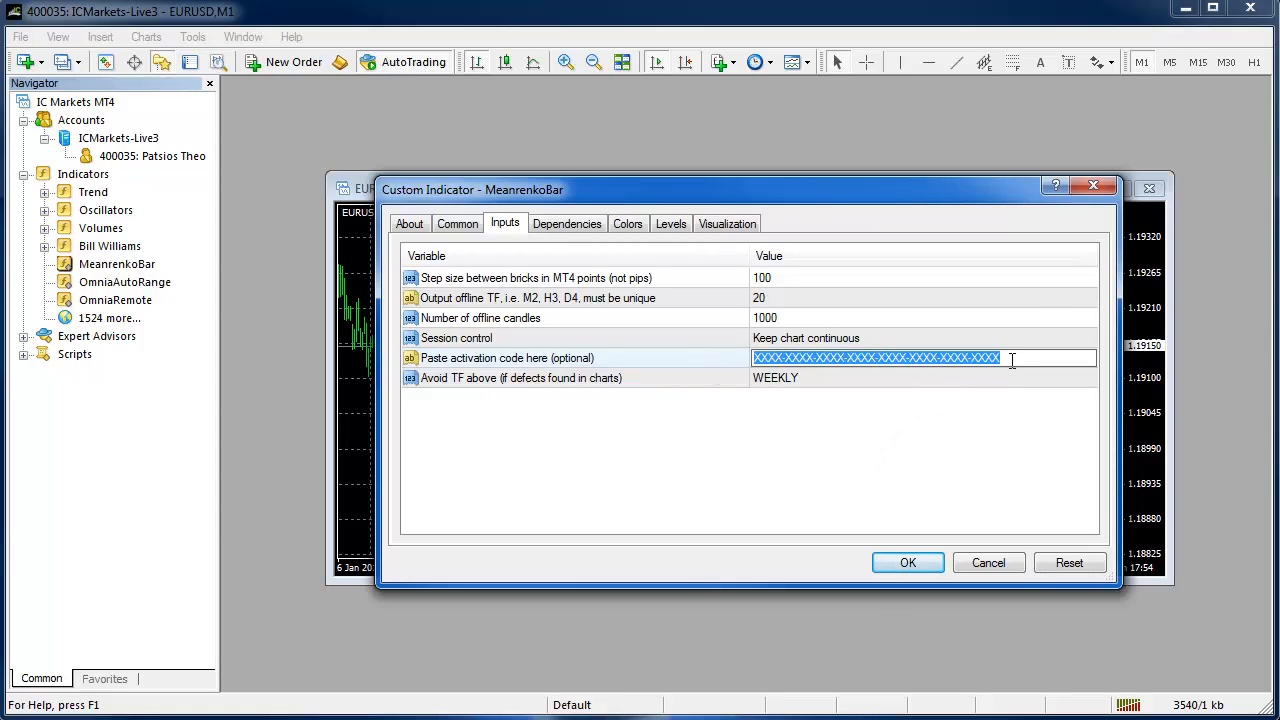
pyautogui.press('Delete')
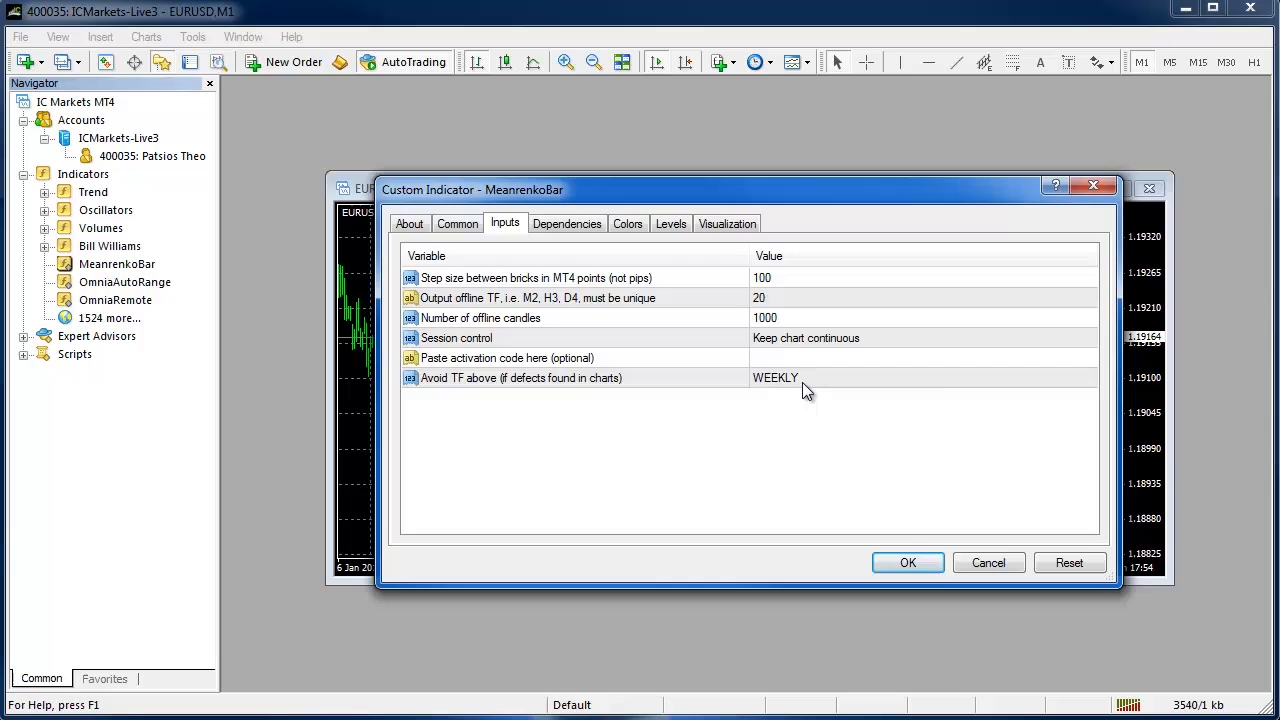
pyautogui.moveTo(558, 394)
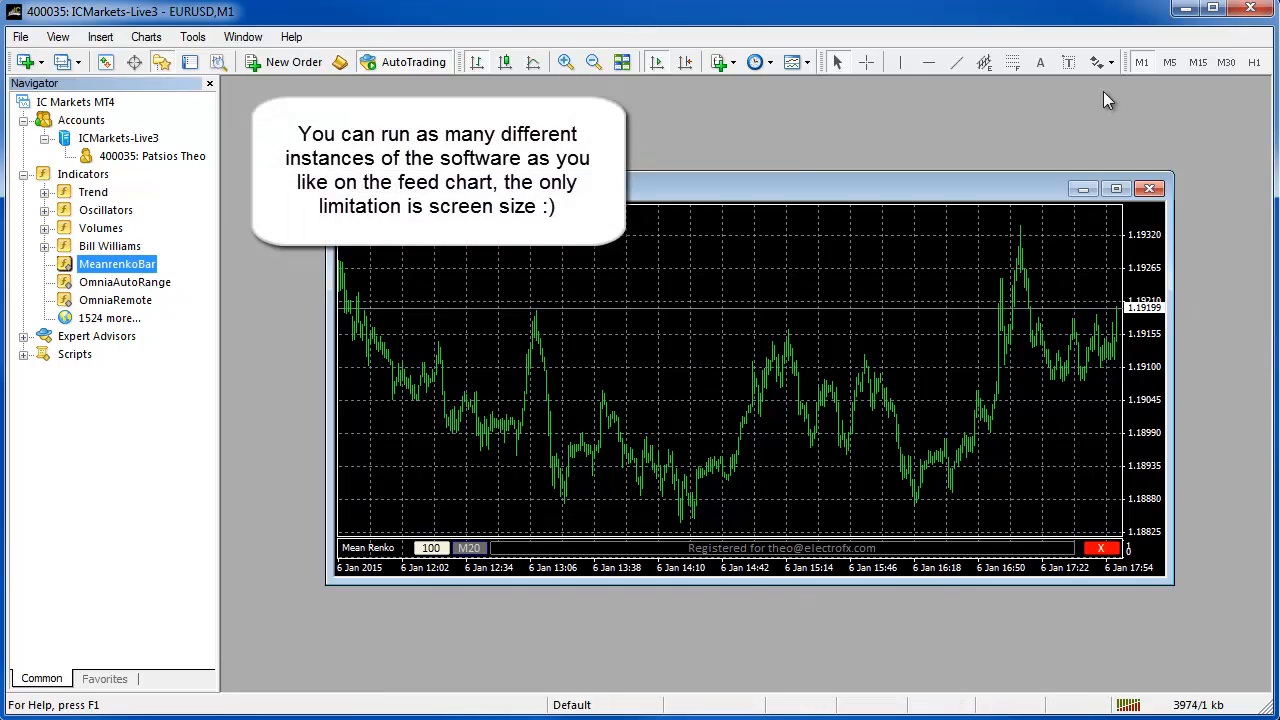
# Bring up the offline EURUSD M20 Renko chart, entering 200 in the panel.
pyautogui.click(1168, 62)
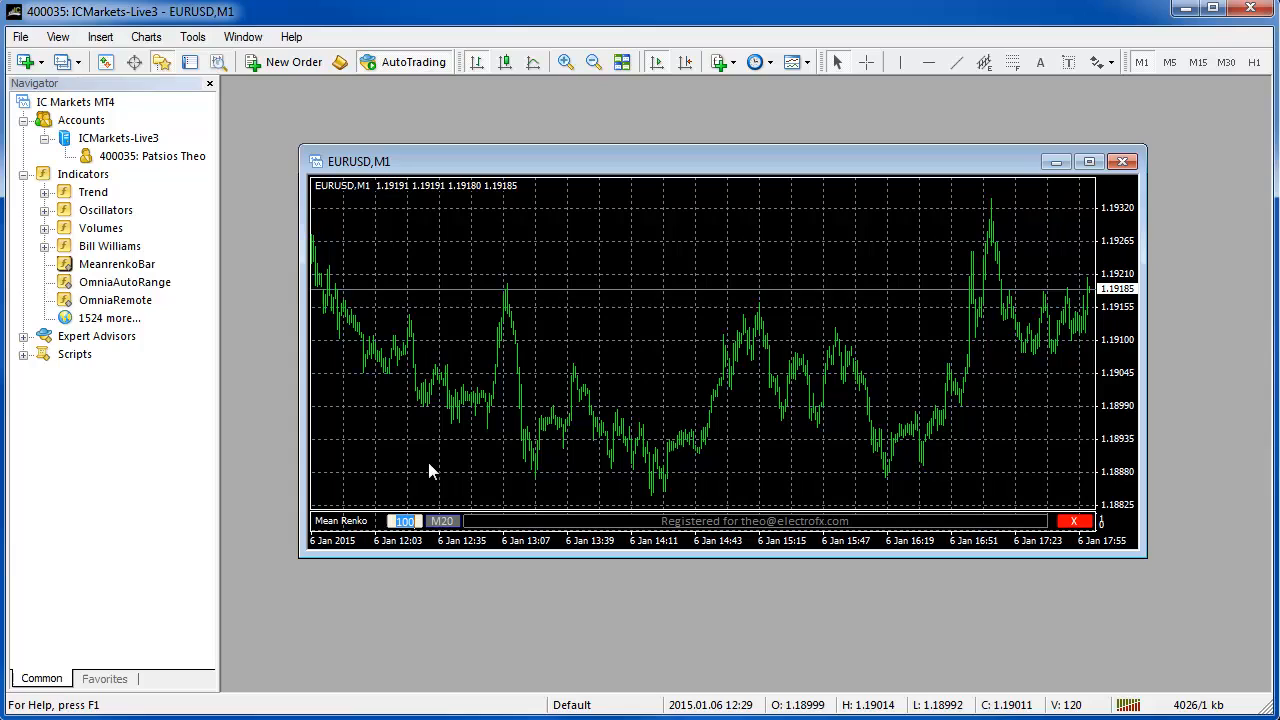
pyautogui.moveTo(440, 520)
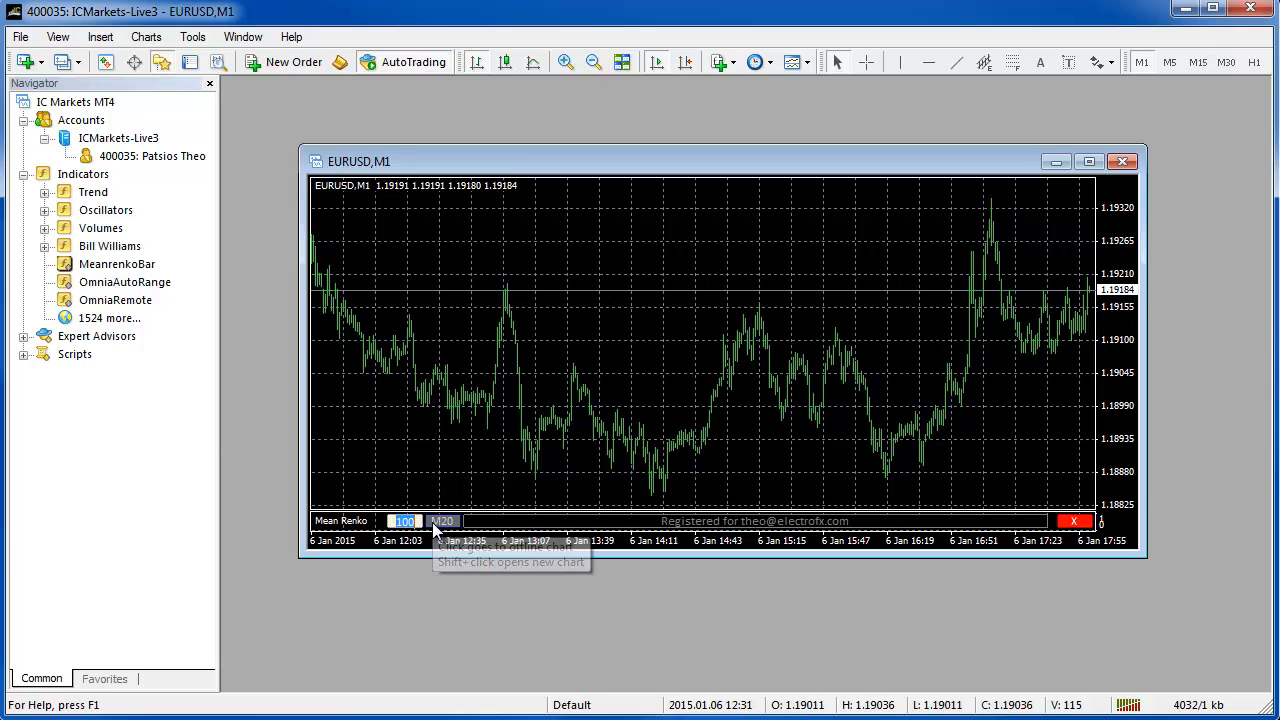
pyautogui.write('200')
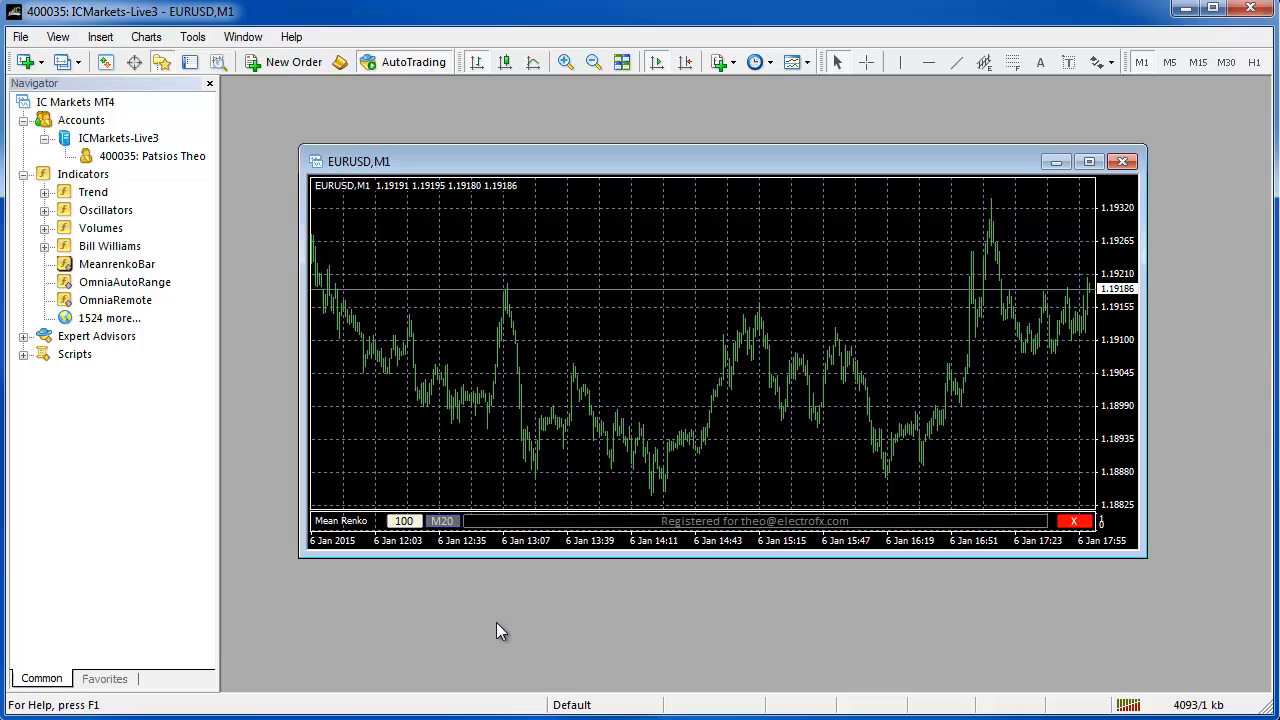
pyautogui.moveTo(1076, 520)
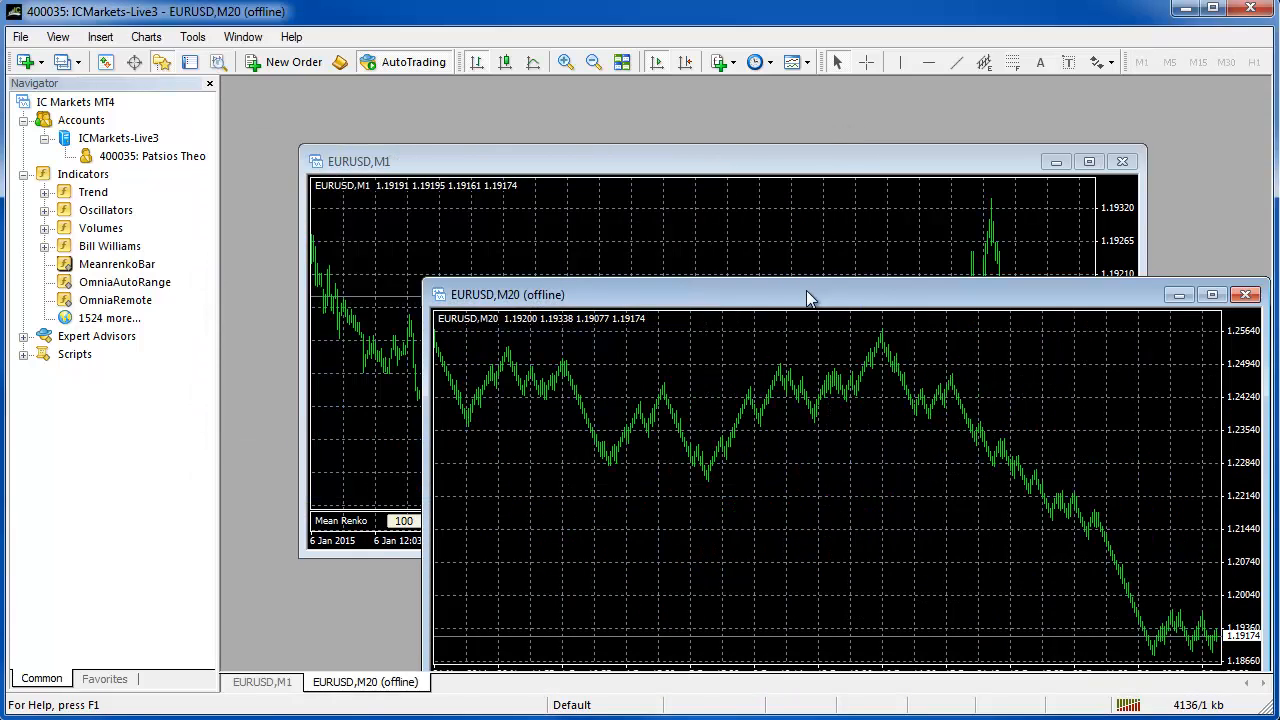
# Move the offline M20 window aside, bring the M1 chart forward, and reach the File menu.
pyautogui.moveTo(810, 294); pyautogui.dragTo(740, 174)
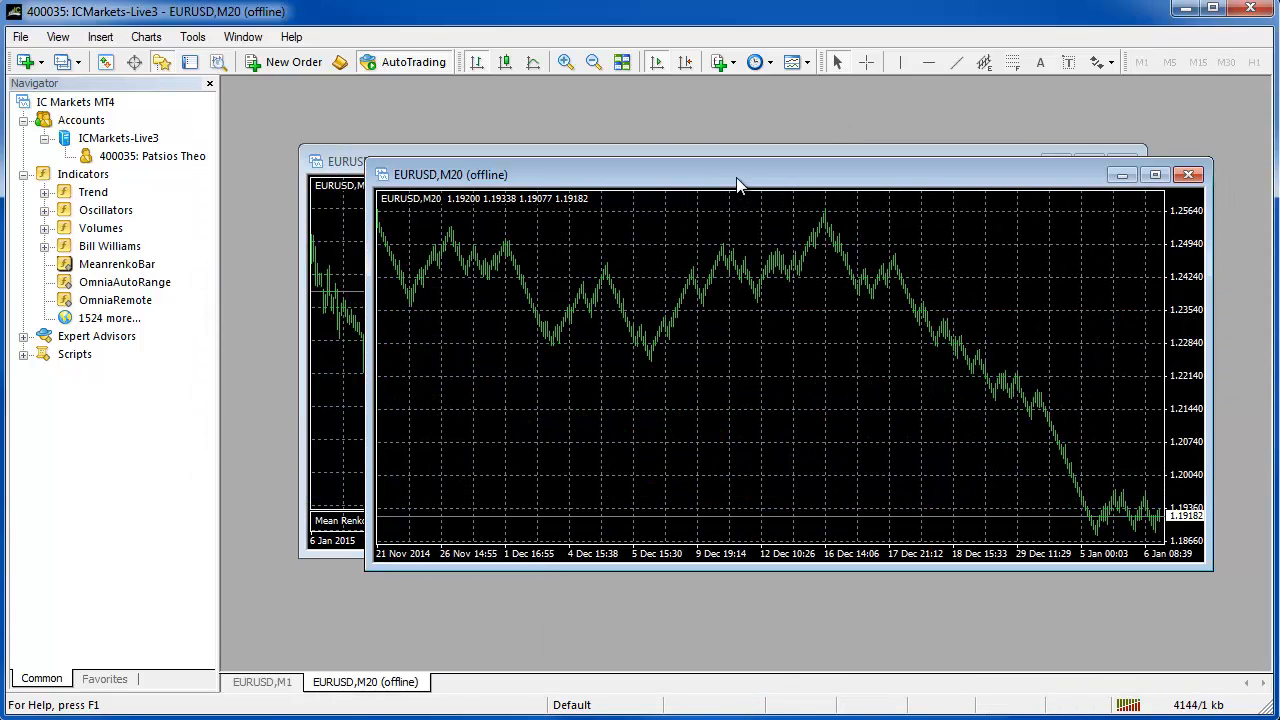
pyautogui.click(260, 680)
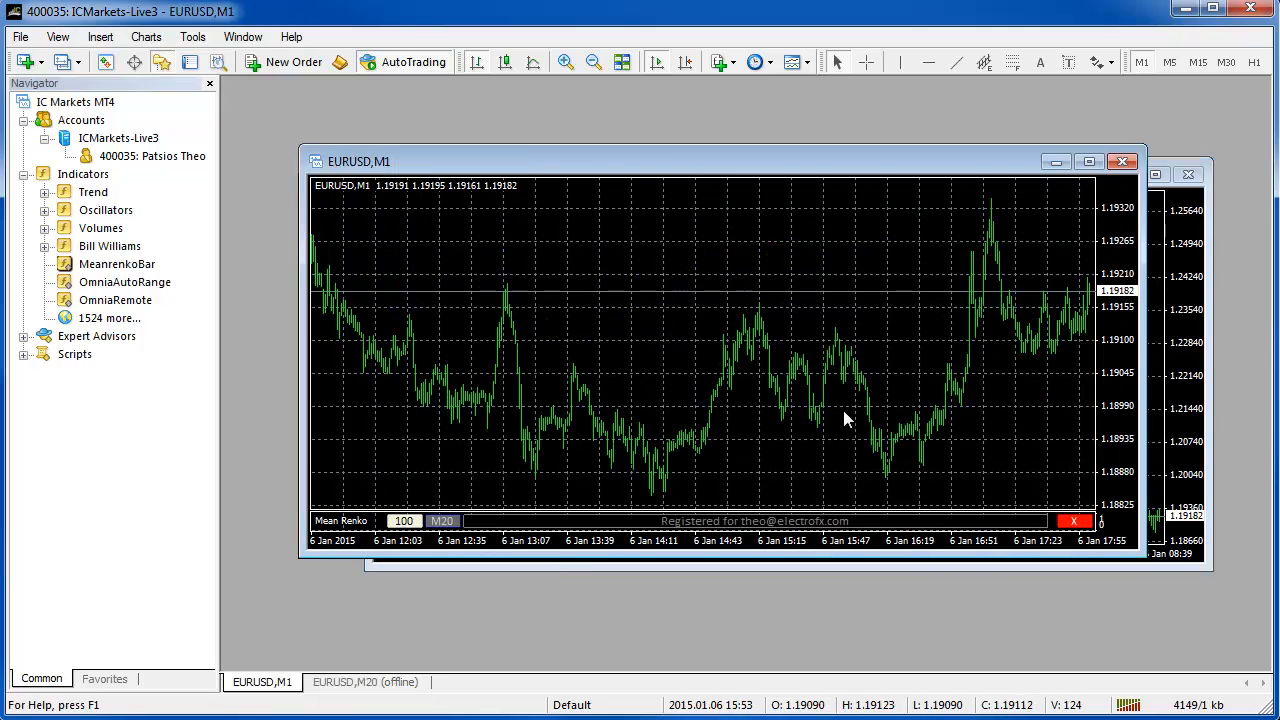
pyautogui.moveTo(744, 212)
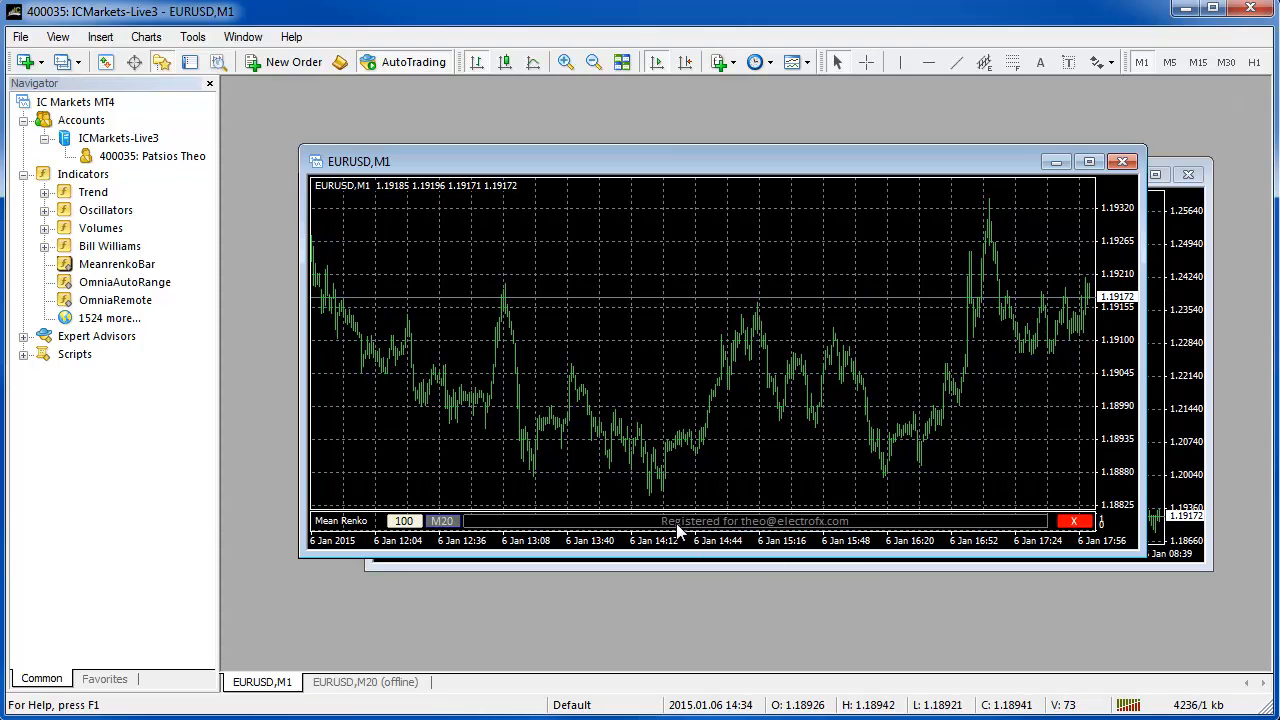
pyautogui.moveTo(796, 530)
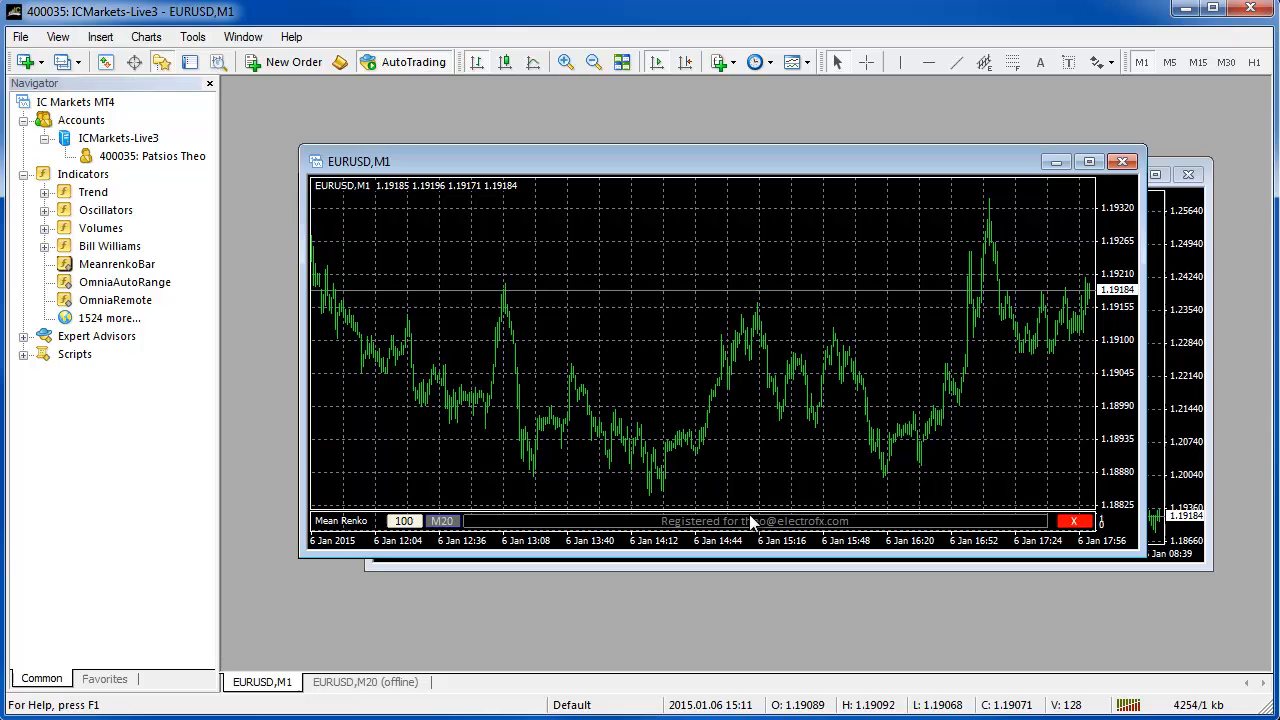
pyautogui.click(20, 36)
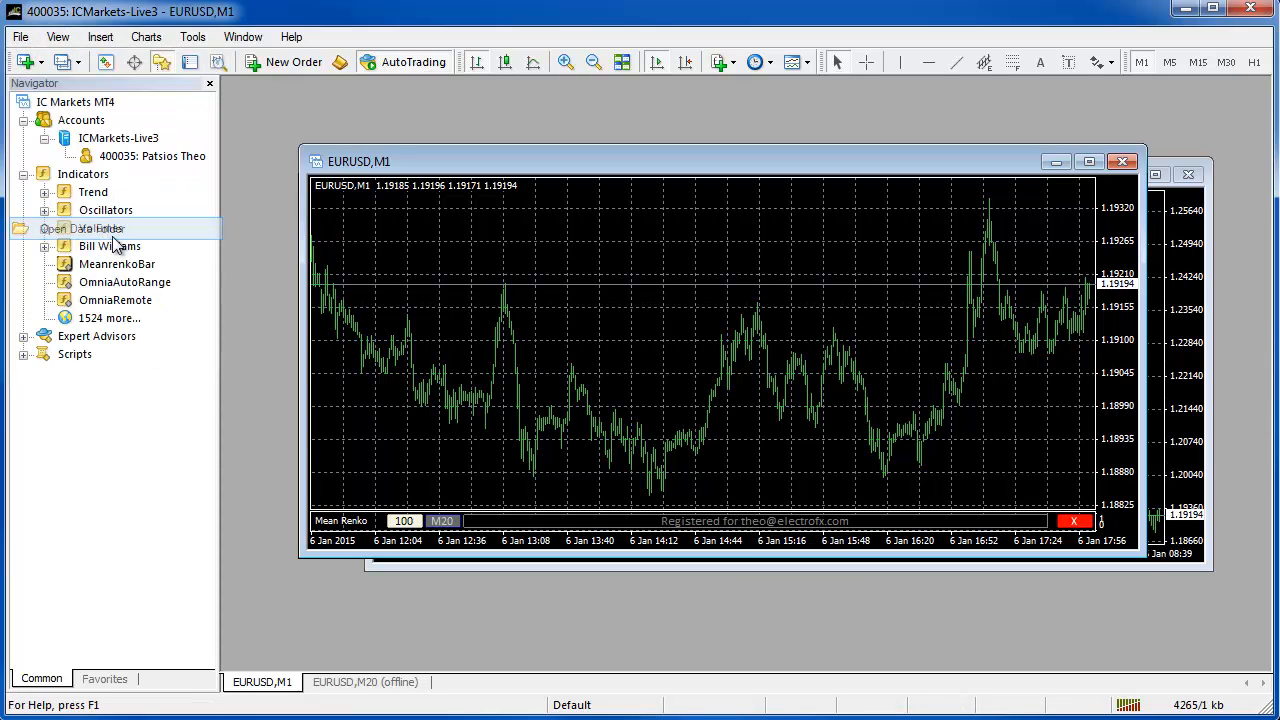
# Replace the files in MQL4\Indicators with the new indicator copies via the data folder.
pyautogui.click(82, 228)
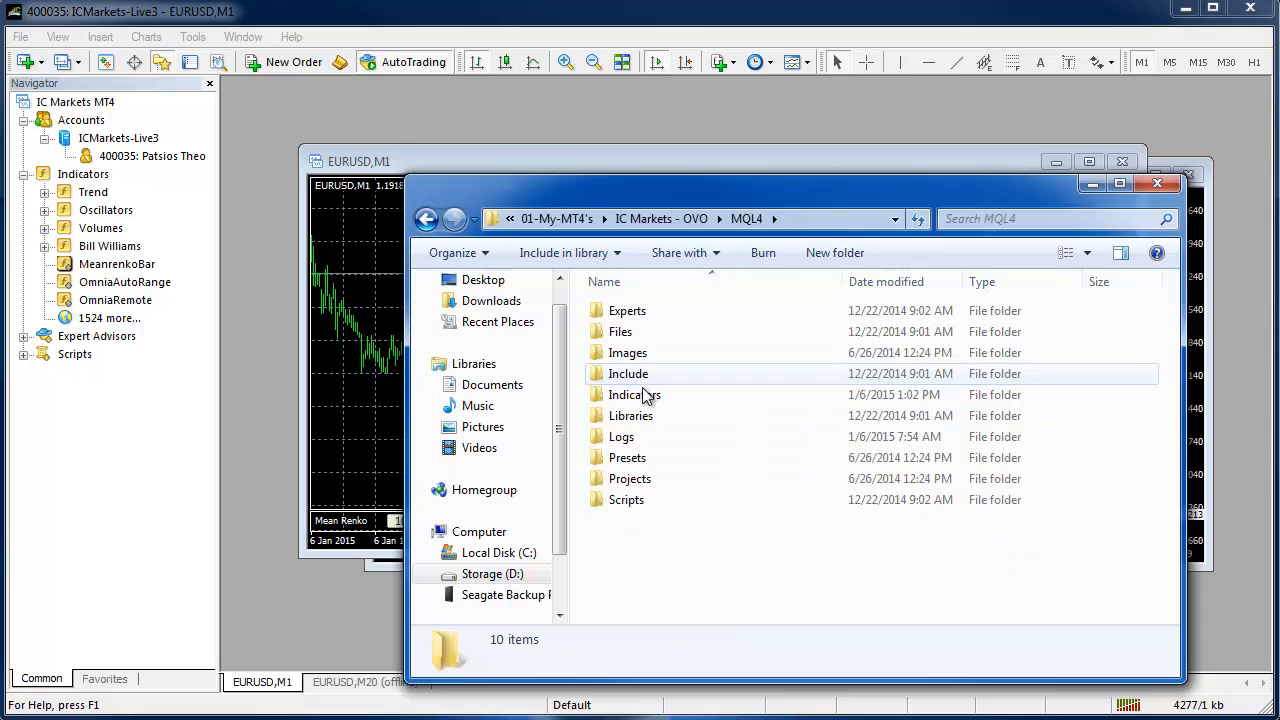
pyautogui.doubleClick(634, 394)
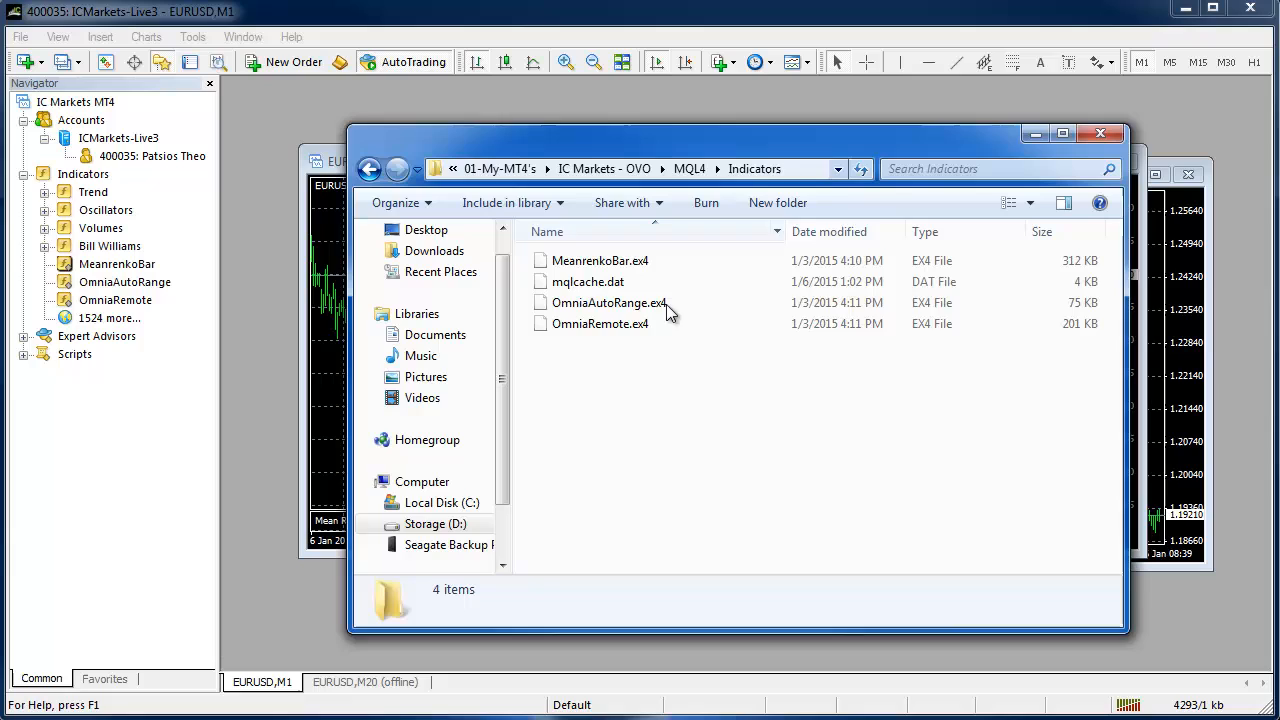
pyautogui.moveTo(630, 356)
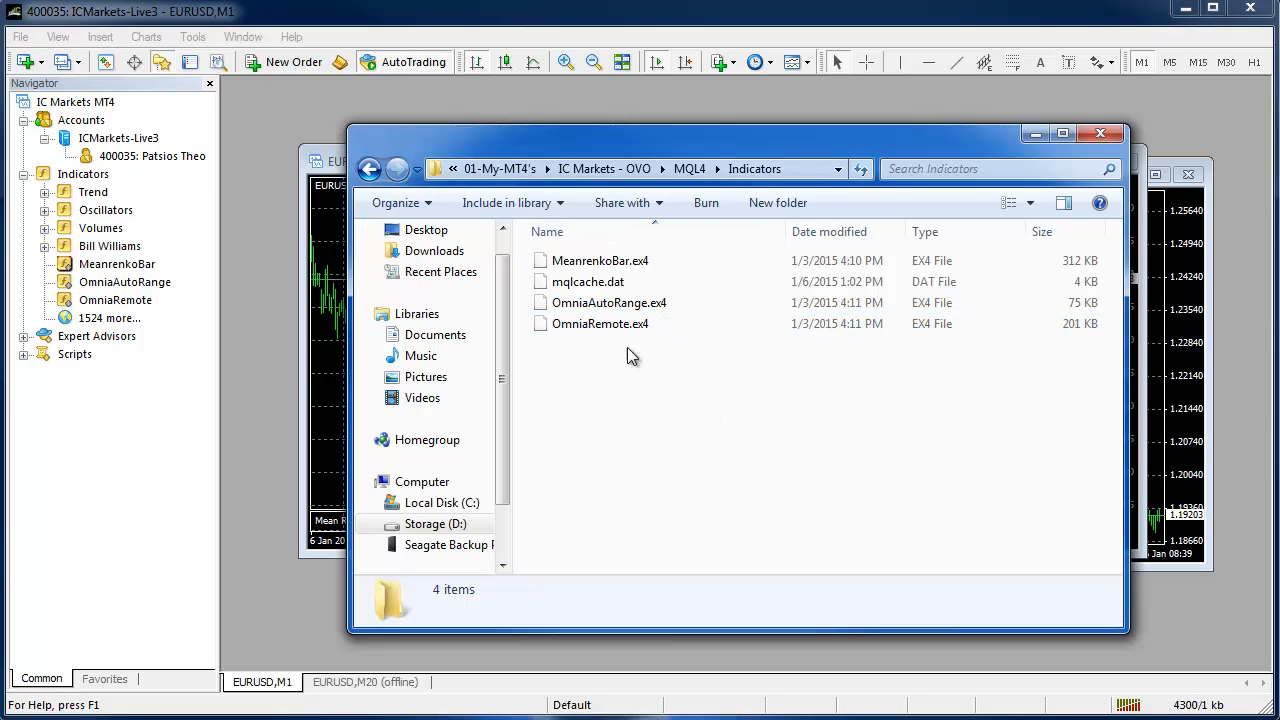
pyautogui.moveTo(688, 304)
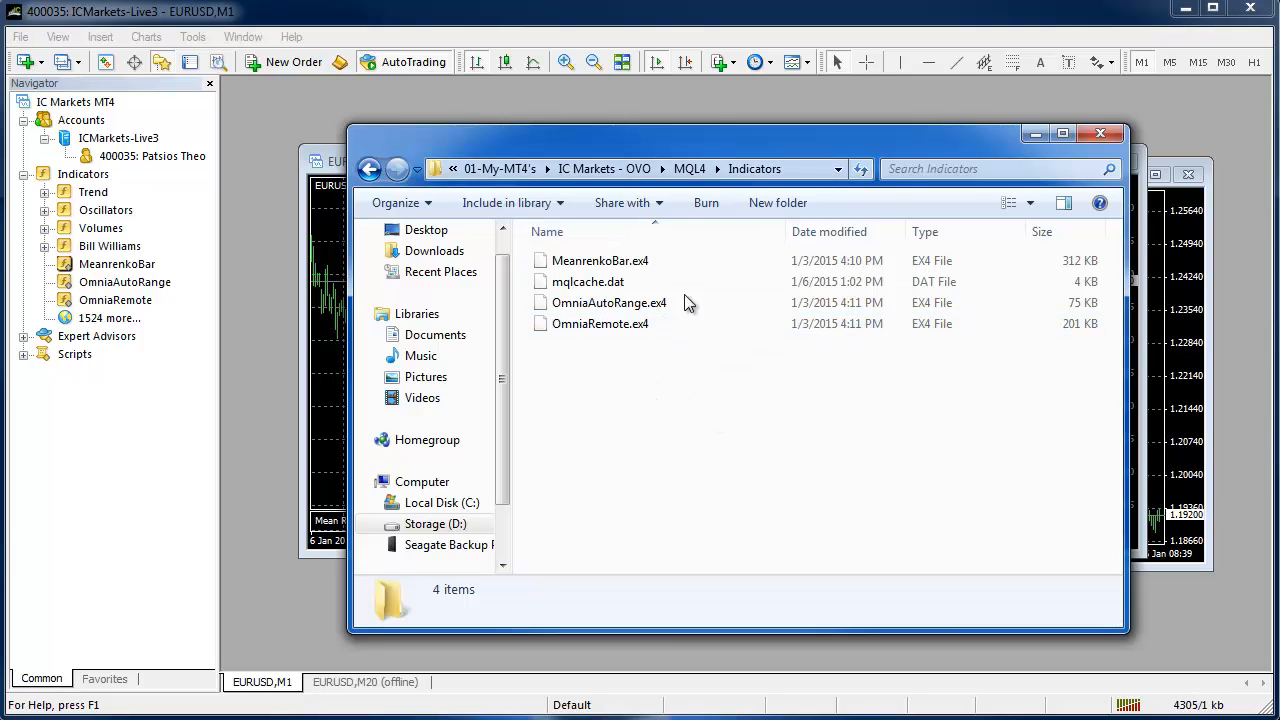
pyautogui.moveTo(824, 498)
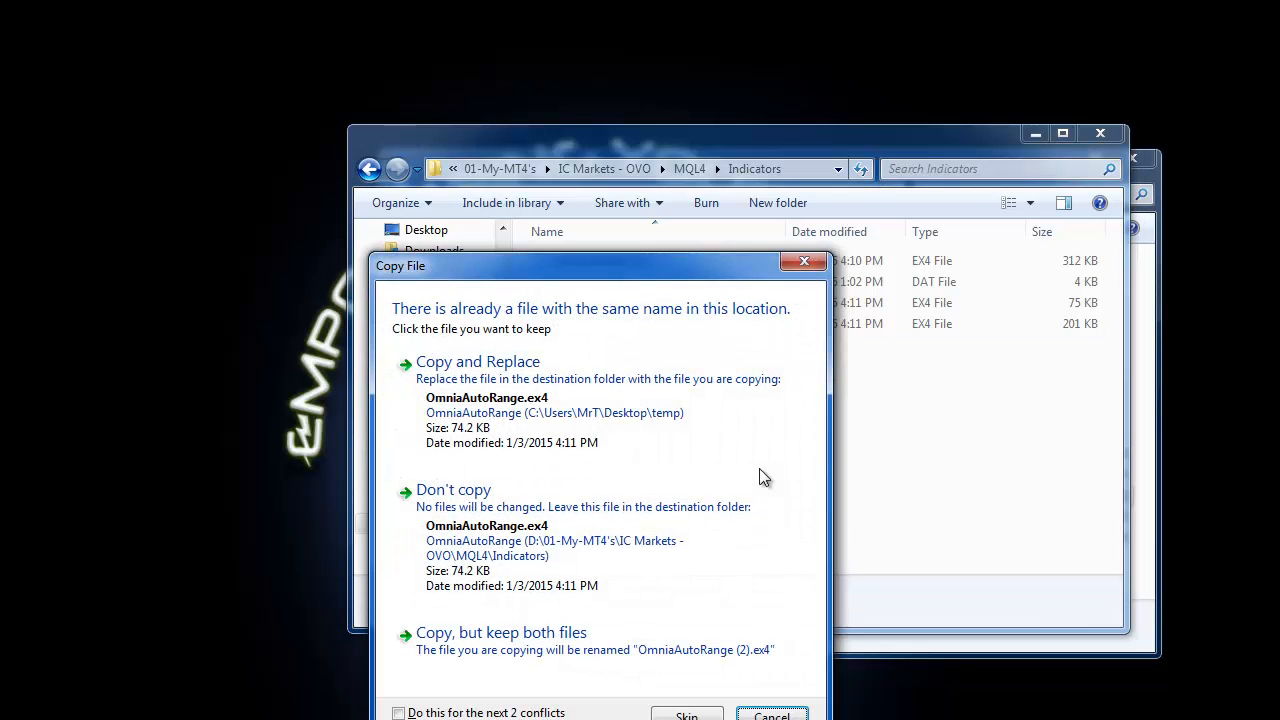
pyautogui.moveTo(600, 264); pyautogui.dragTo(690, 140)
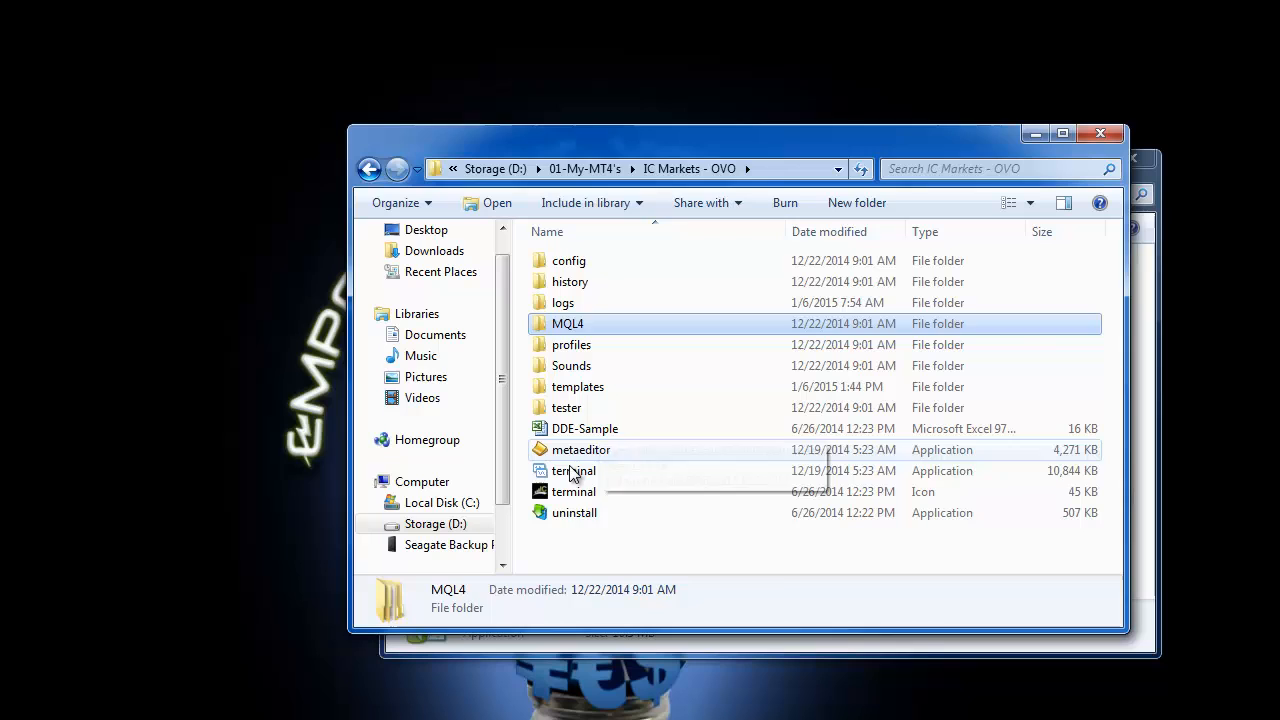
# Relaunch the trading terminal from terminal.exe.
pyautogui.click(572, 470)
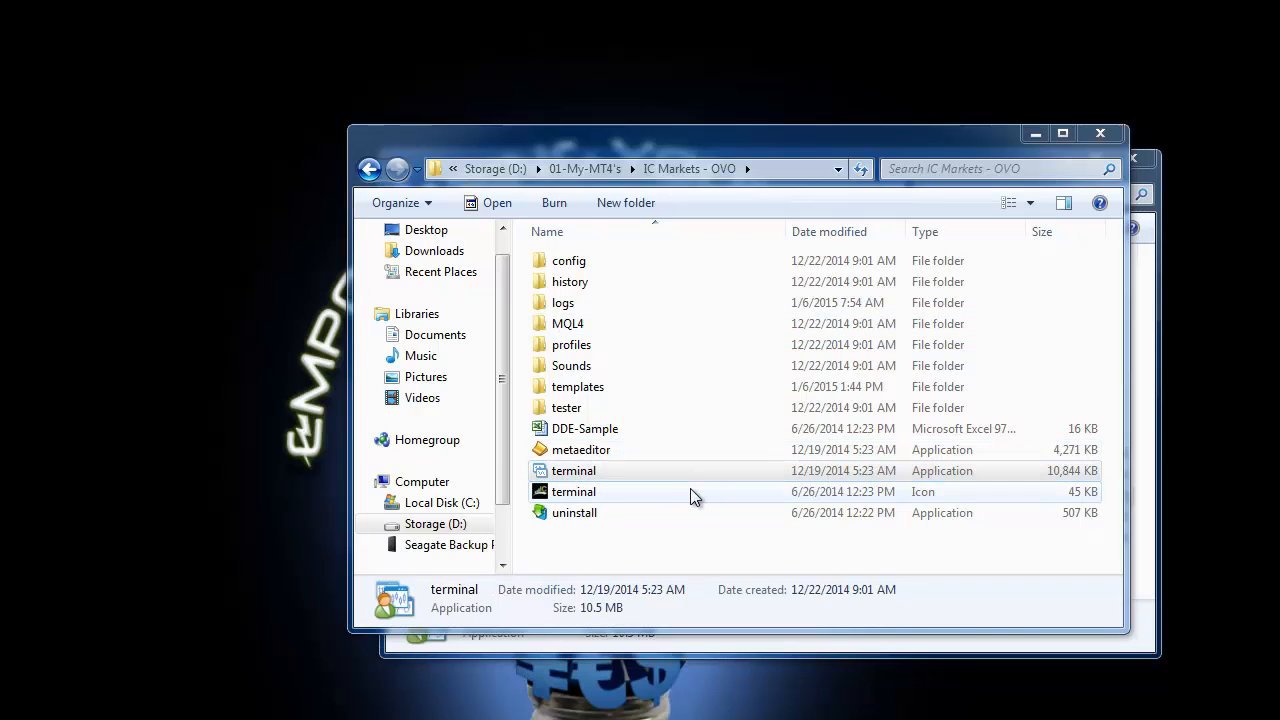
pyautogui.doubleClick(572, 470)
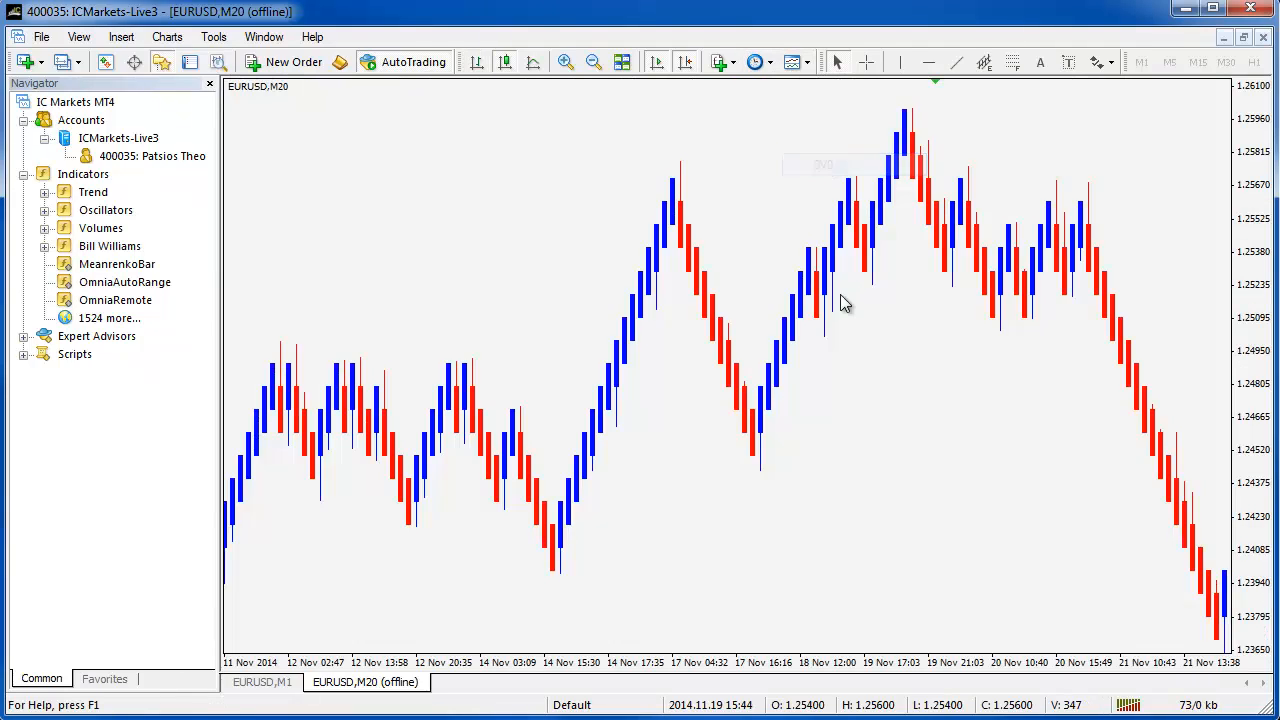
# Load a chart template on the offline M20 chart, check the M1 chart, and return to M20.
pyautogui.click(792, 62)
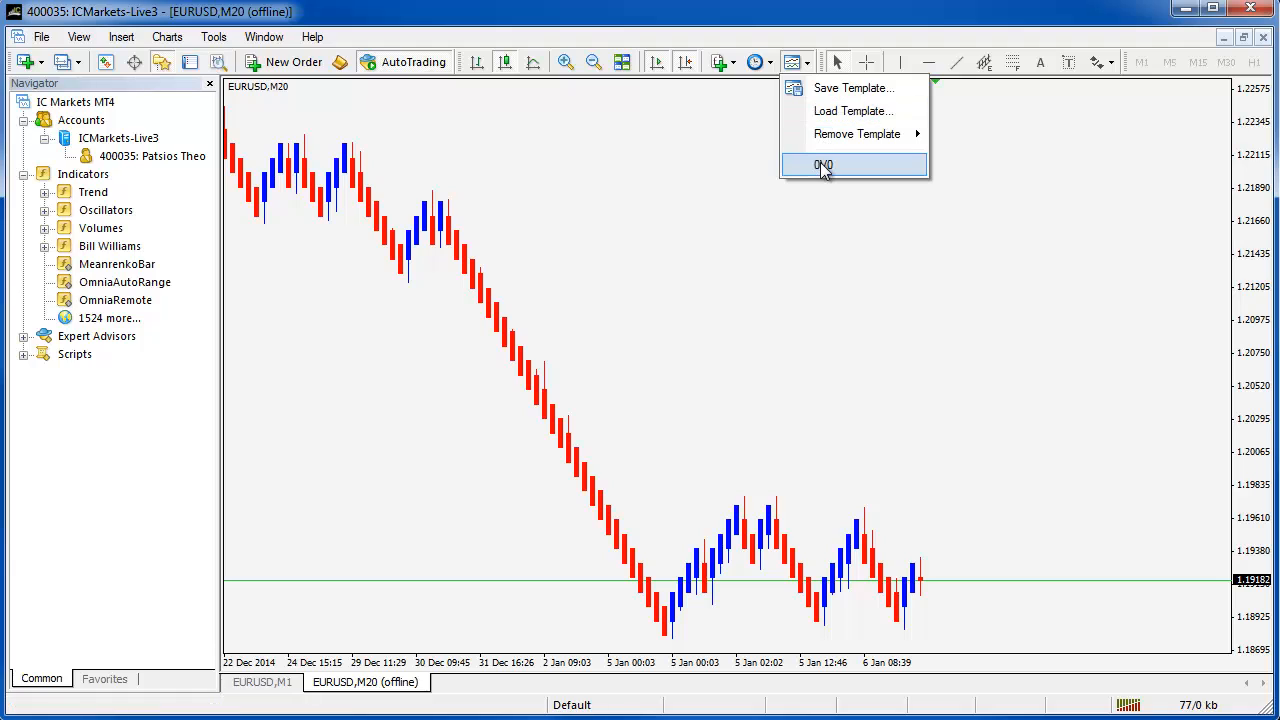
pyautogui.moveTo(828, 172)
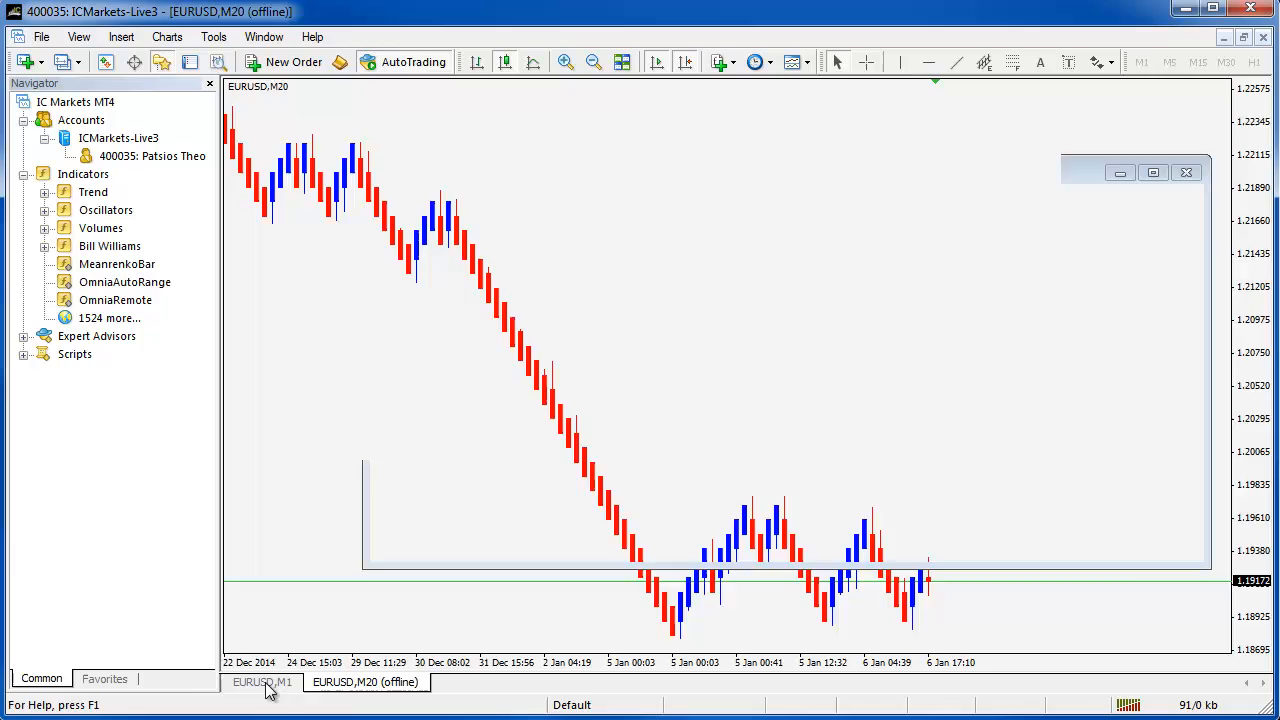
pyautogui.click(262, 680)
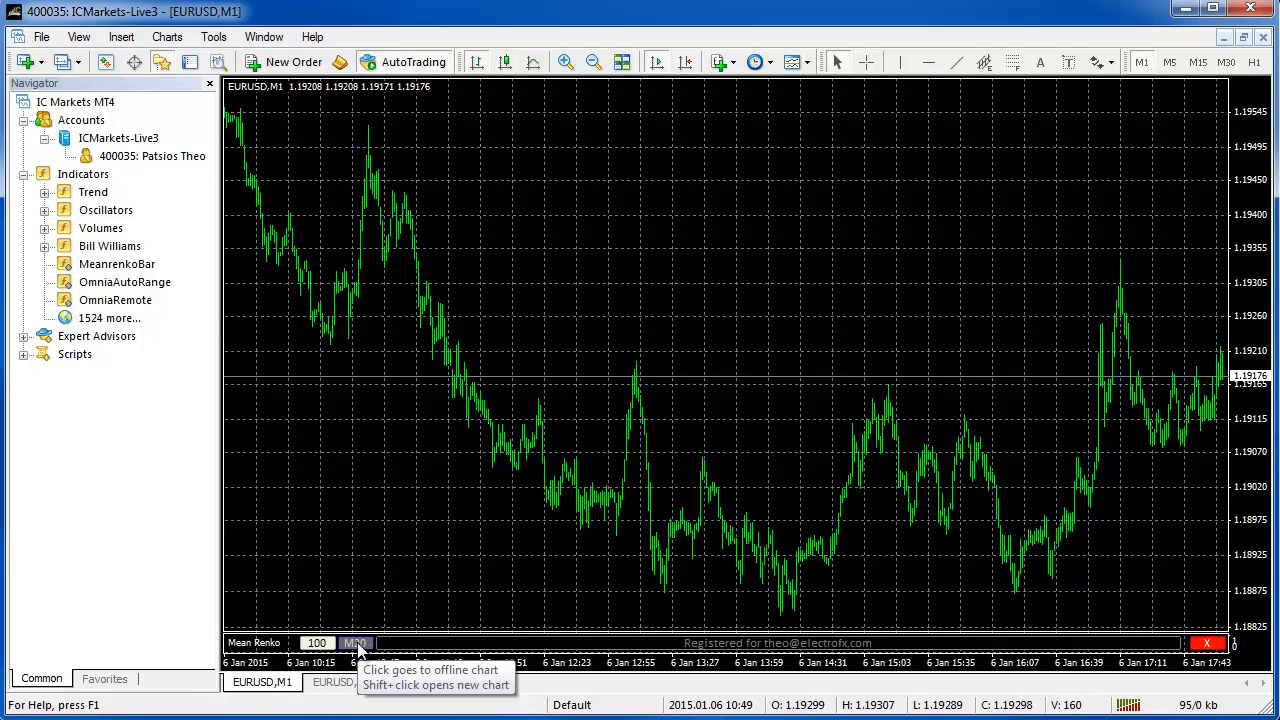
pyautogui.click(356, 644)
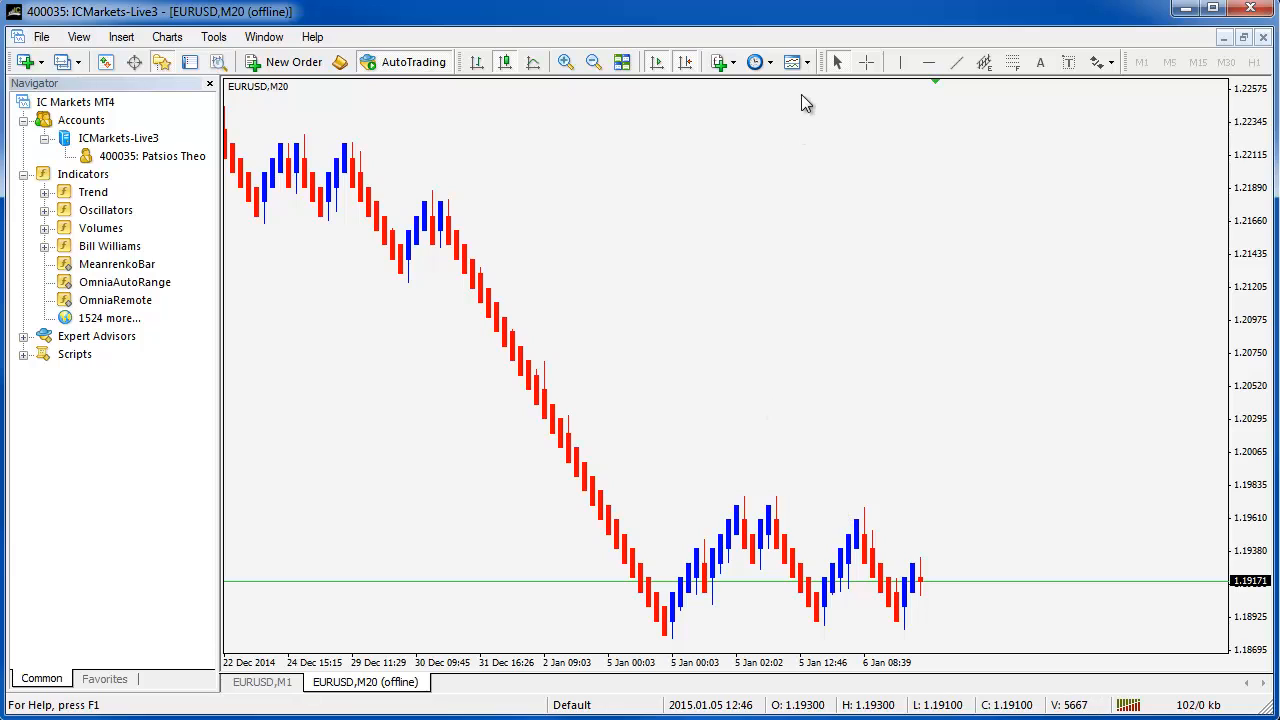
pyautogui.click(790, 62)
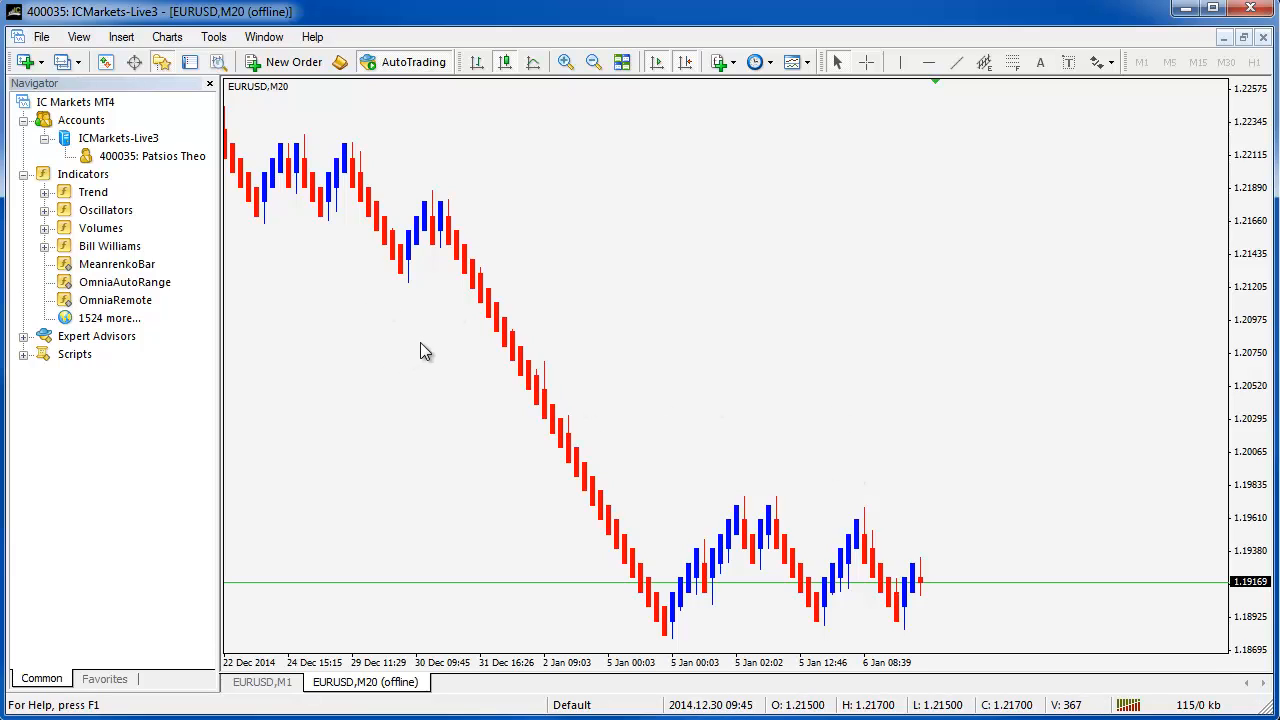
pyautogui.moveTo(296, 352)
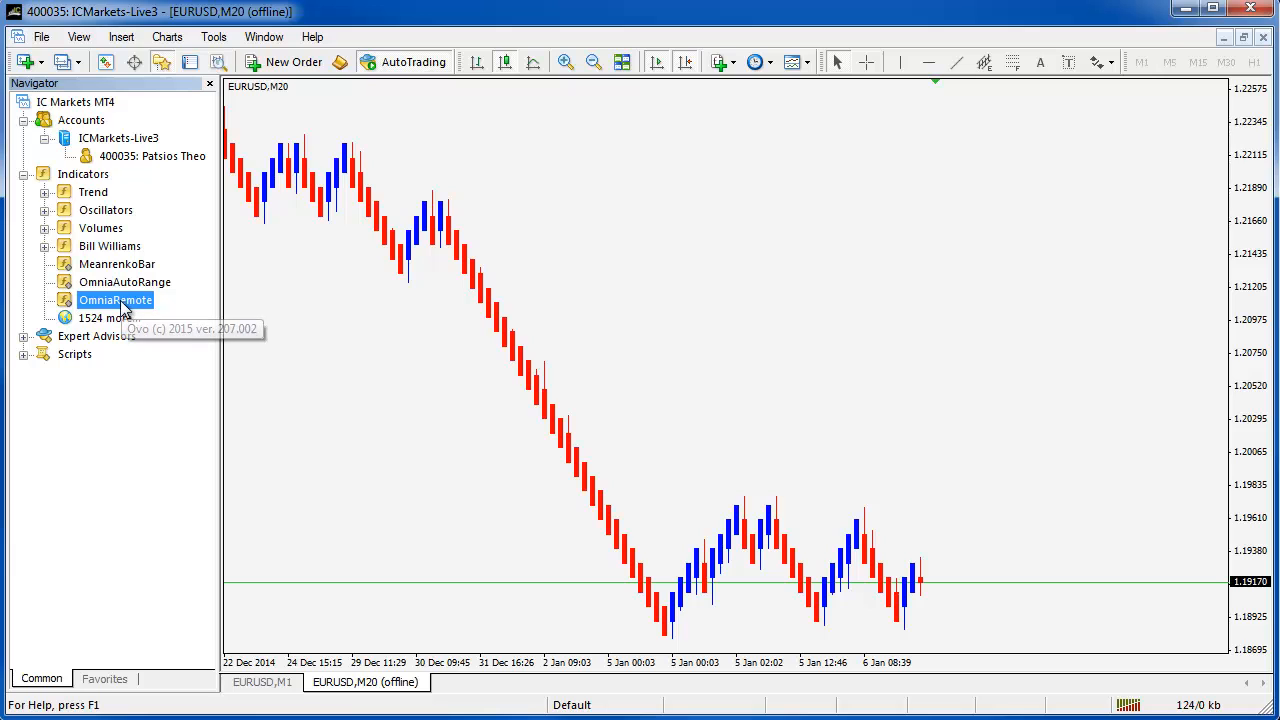
# Attach OmniaRemote to the M20 chart with default server clock and unreliable-parts inputs.
pyautogui.doubleClick(116, 300)
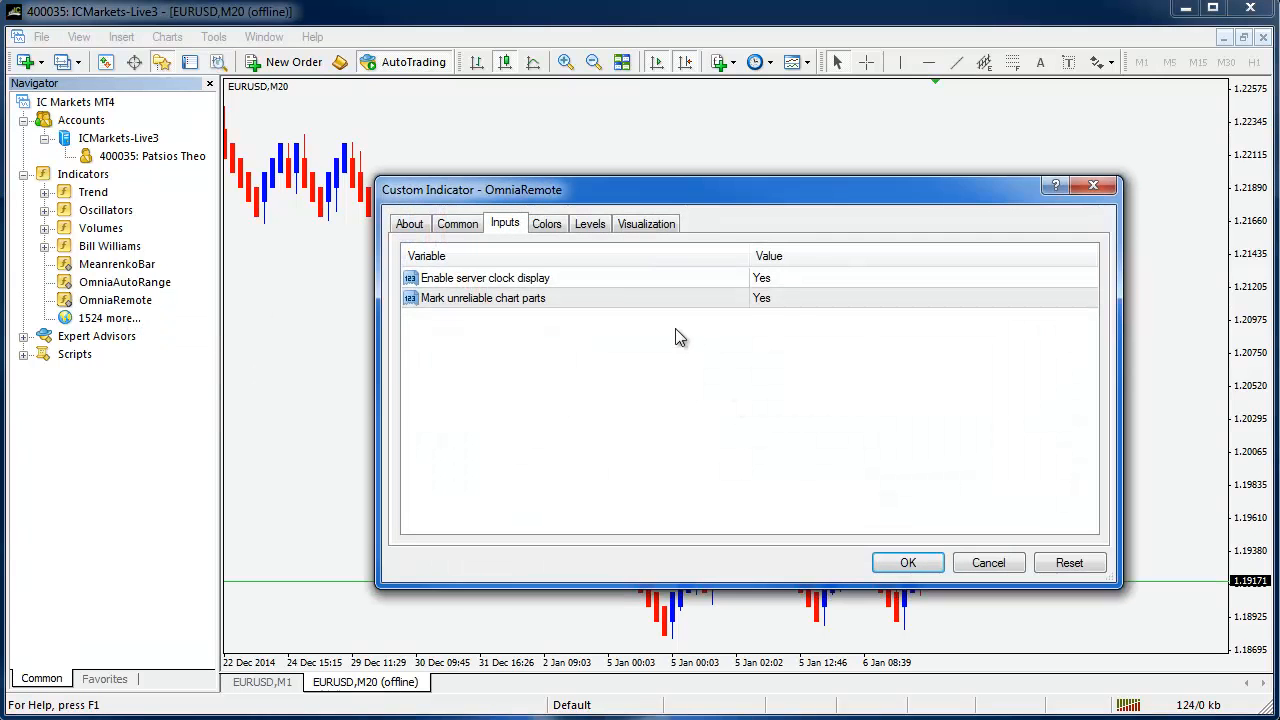
pyautogui.click(484, 276)
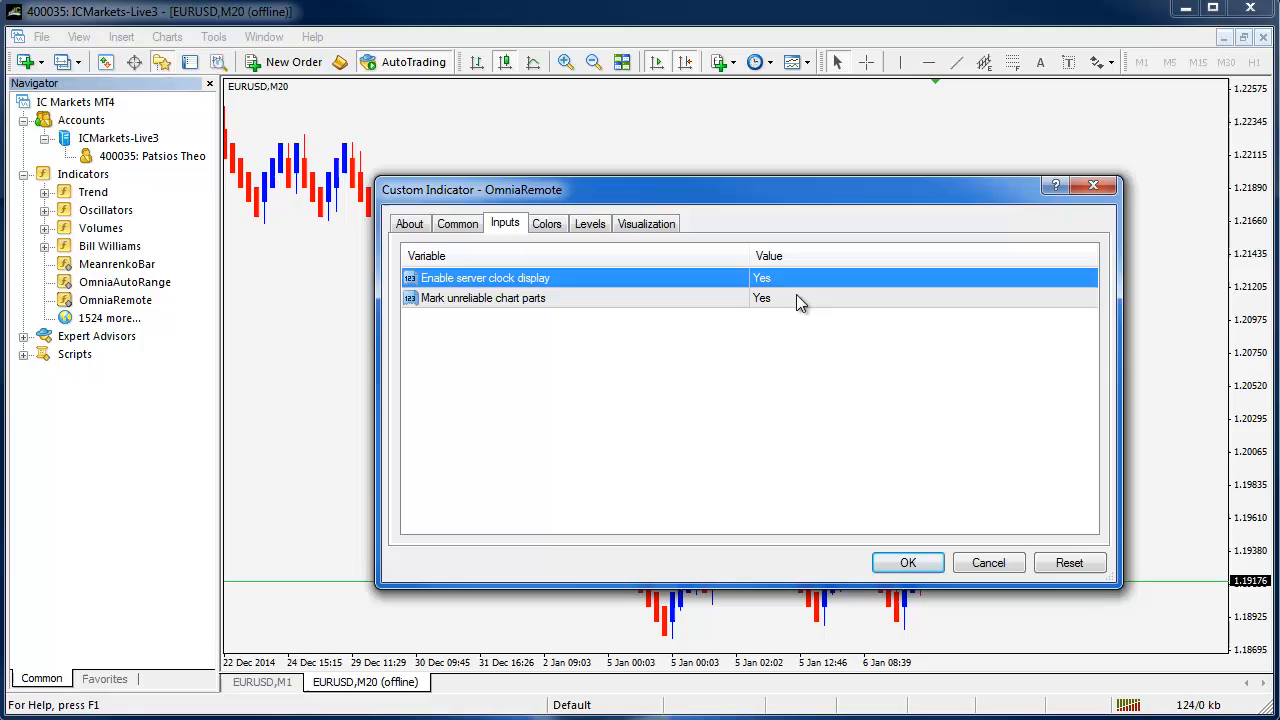
pyautogui.click(484, 298)
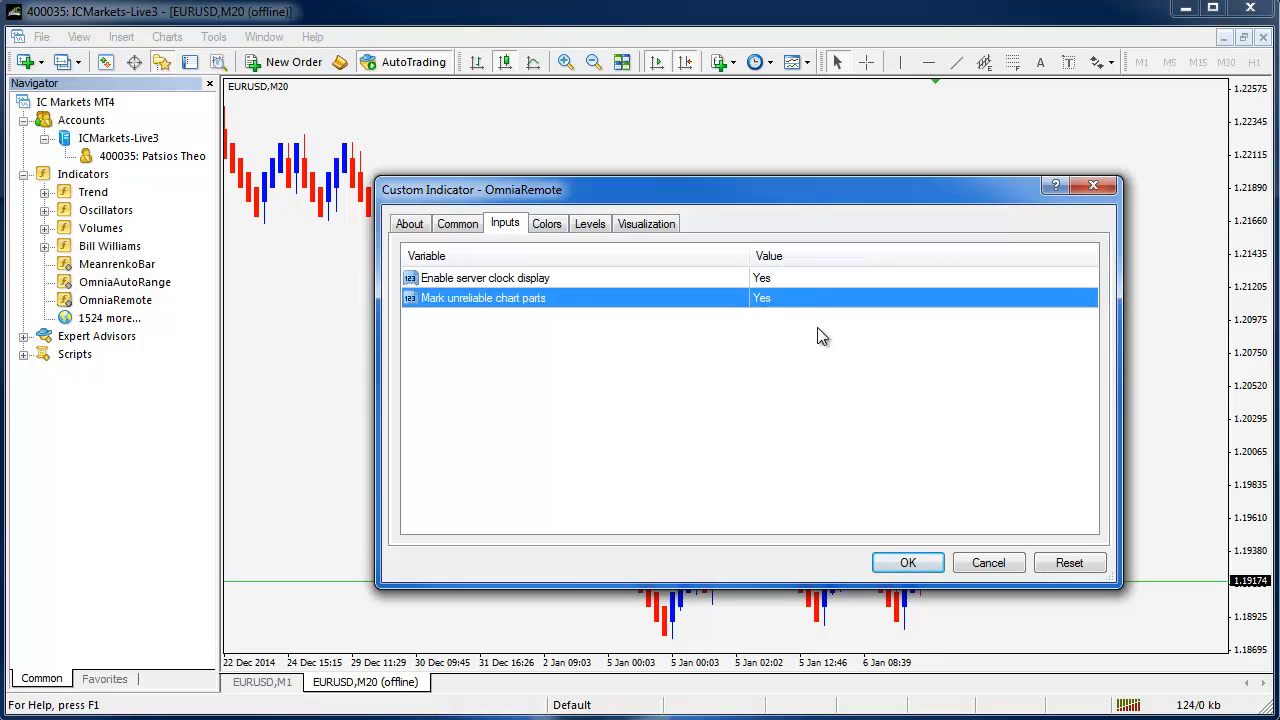
pyautogui.moveTo(790, 270)
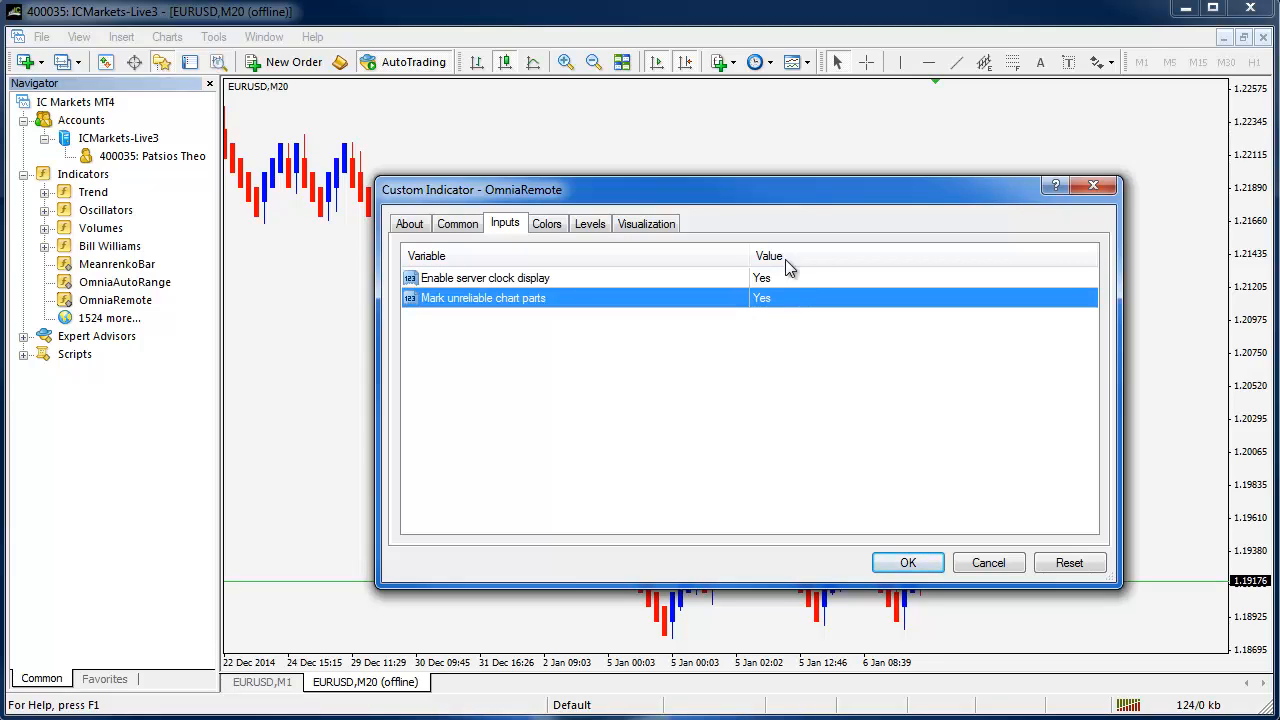
pyautogui.moveTo(898, 548)
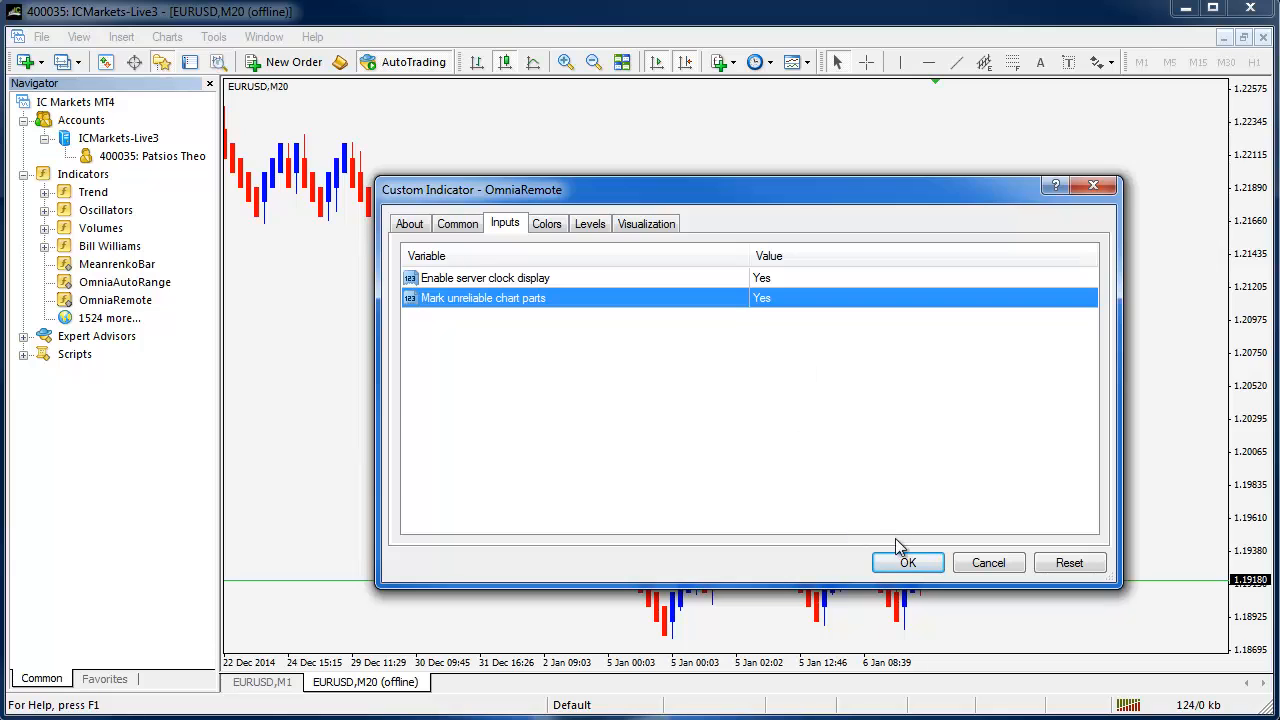
pyautogui.click(908, 562)
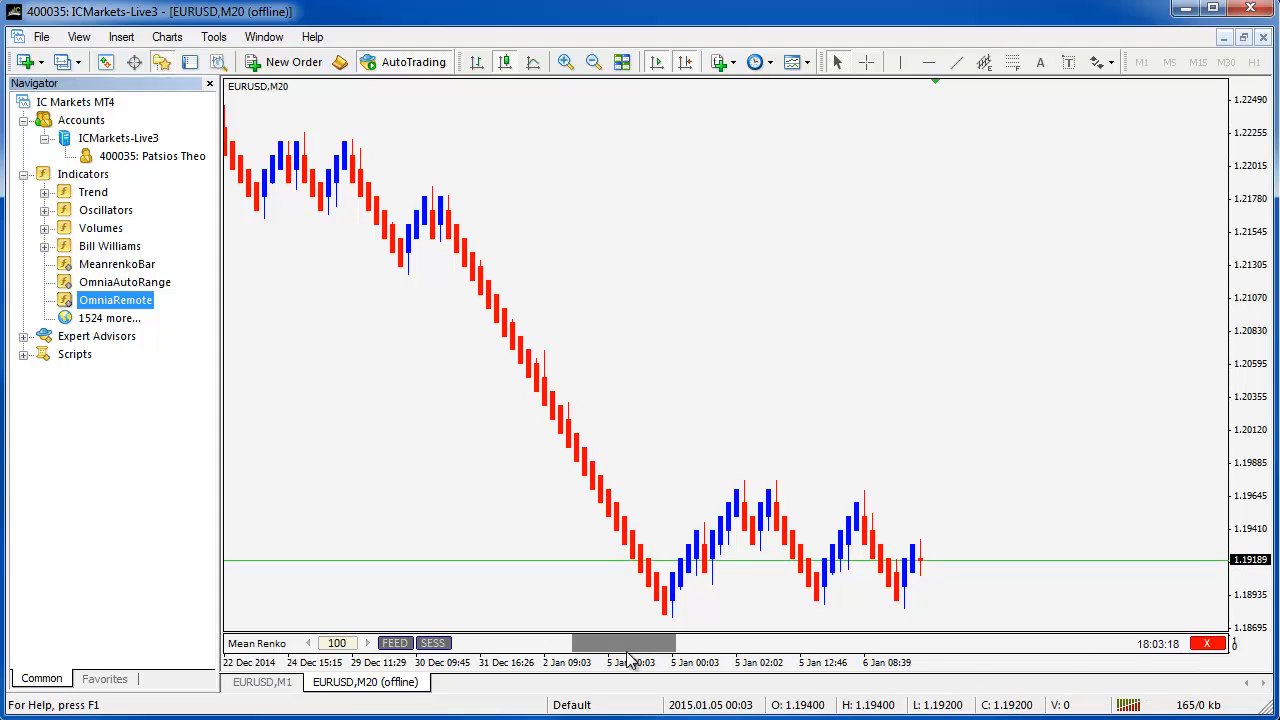
pyautogui.moveTo(668, 650)
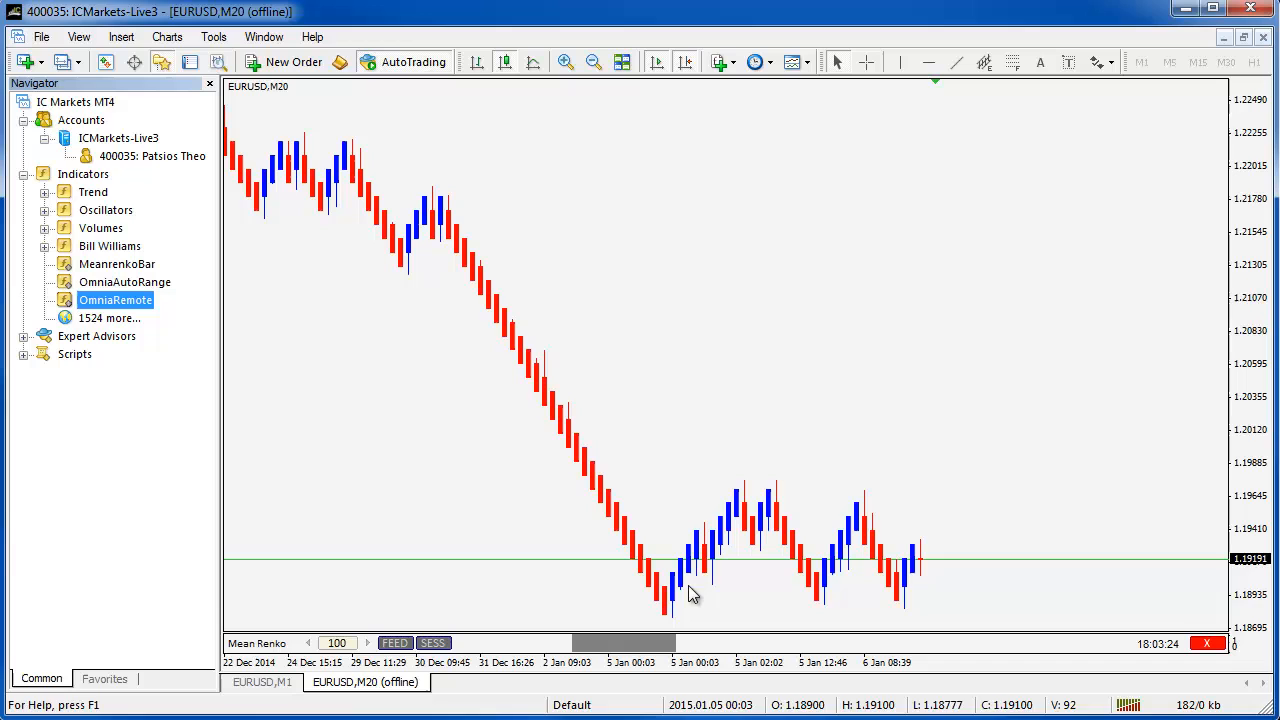
# Bring up the M20 chart's context menu to reach its indicators list.
pyautogui.rightClick(692, 592)
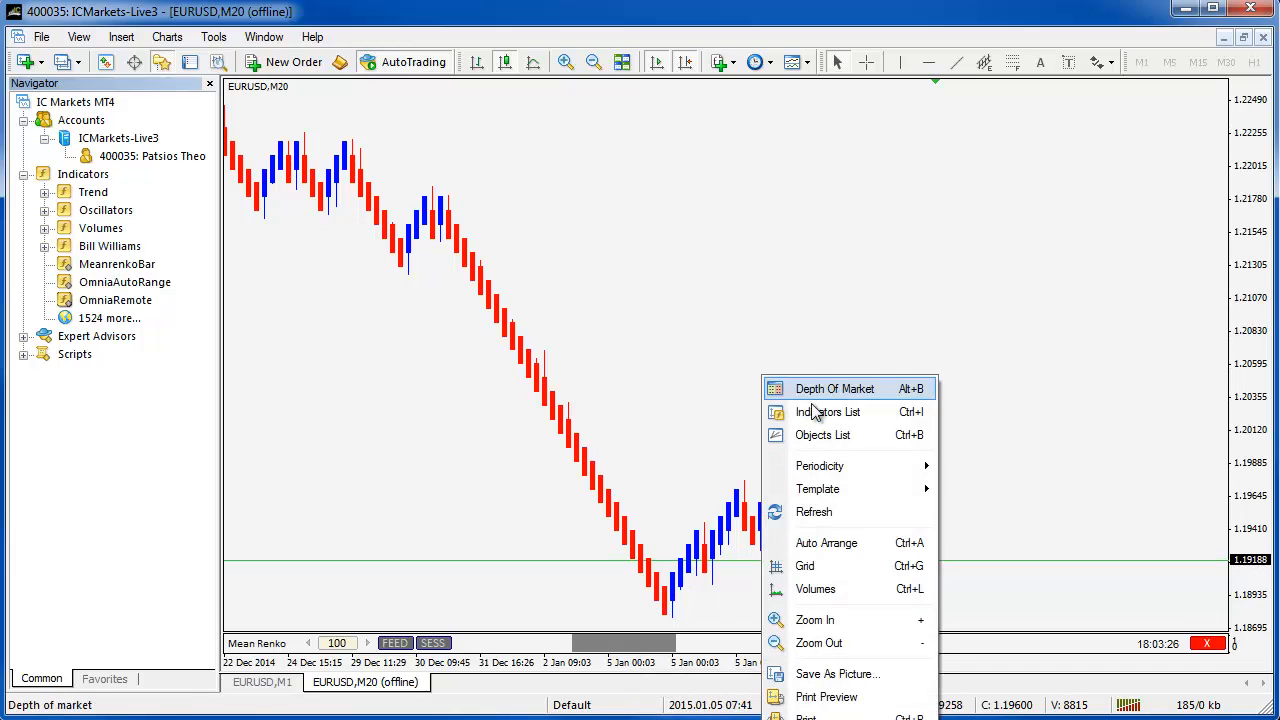
# Set OmniaRemote's 'Mark unreliable chart parts' to No and apply it.
pyautogui.click(828, 412)
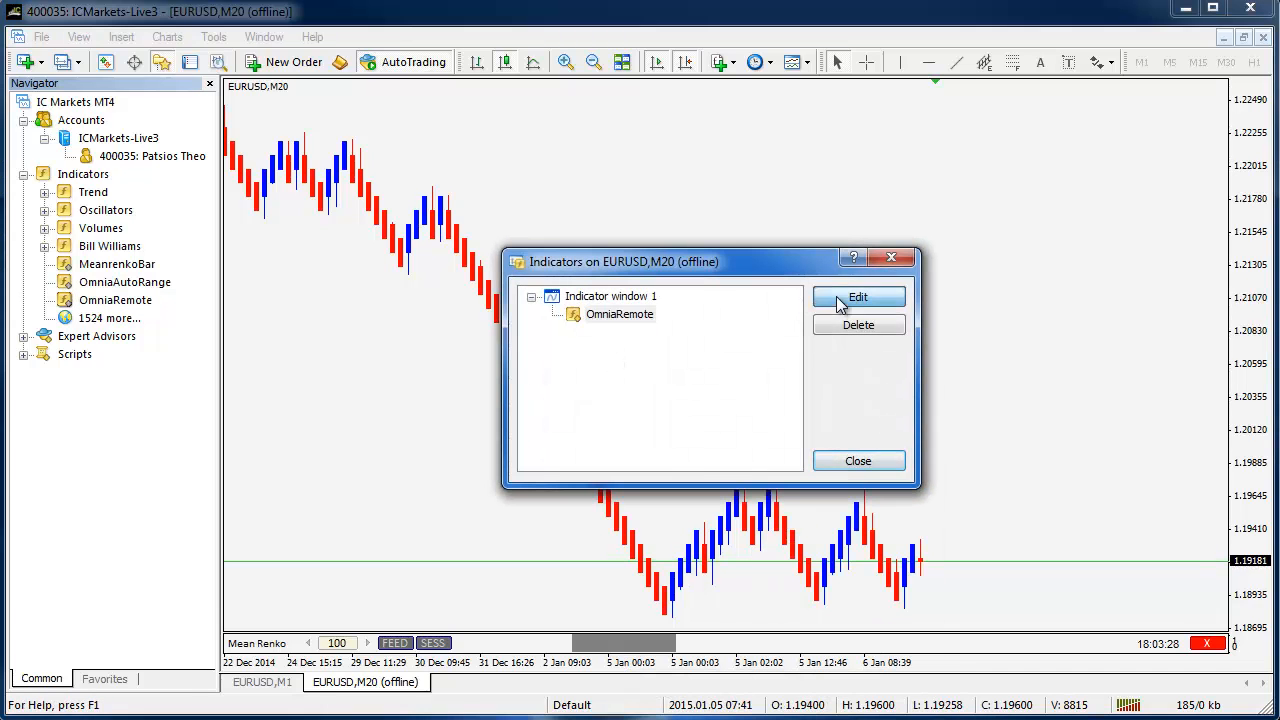
pyautogui.click(856, 296)
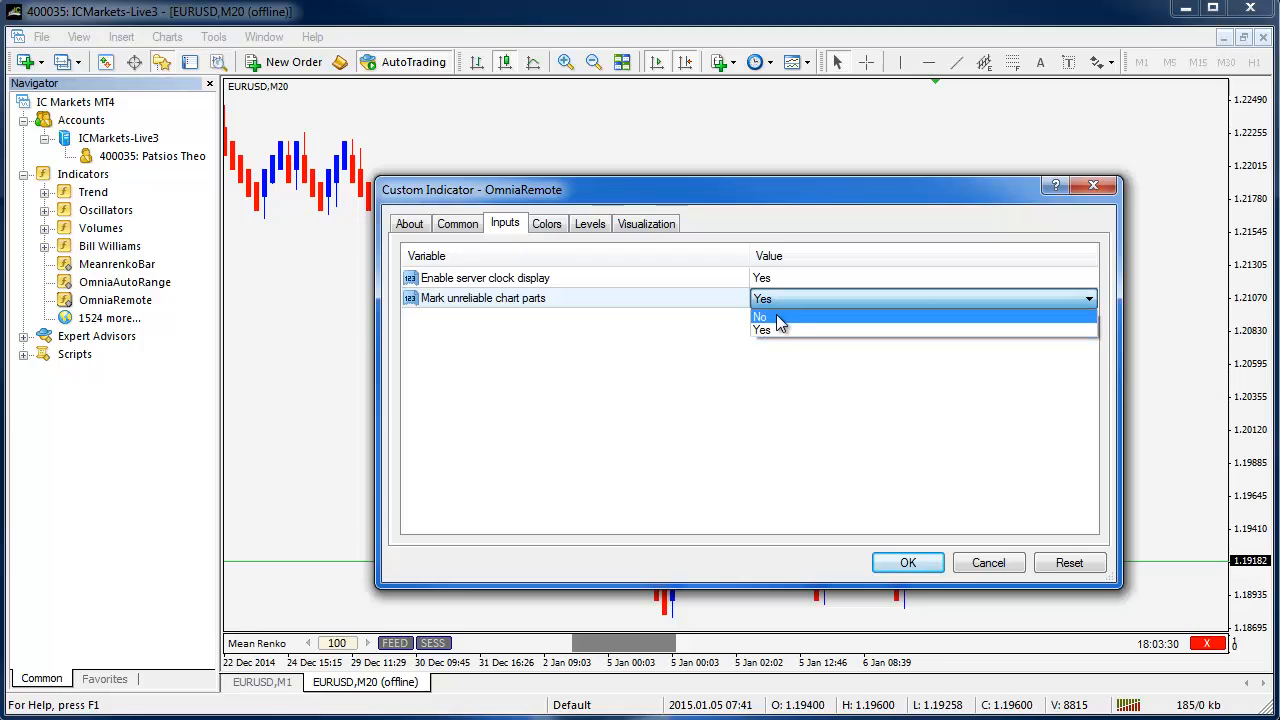
pyautogui.click(762, 316)
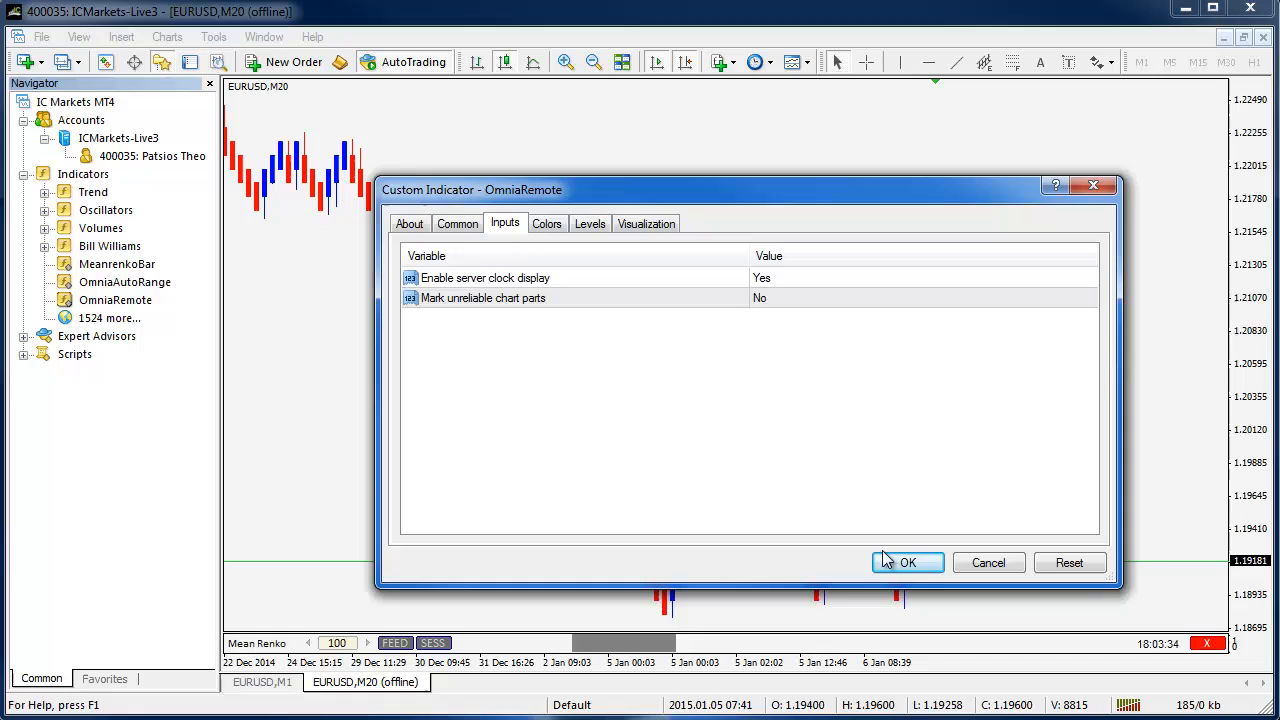
pyautogui.click(906, 562)
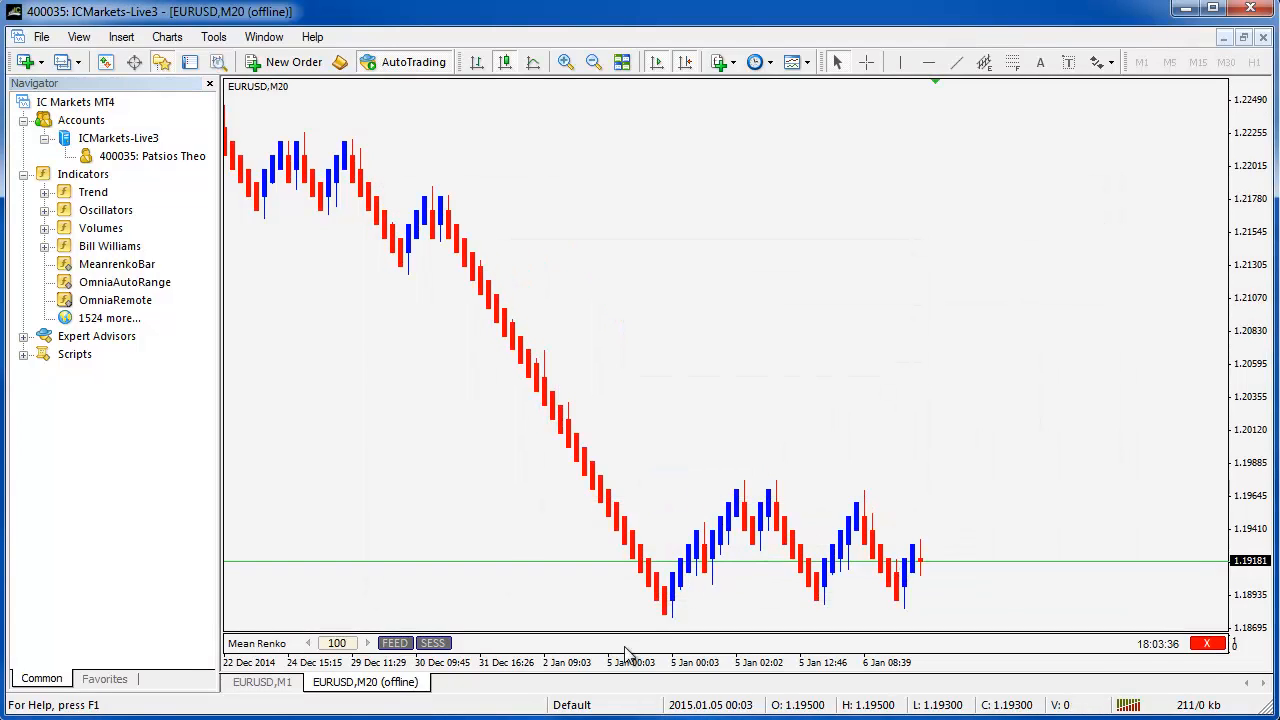
pyautogui.moveTo(484, 510)
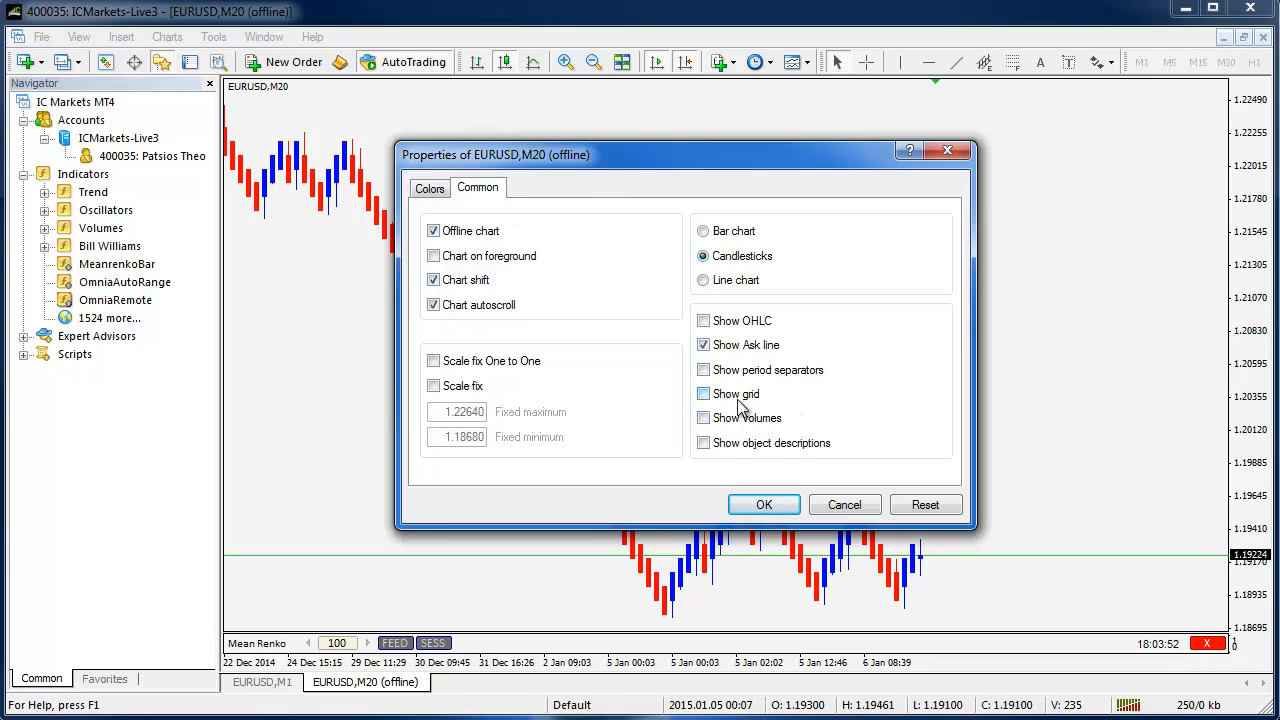
# Turn on 'Show period separators' in the M20 chart's Common properties.
pyautogui.click(704, 370)
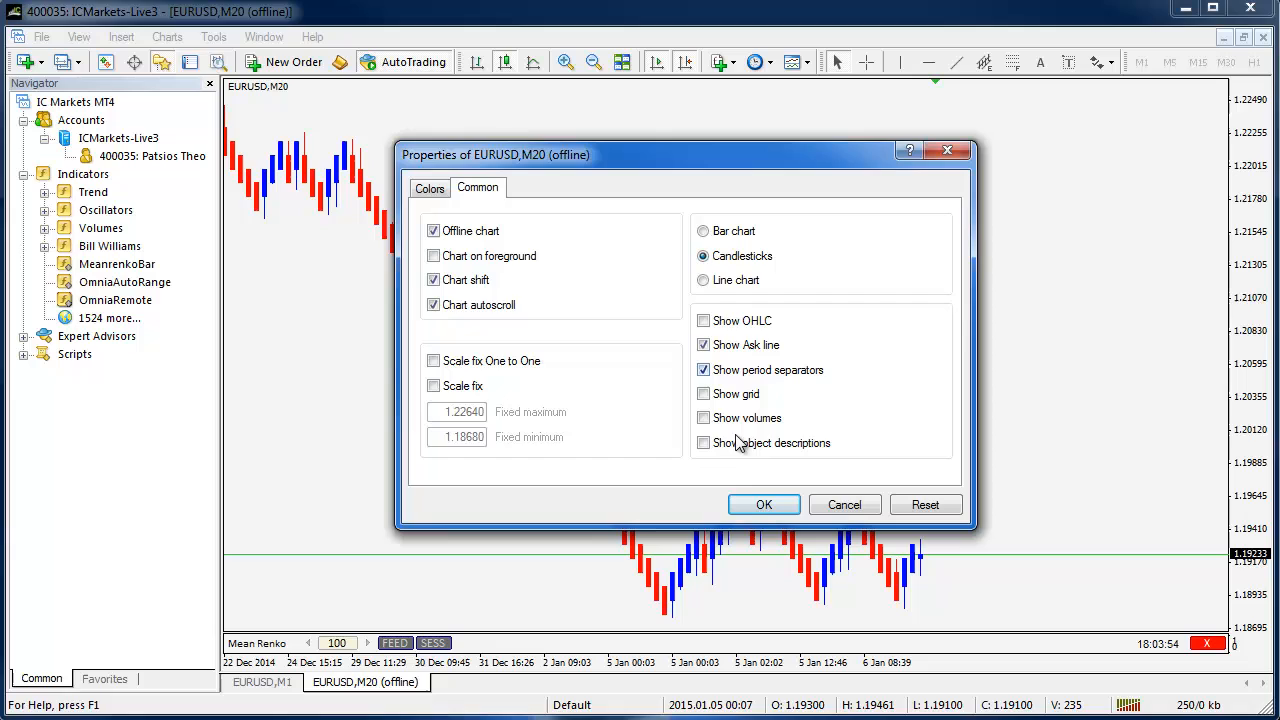
pyautogui.click(764, 504)
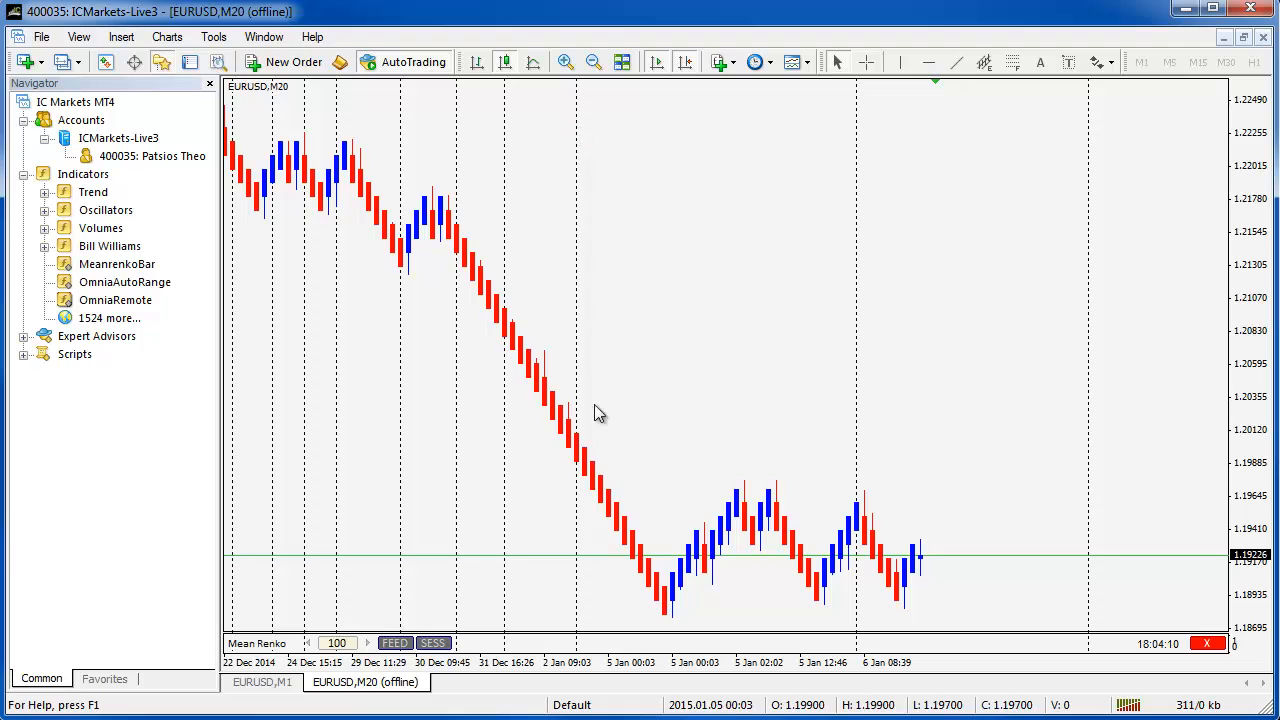
pyautogui.moveTo(622, 564)
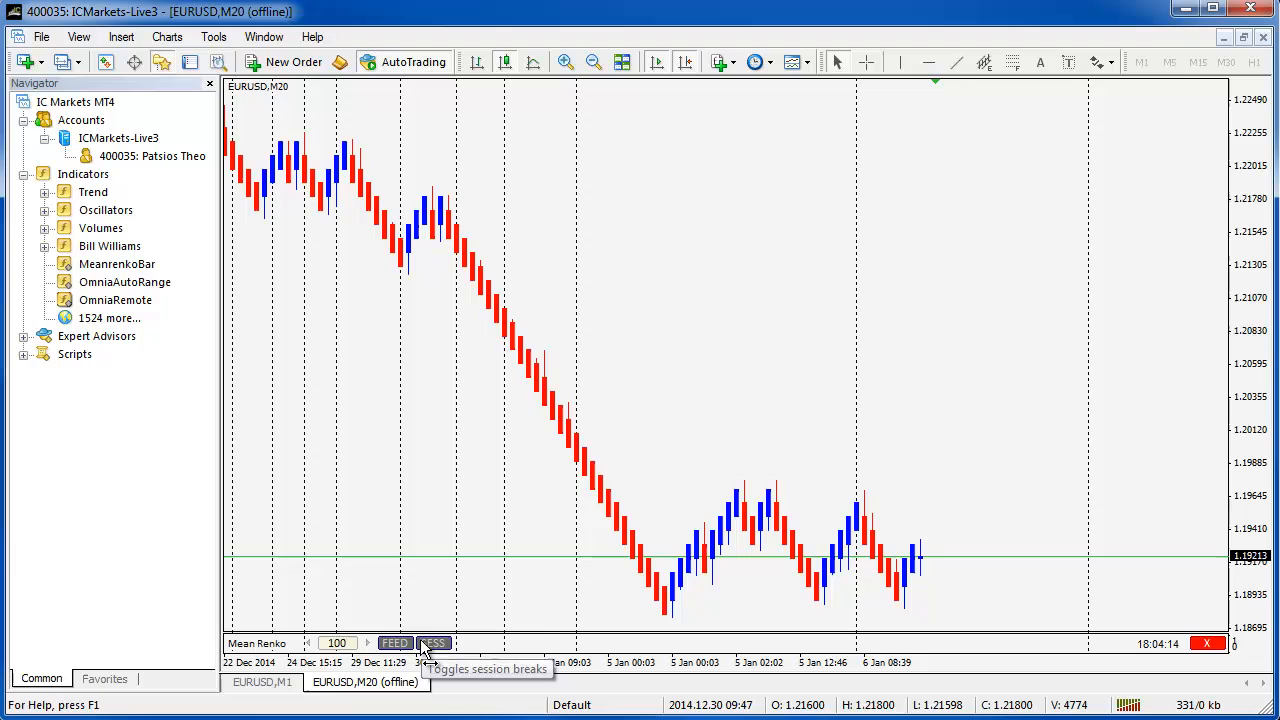
pyautogui.click(432, 644)
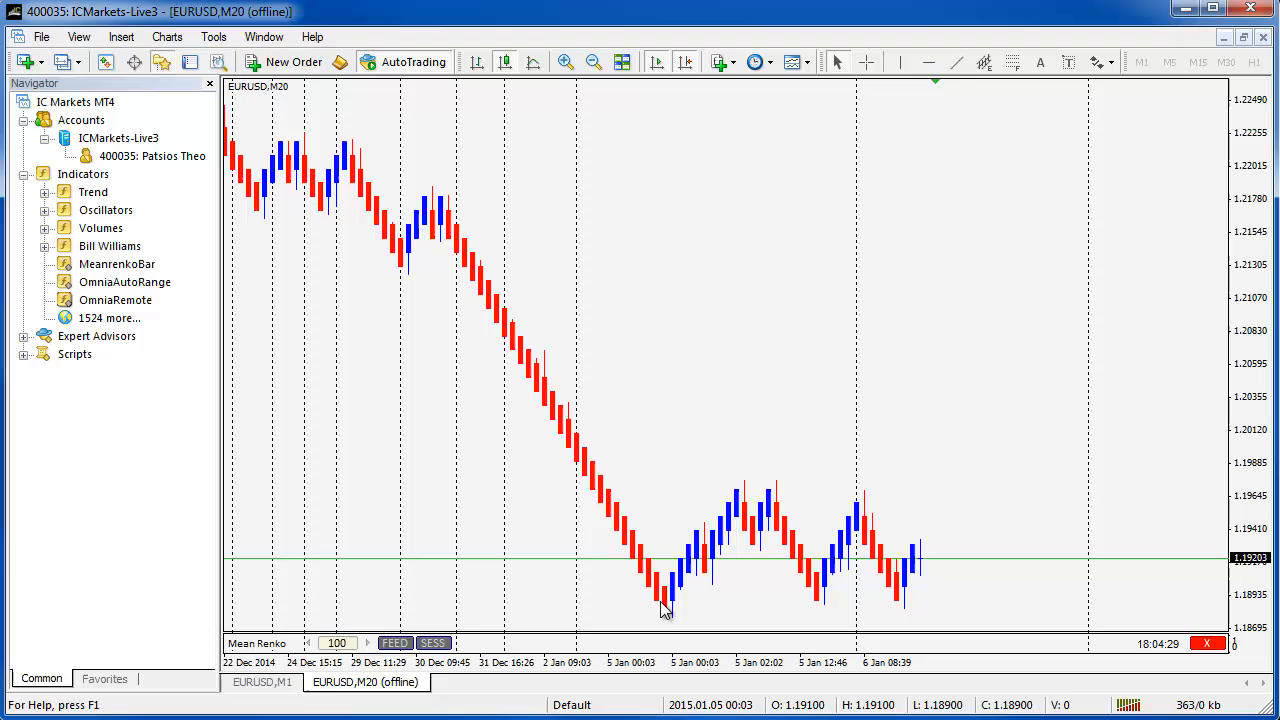
pyautogui.moveTo(408, 504)
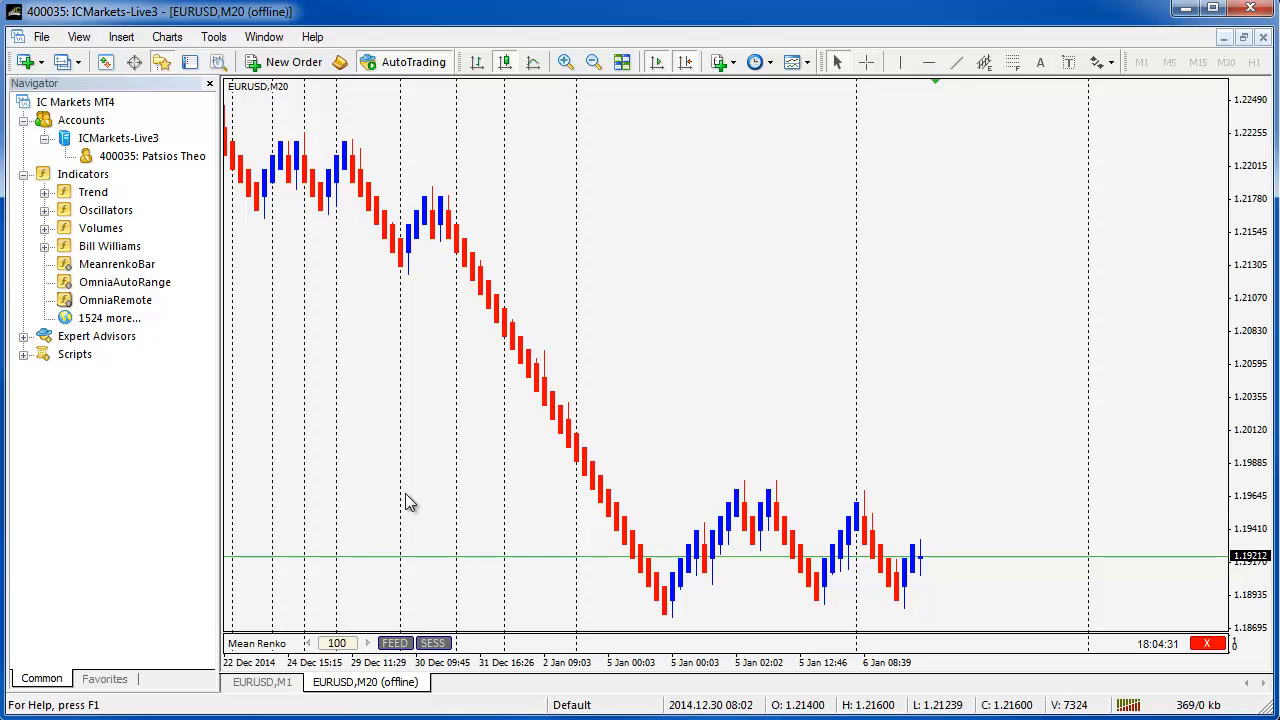
pyautogui.moveTo(630, 568)
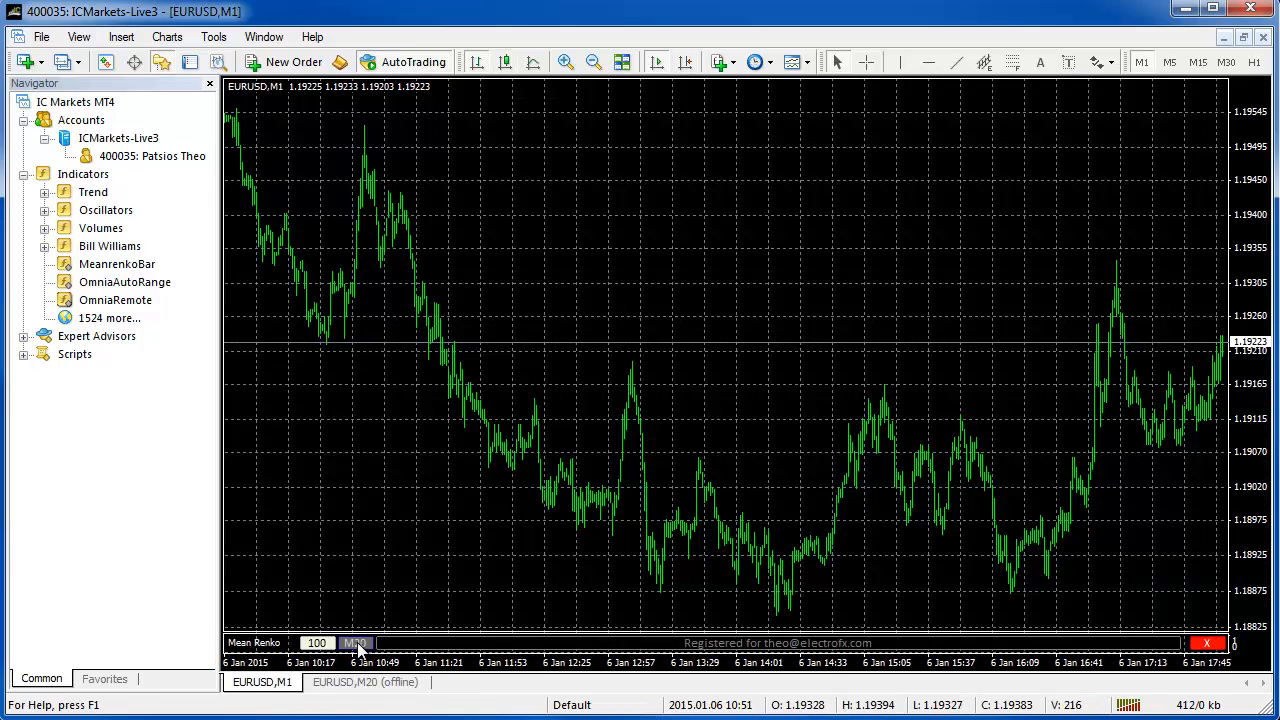
pyautogui.click(364, 682)
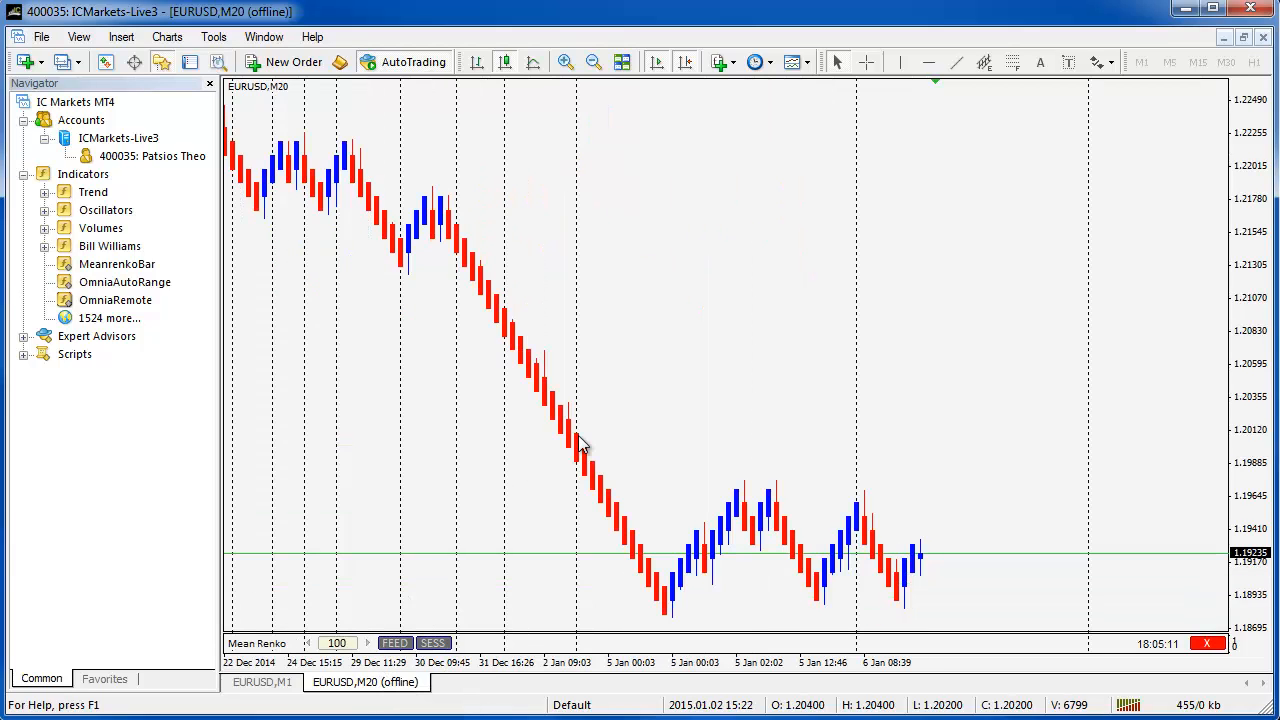
pyautogui.click(790, 62)
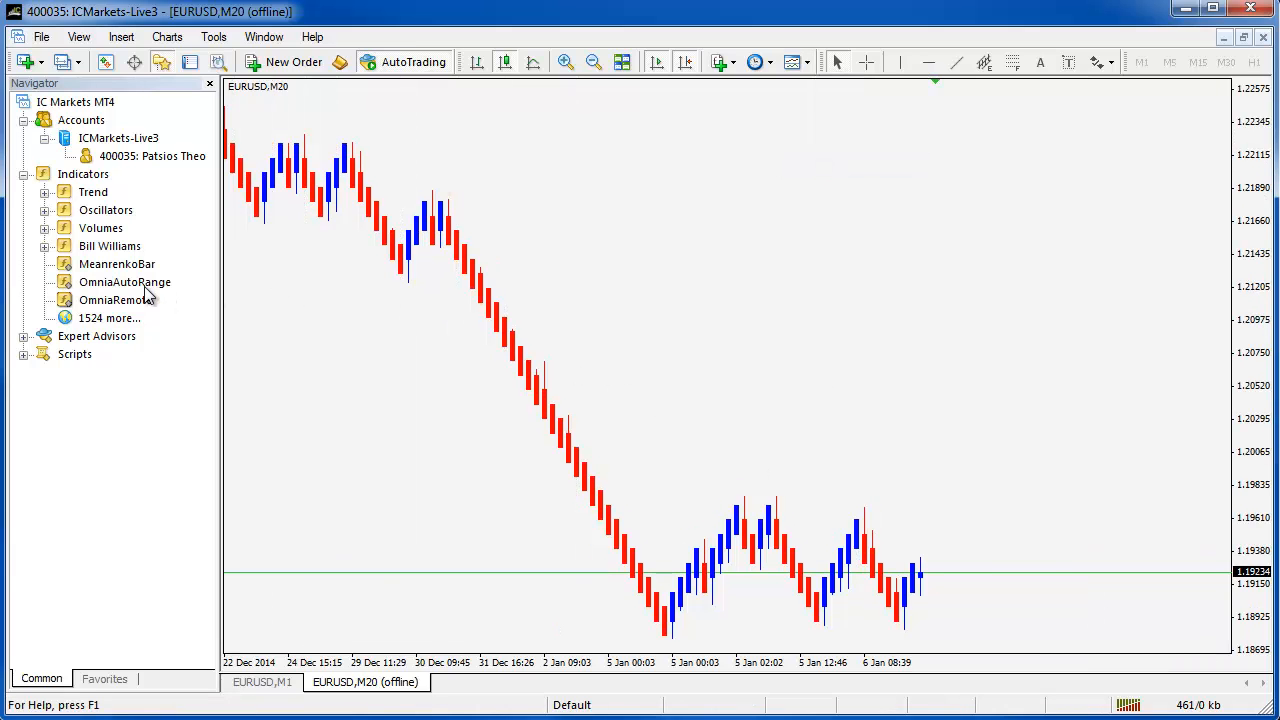
# Add OmniaAutoRange to the Renko chart and view its inputs showing range factor 1.0.
pyautogui.doubleClick(116, 300)
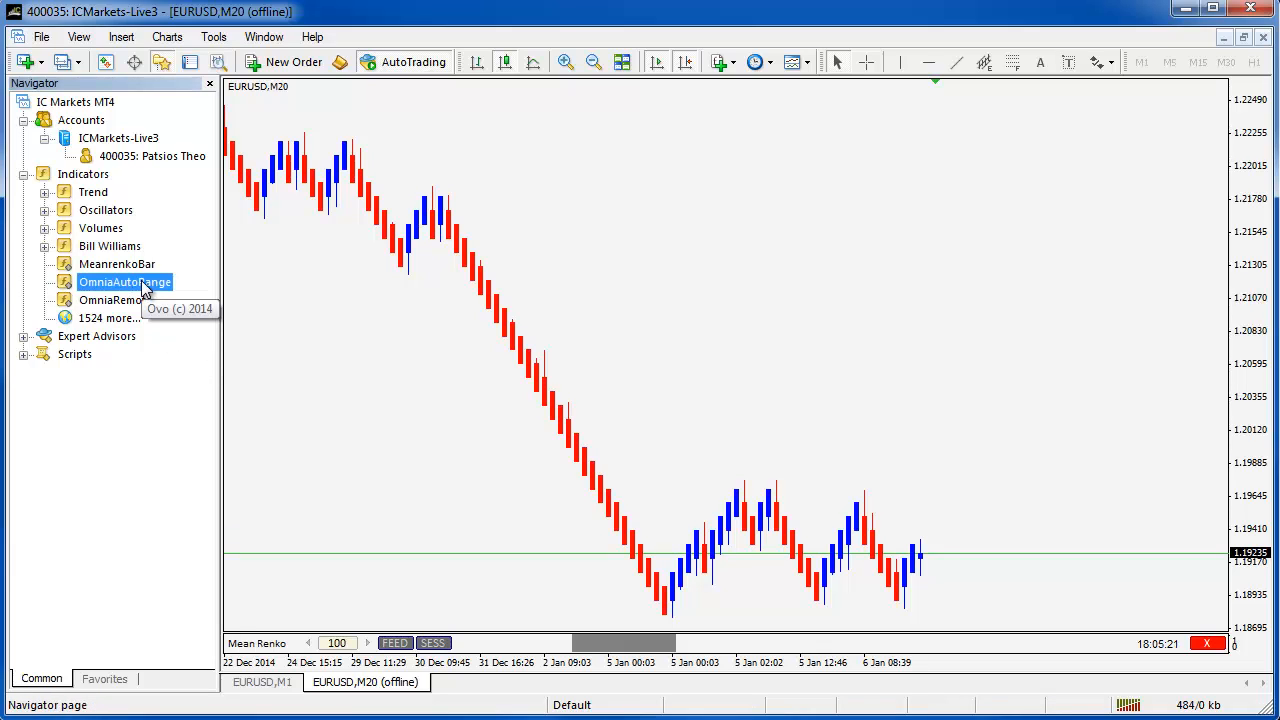
pyautogui.doubleClick(124, 280)
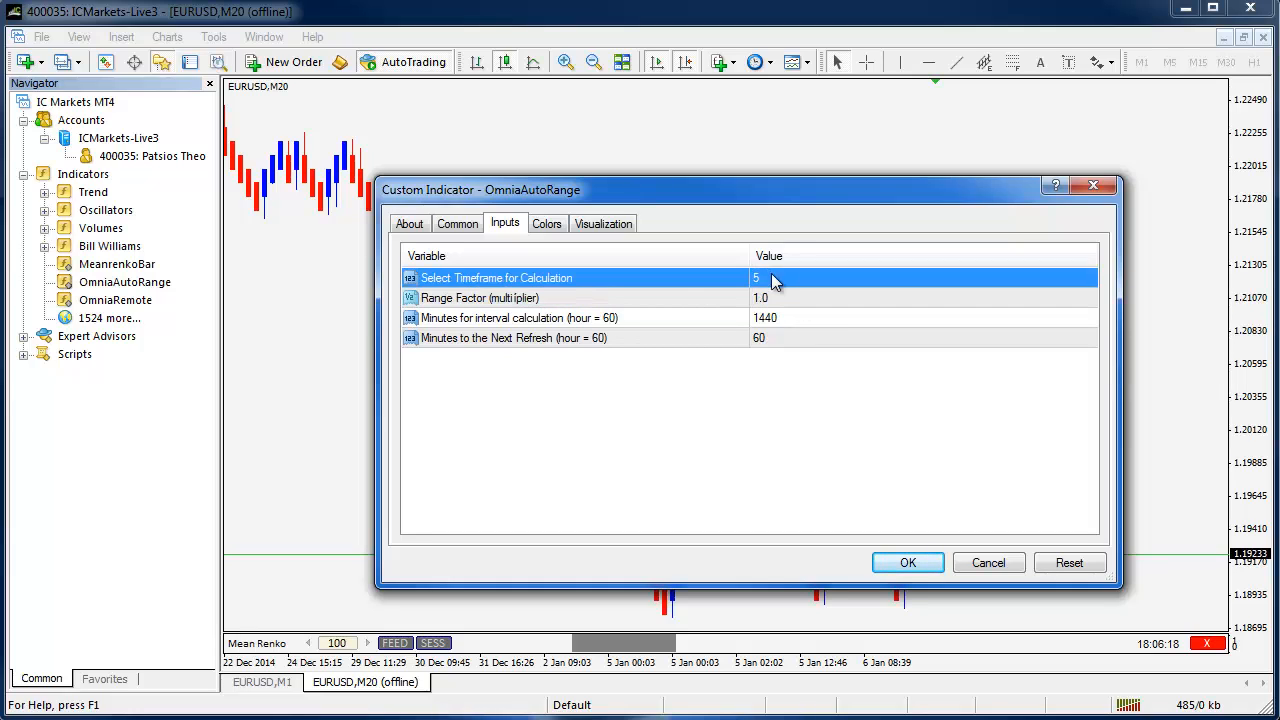
# Enter timeframe 30, range factor 0.5, interval 28800 and refresh 1440 minutes, then apply.
pyautogui.click(770, 276)
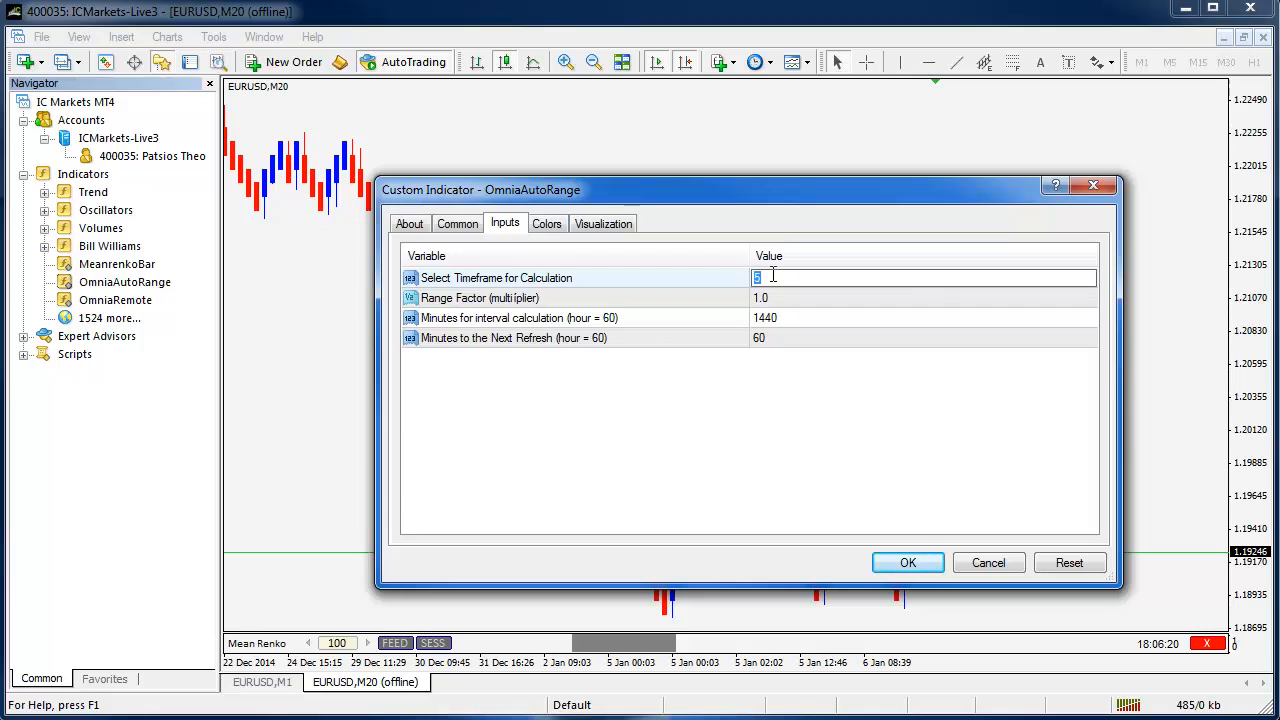
pyautogui.write('30')
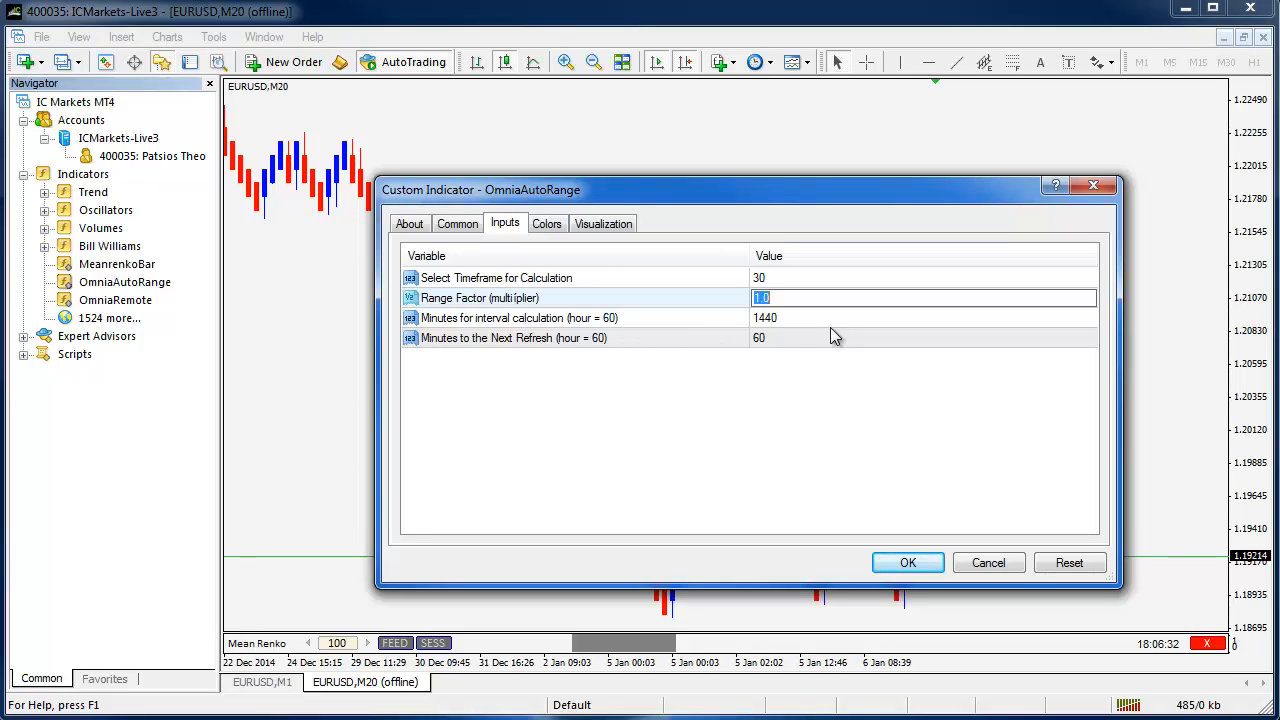
pyautogui.write('0')
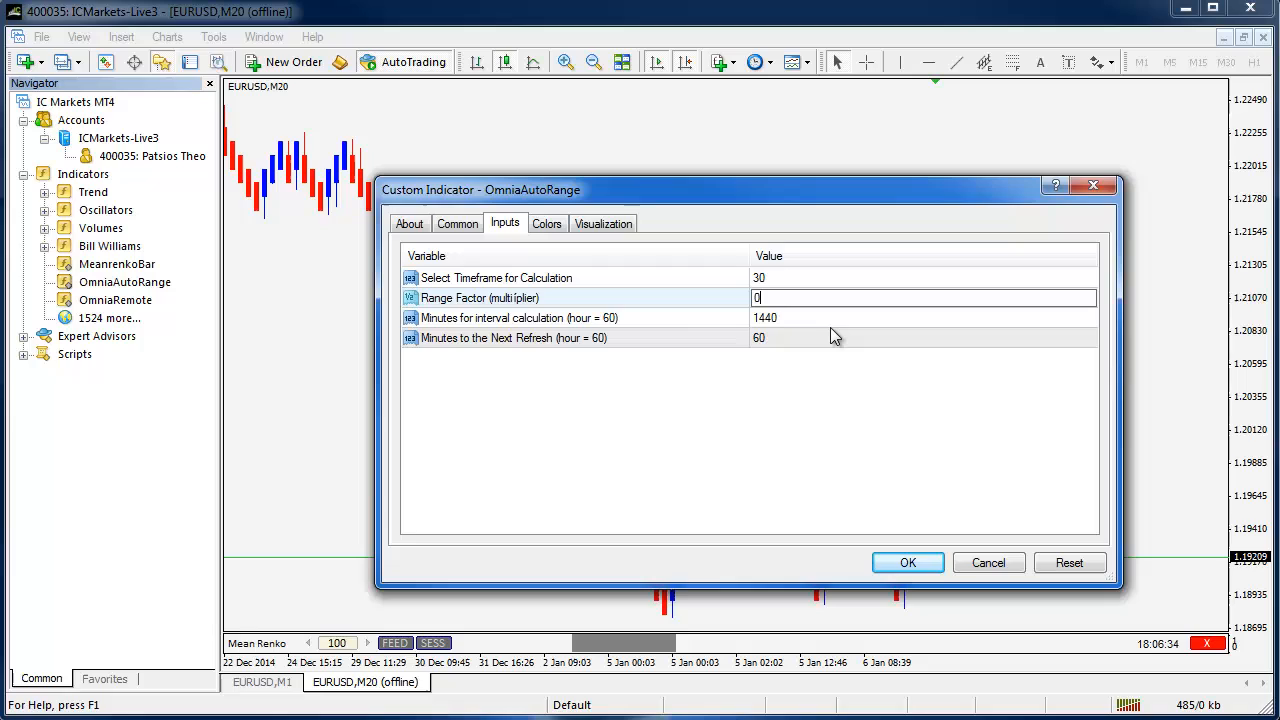
pyautogui.write('.5')
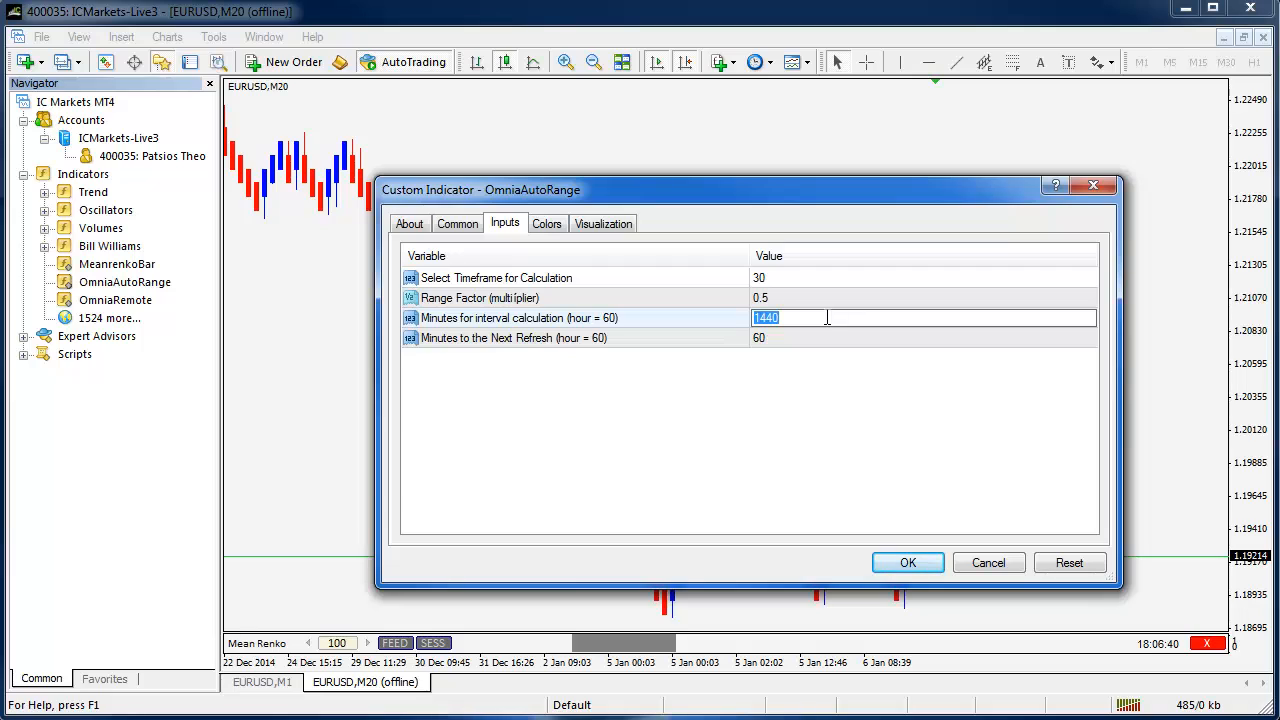
pyautogui.write('2')
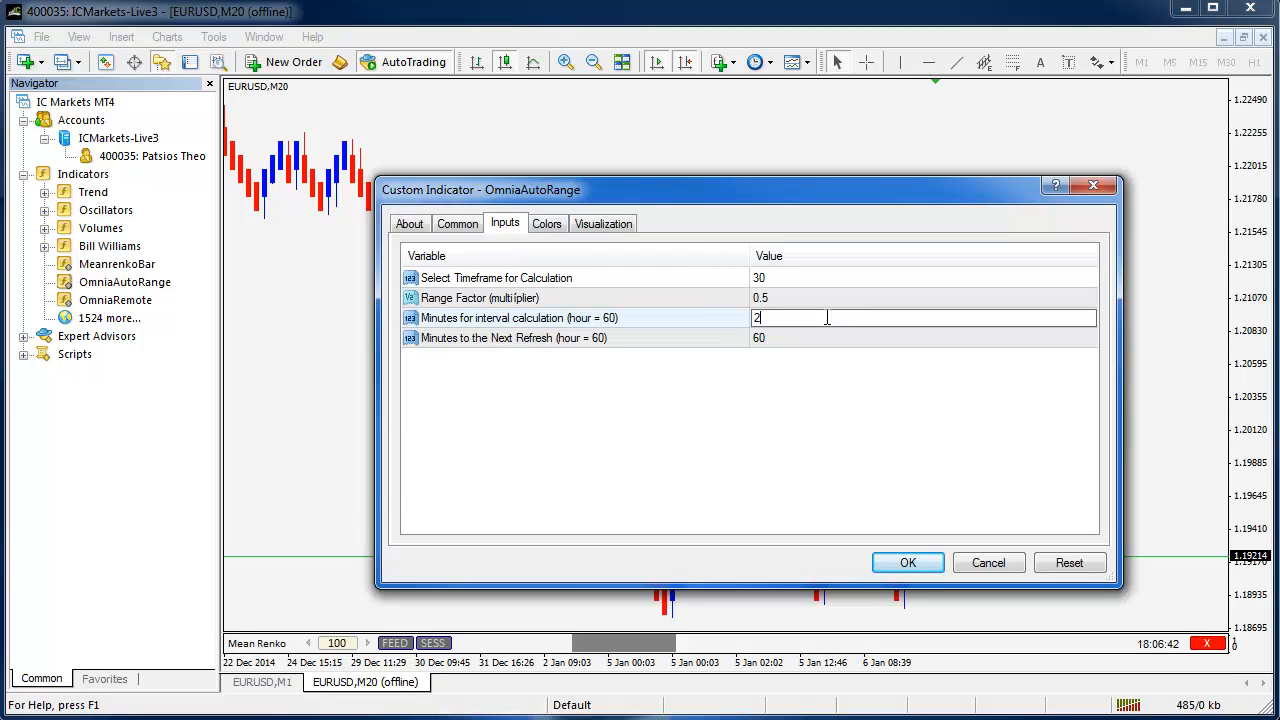
pyautogui.write('8800')
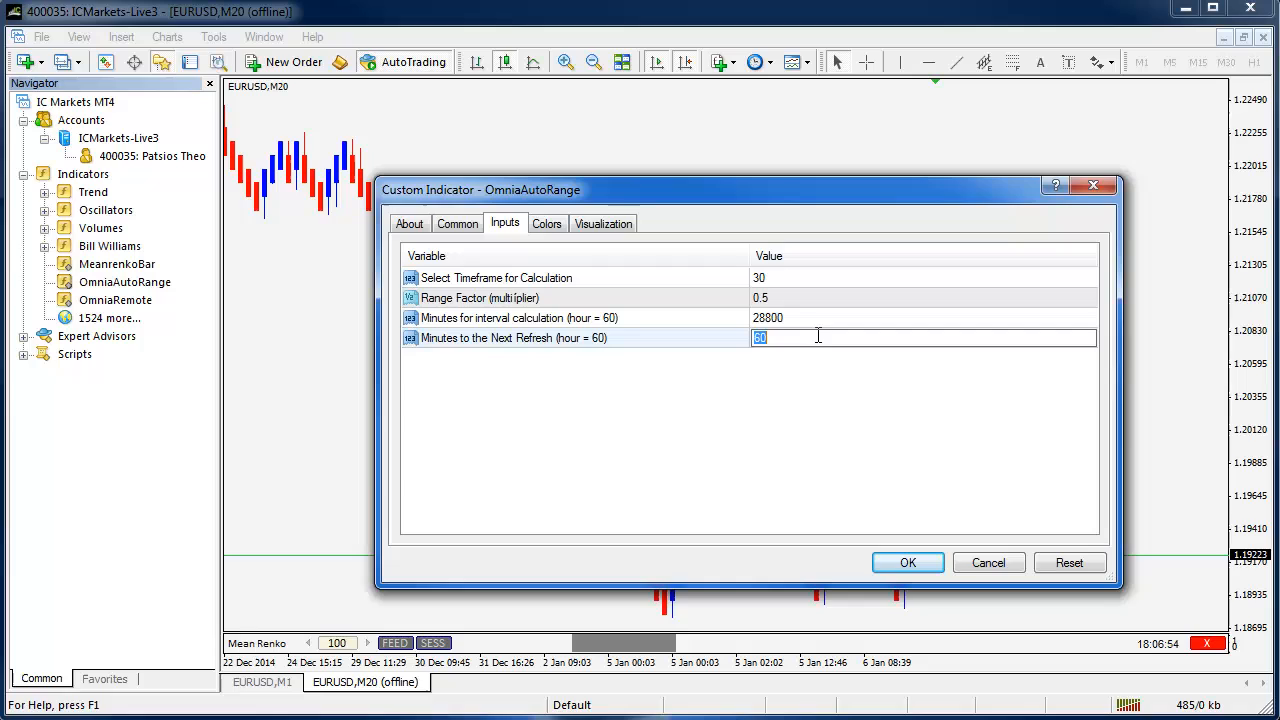
pyautogui.write('1440')
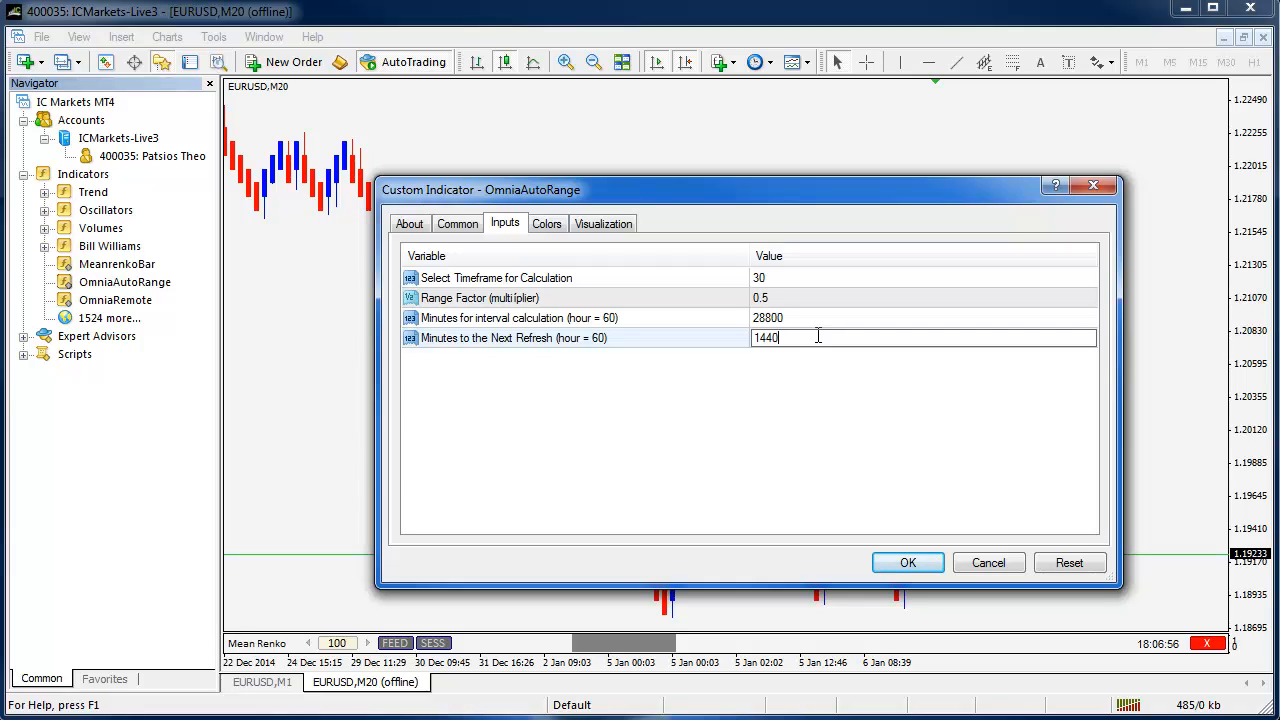
pyautogui.moveTo(750, 380)
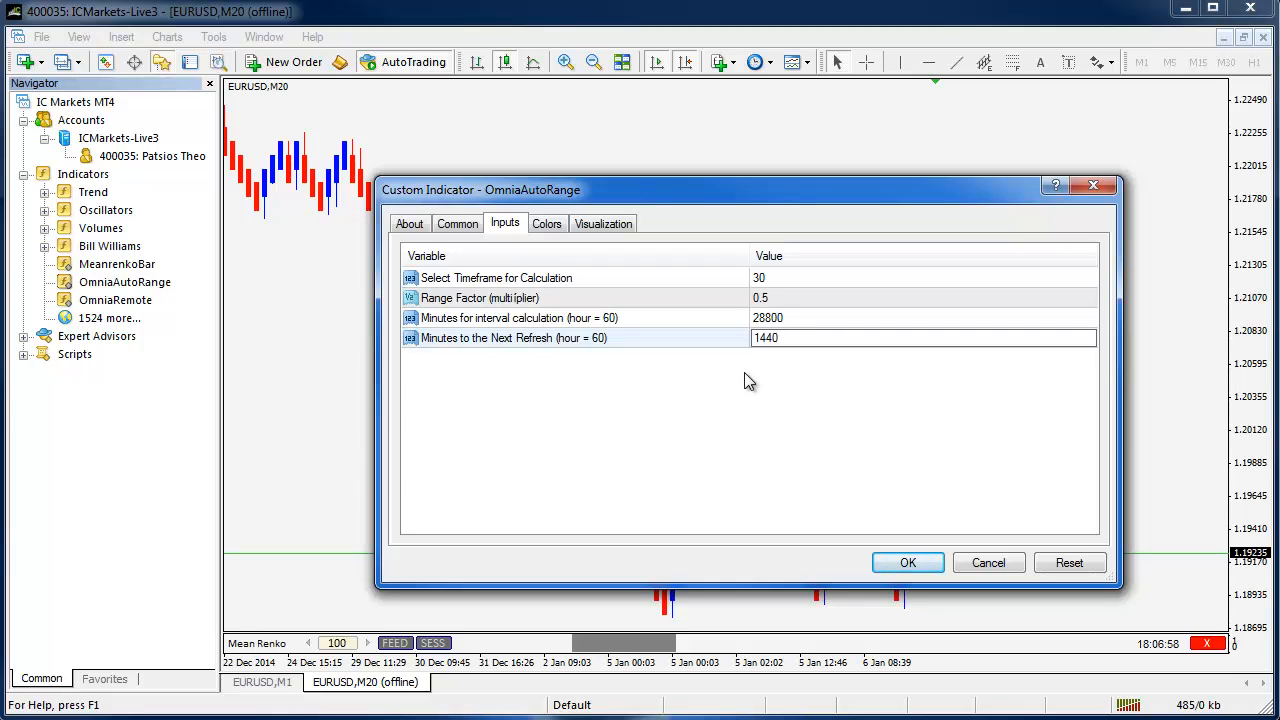
pyautogui.click(770, 336)
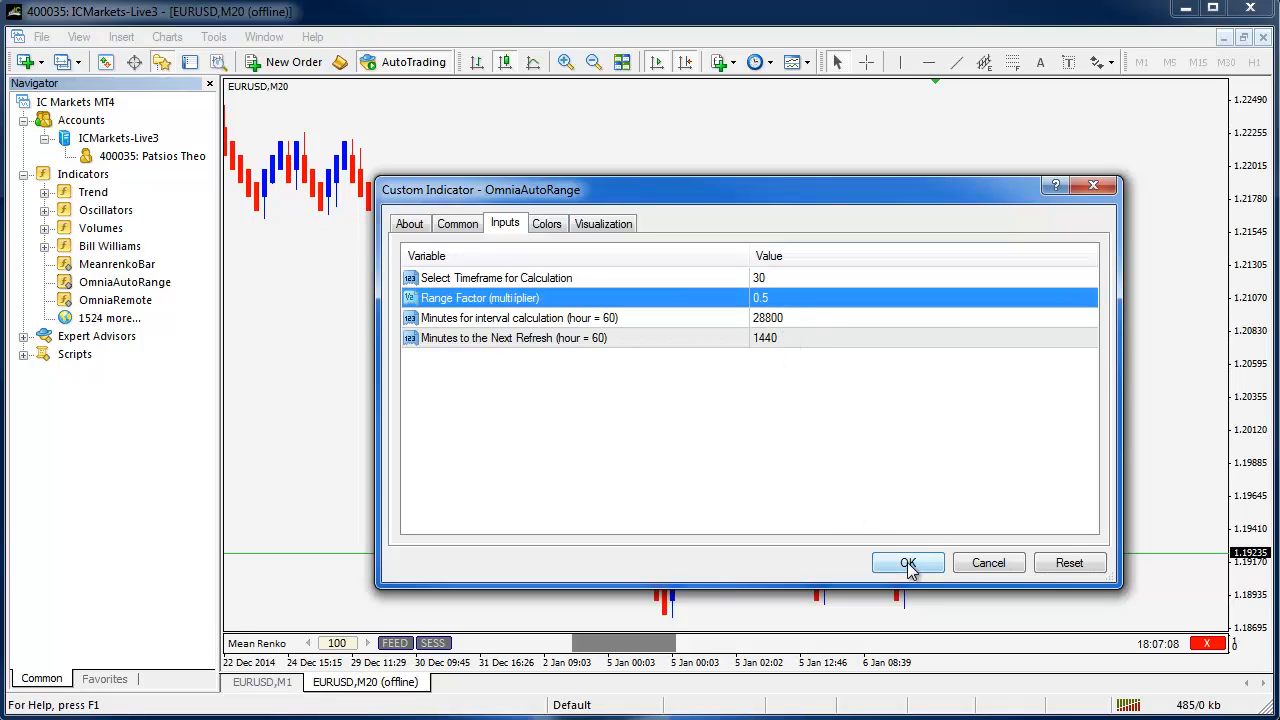
pyautogui.click(908, 562)
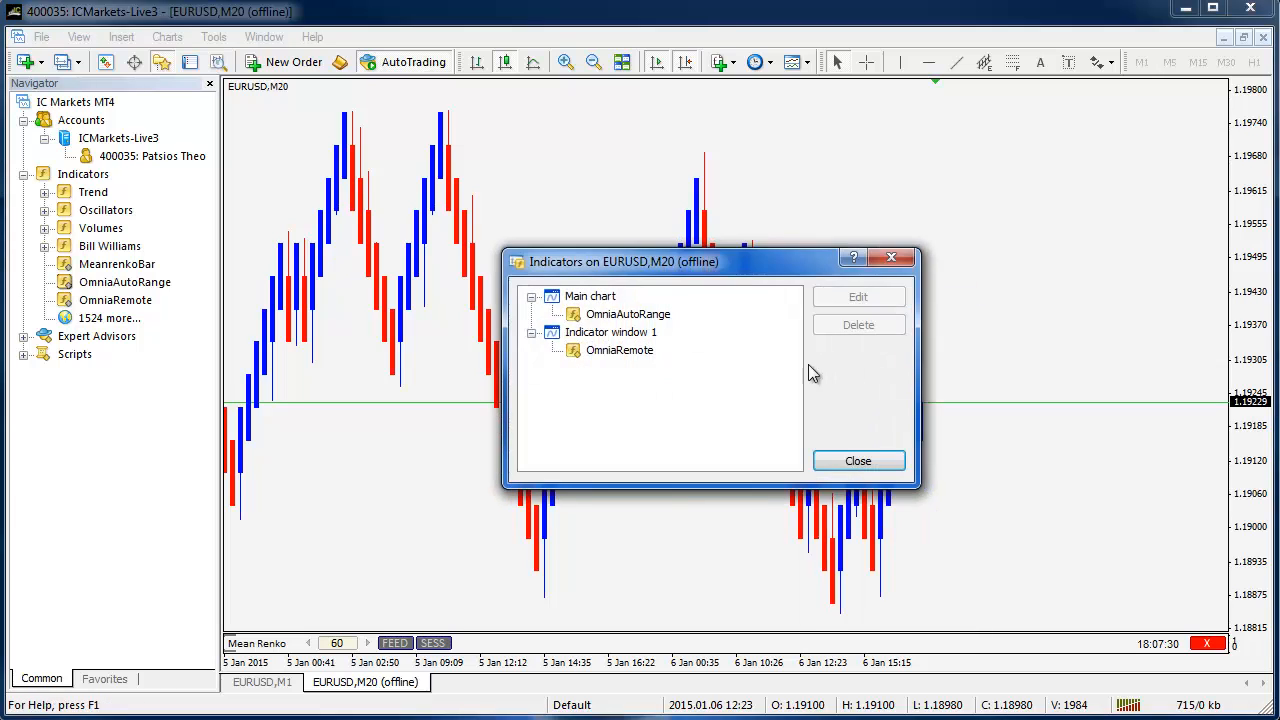
# Check OmniaAutoRange's saved inputs unchanged, then close the Indicators list to show the Renko chart.
pyautogui.click(856, 296)
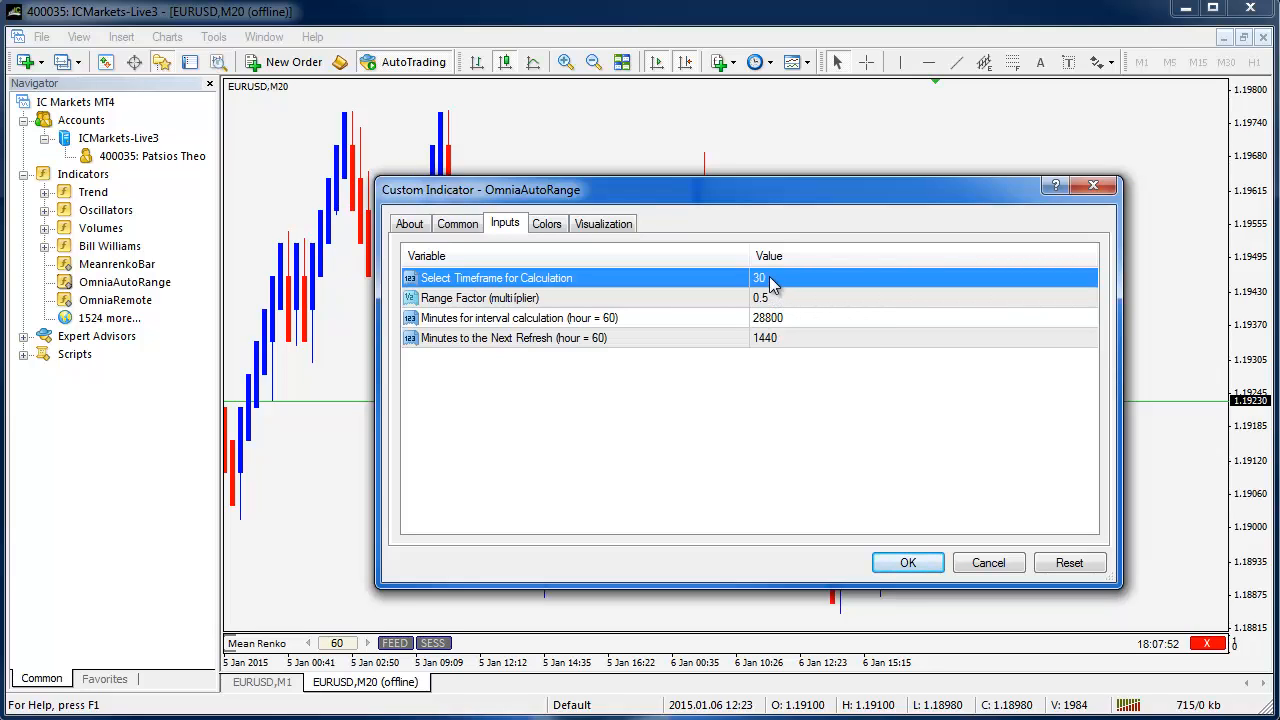
pyautogui.moveTo(744, 312)
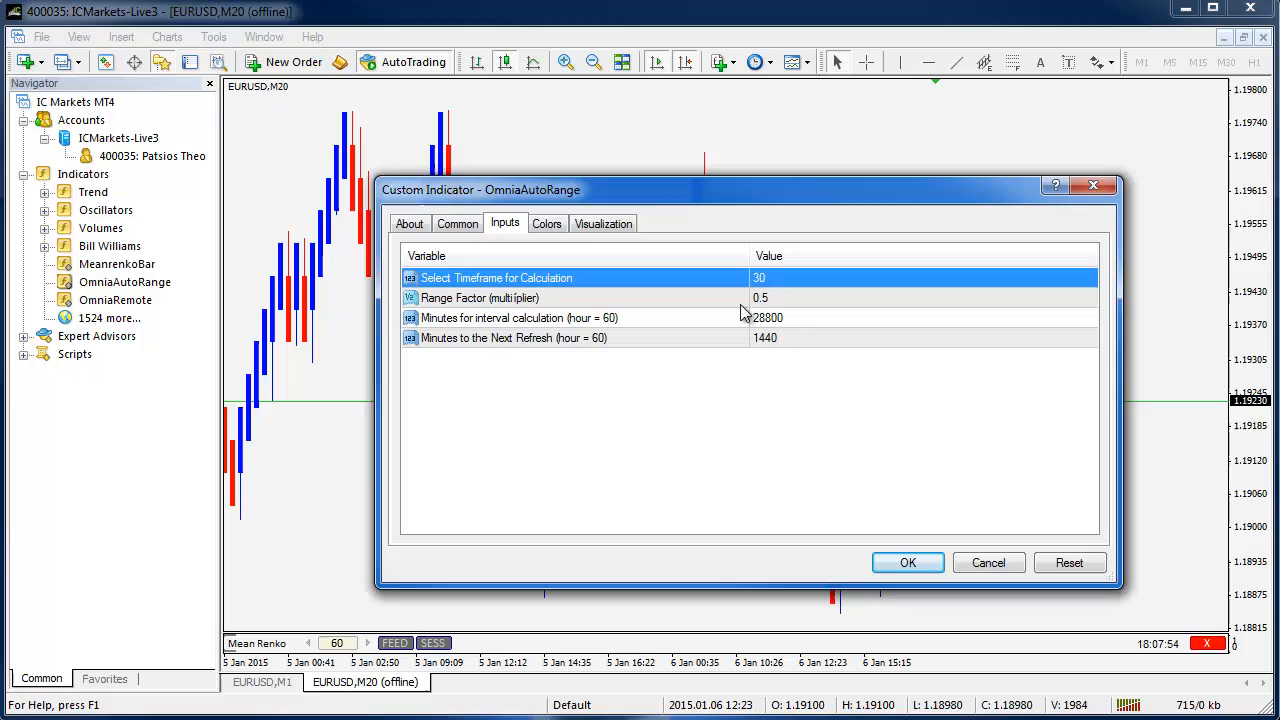
pyautogui.click(480, 298)
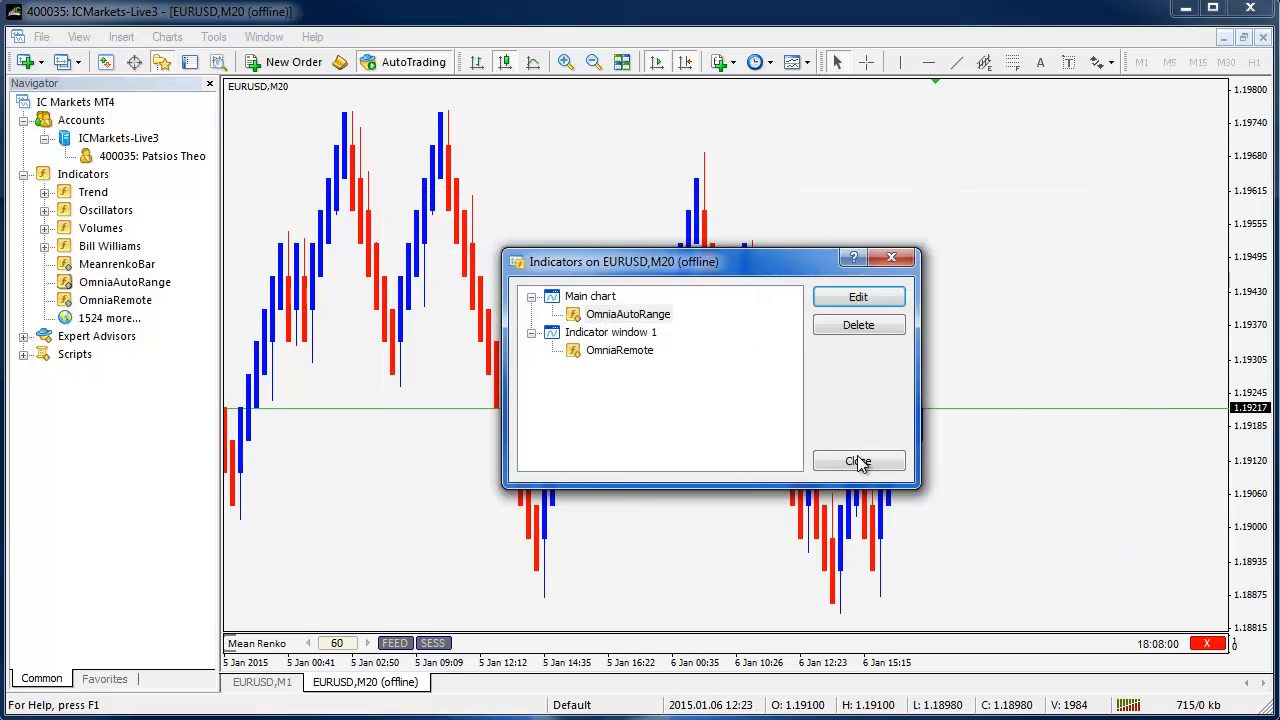
pyautogui.click(858, 460)
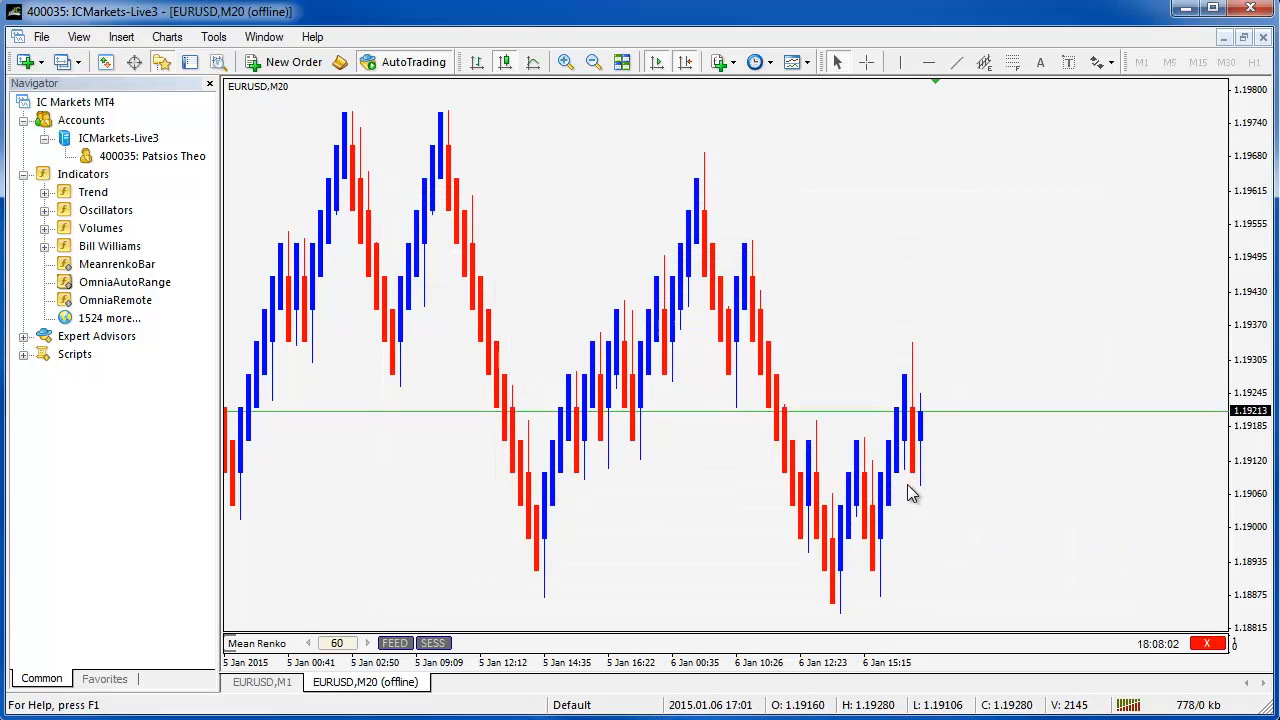